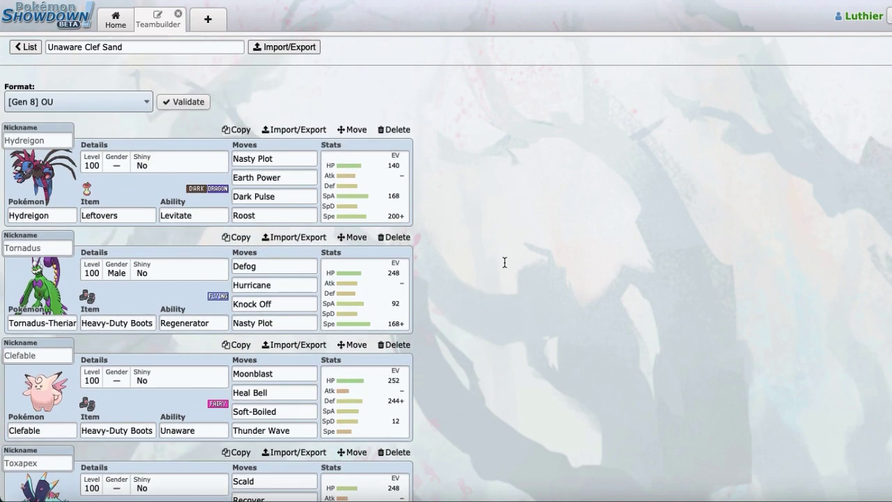
Scroll through the Unaware Clef Sand team in Teambuilder and bring up Hydreigon's details.
{"action": "scroll", "scroll_direction": "down", "scroll_amount": 3}
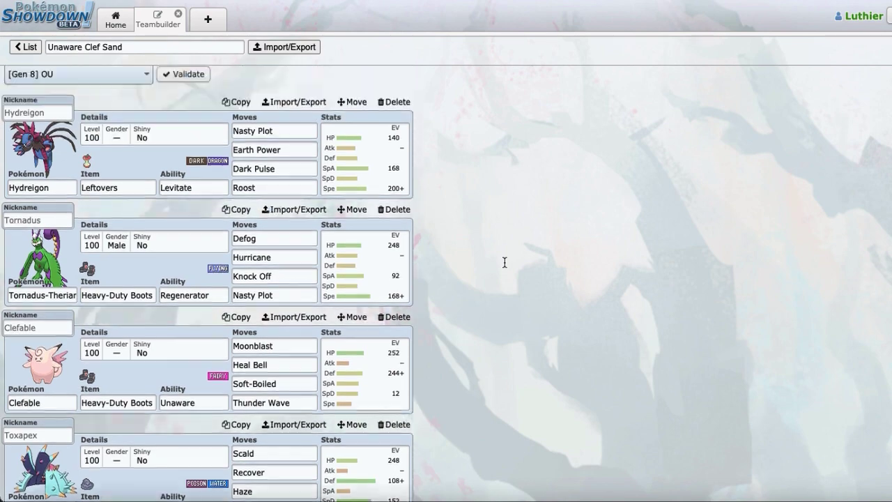
{"action": "scroll", "scroll_direction": "down", "scroll_amount": 3}
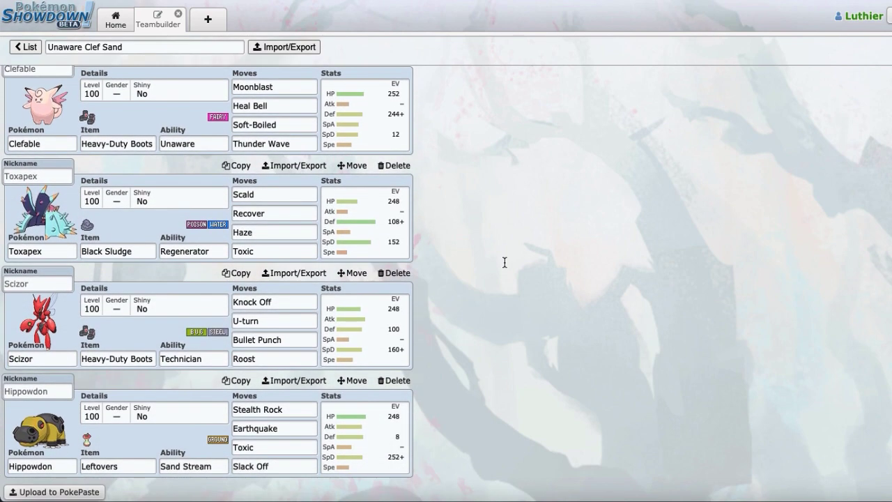
{"action": "scroll", "scroll_direction": "up", "scroll_amount": 3}
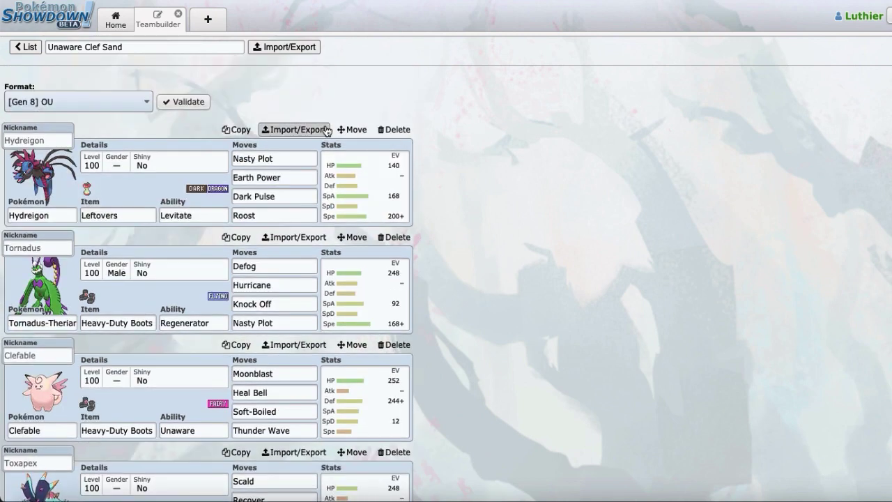
{"action": "mouse_move", "coordinate": [439, 292]}
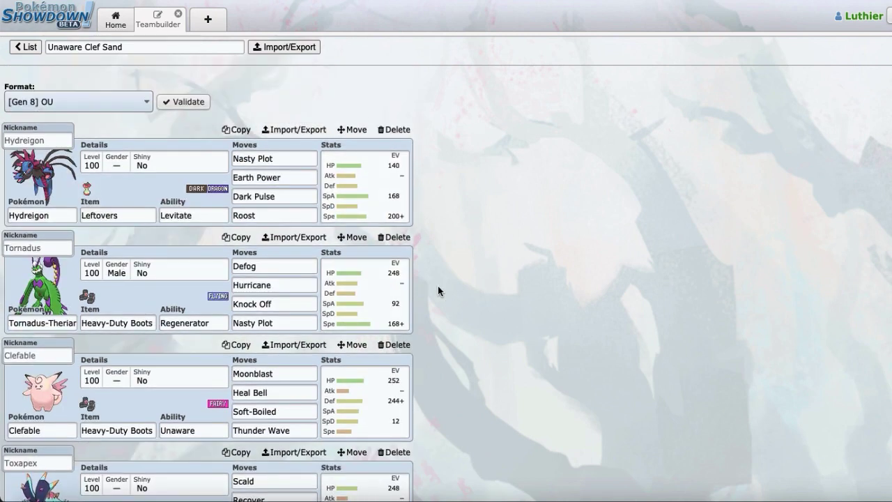
{"action": "left_click", "coordinate": [273, 266]}
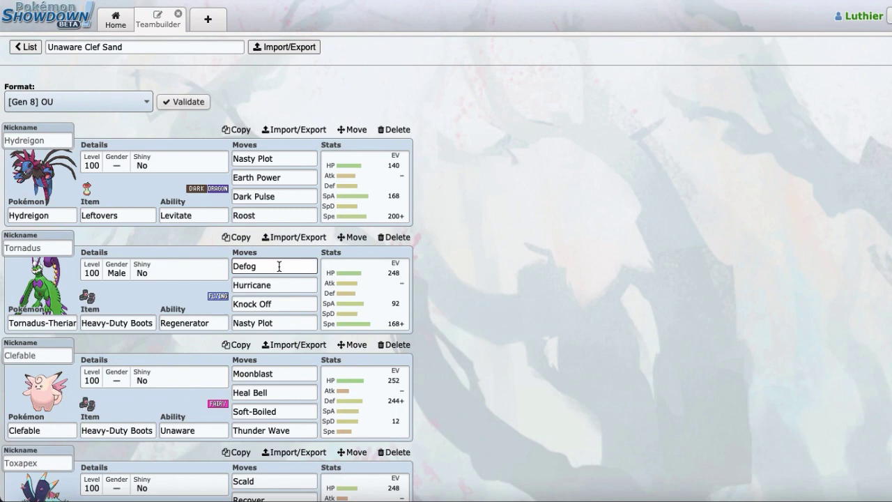
{"action": "mouse_move", "coordinate": [309, 270]}
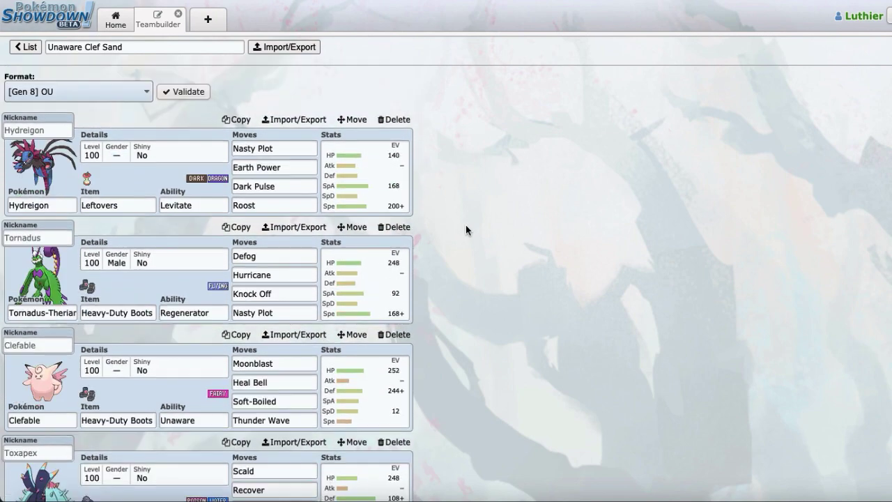
Review Hydreigon's move list, then return to the team view.
{"action": "scroll", "scroll_direction": "down", "scroll_amount": 3}
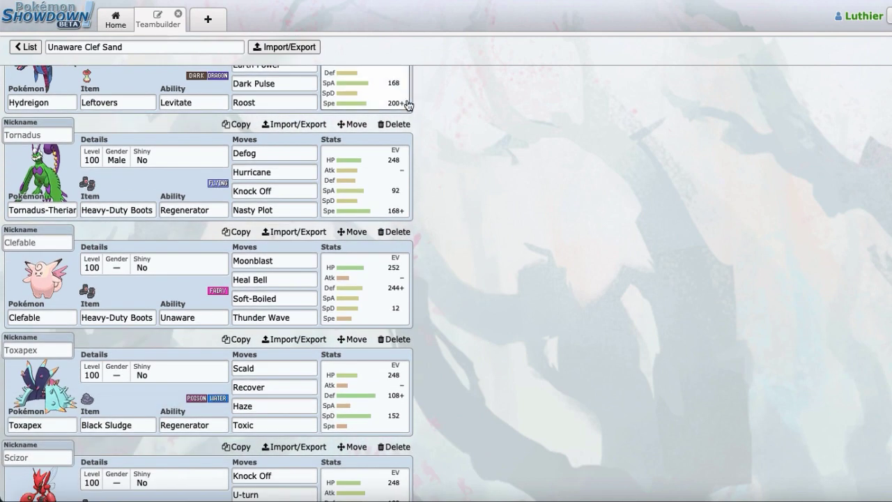
{"action": "scroll", "scroll_direction": "down", "scroll_amount": 3}
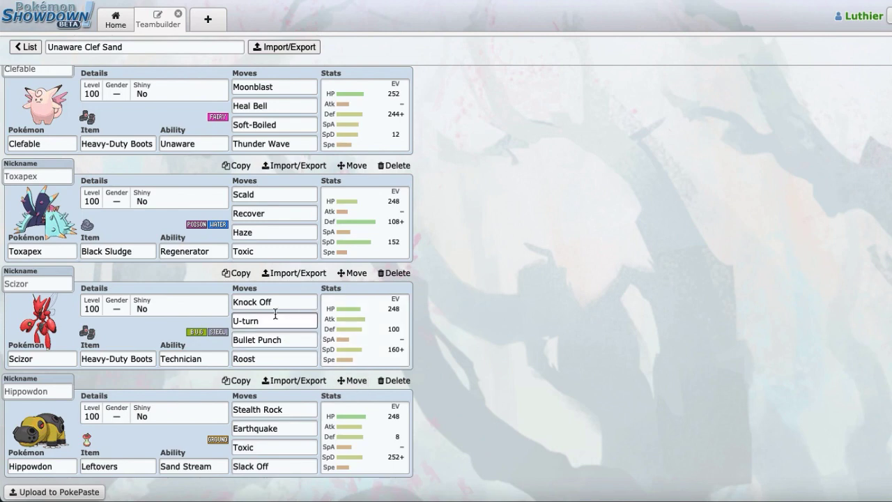
{"action": "scroll", "scroll_direction": "up", "scroll_amount": 3}
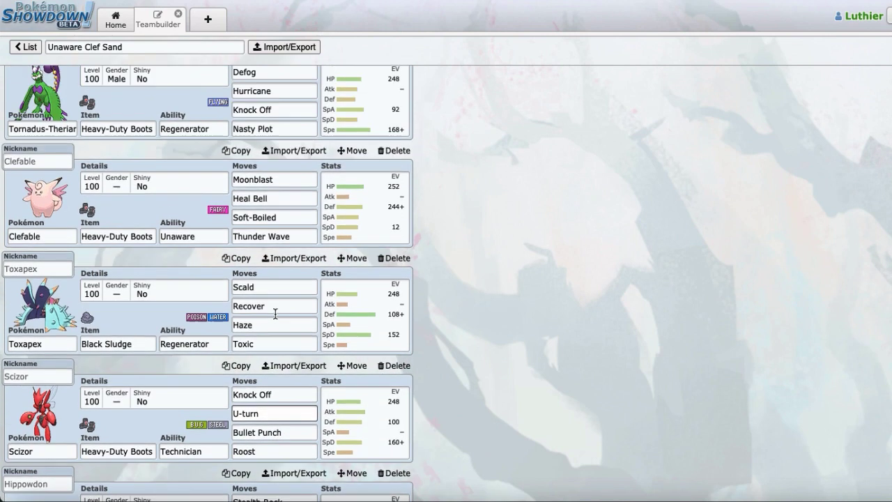
{"action": "scroll", "scroll_direction": "up", "scroll_amount": 3}
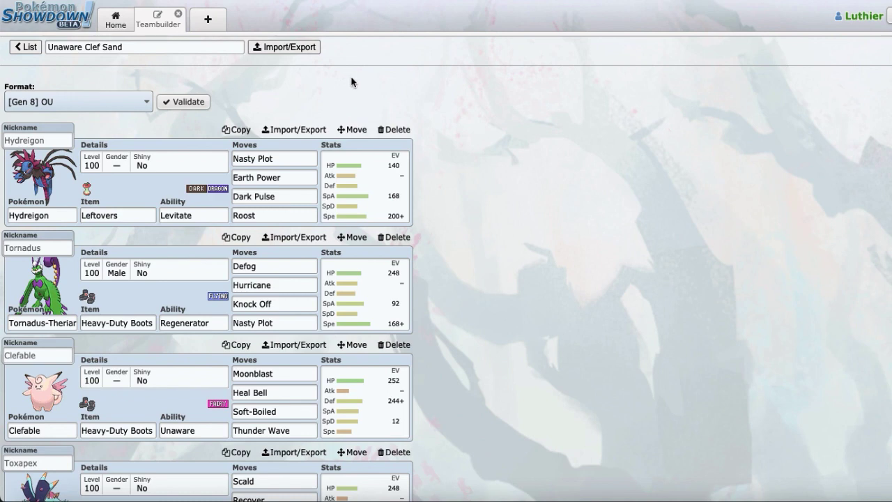
{"action": "scroll", "scroll_direction": "down", "scroll_amount": 3}
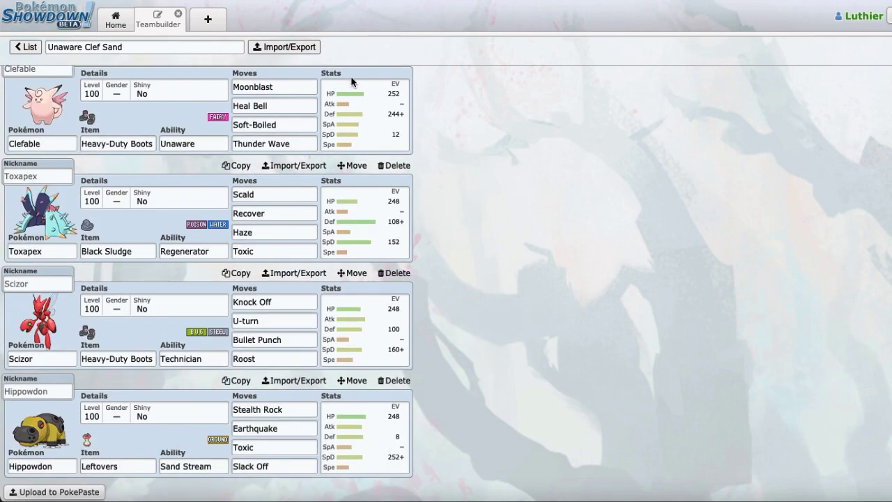
{"action": "scroll", "scroll_direction": "up", "scroll_amount": 3}
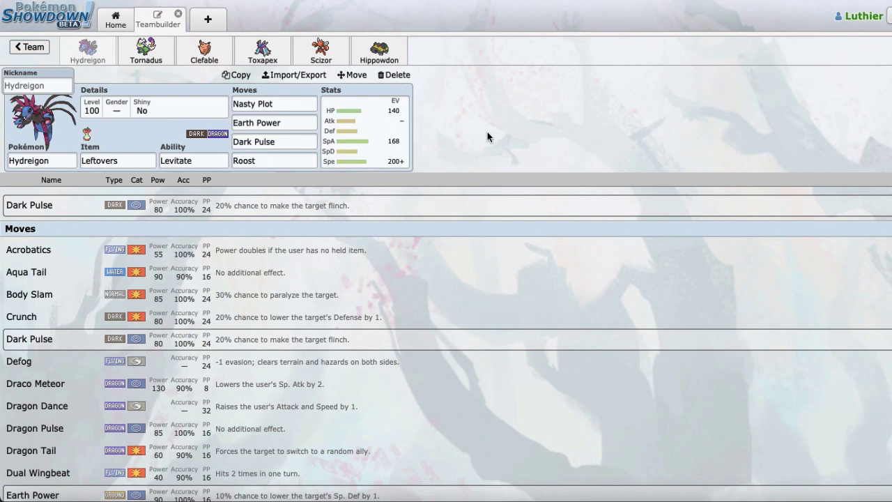
{"action": "left_click", "coordinate": [29, 47]}
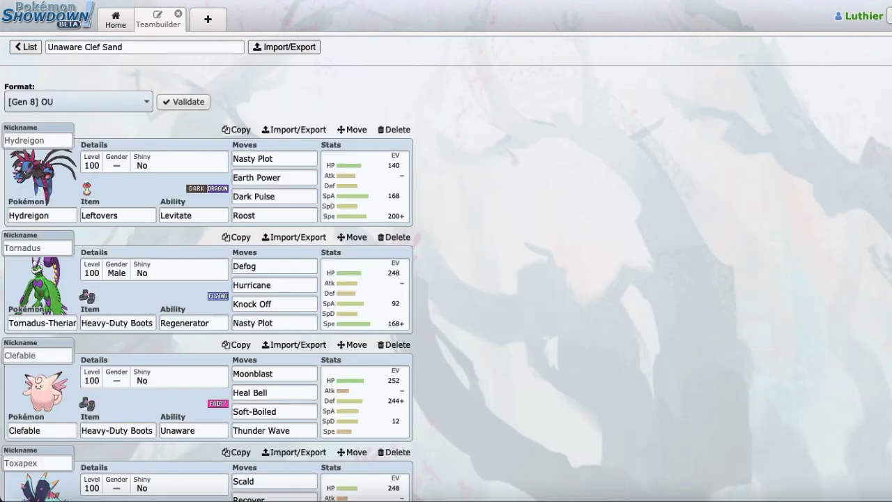
{"action": "scroll", "scroll_direction": "down", "scroll_amount": 3}
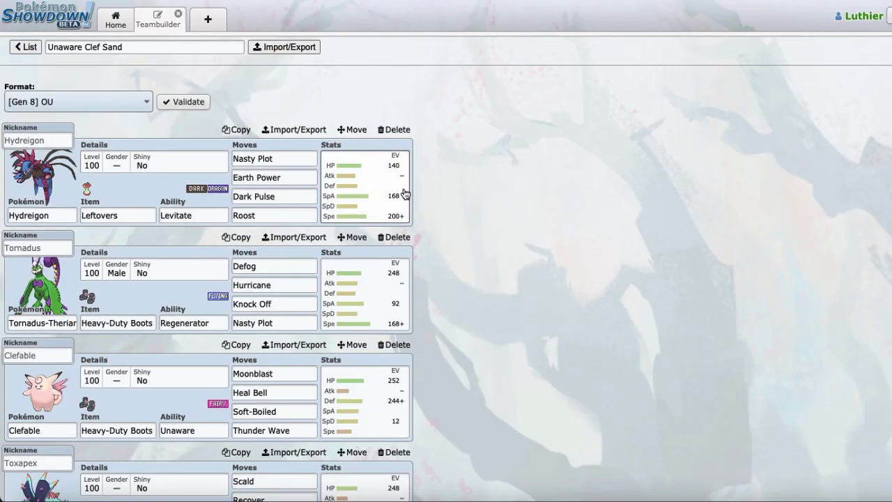
{"action": "scroll", "scroll_direction": "down", "scroll_amount": 3}
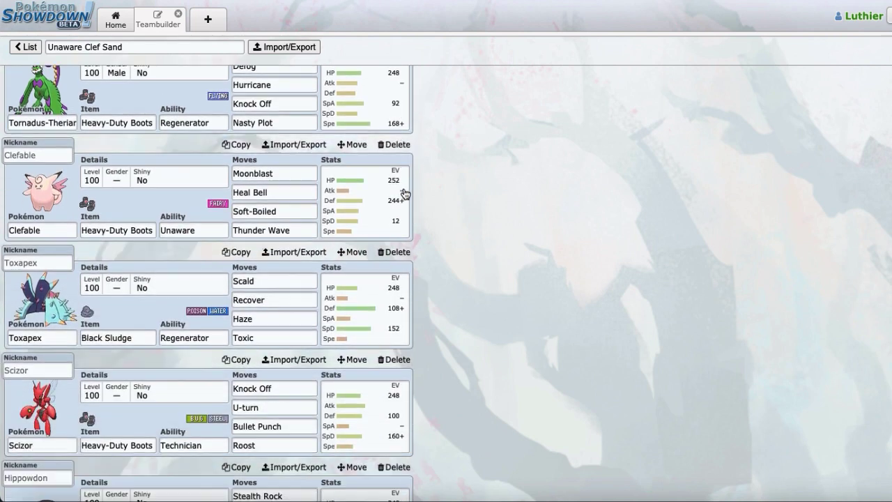
{"action": "scroll", "scroll_direction": "down", "scroll_amount": 3}
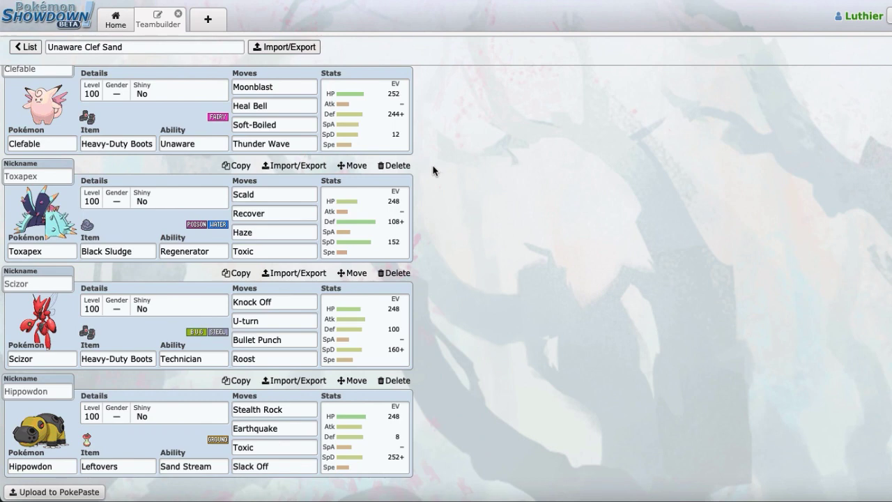
{"action": "scroll", "scroll_direction": "up", "scroll_amount": 3}
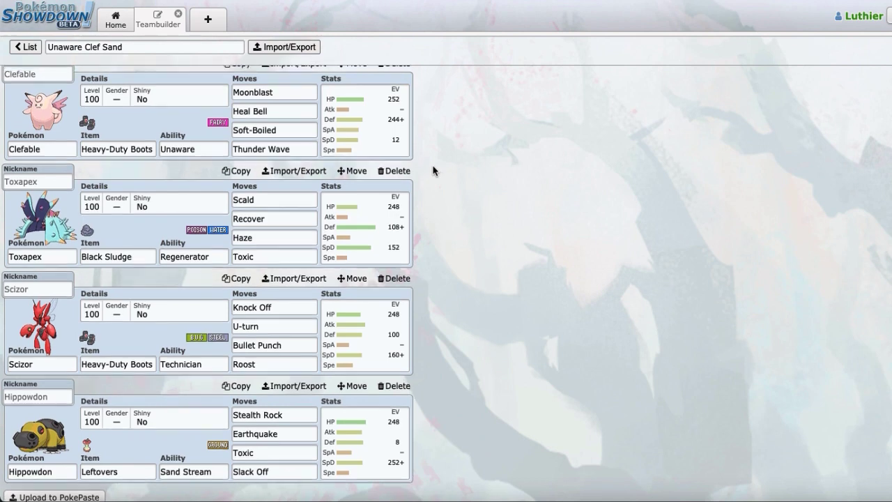
{"action": "scroll", "scroll_direction": "up", "scroll_amount": 3}
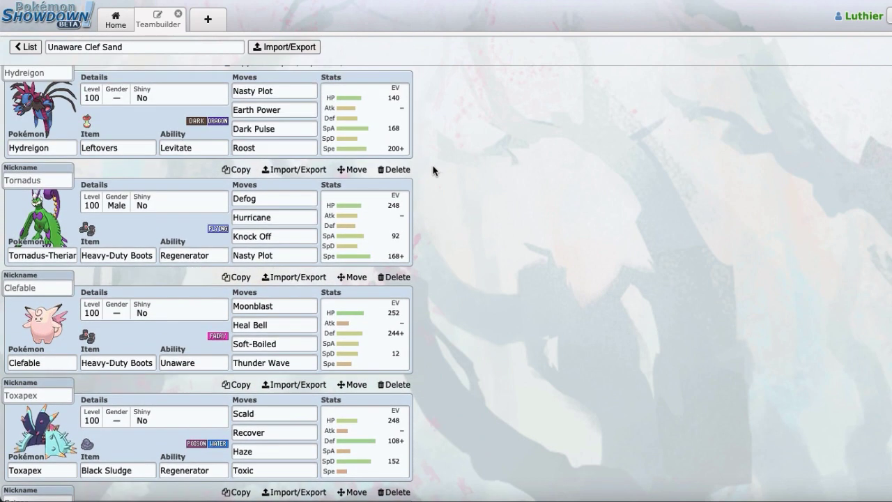
{"action": "scroll", "scroll_direction": "down", "scroll_amount": 3}
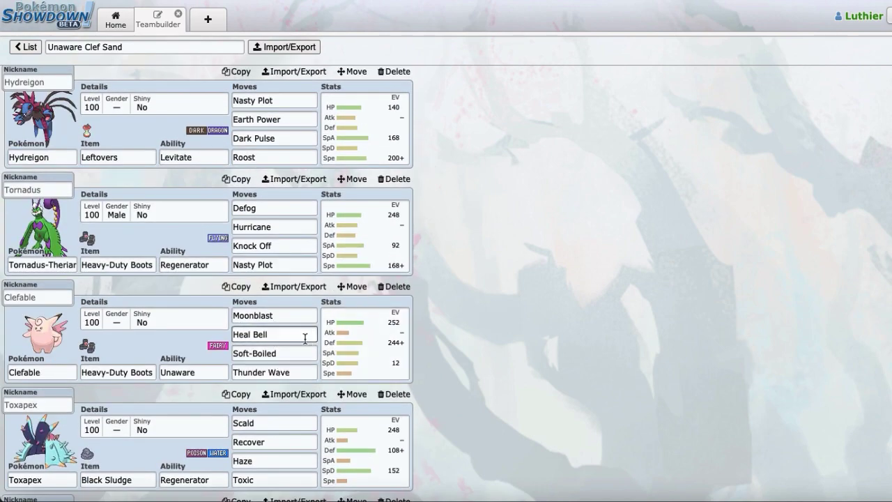
{"action": "mouse_move", "coordinate": [518, 300]}
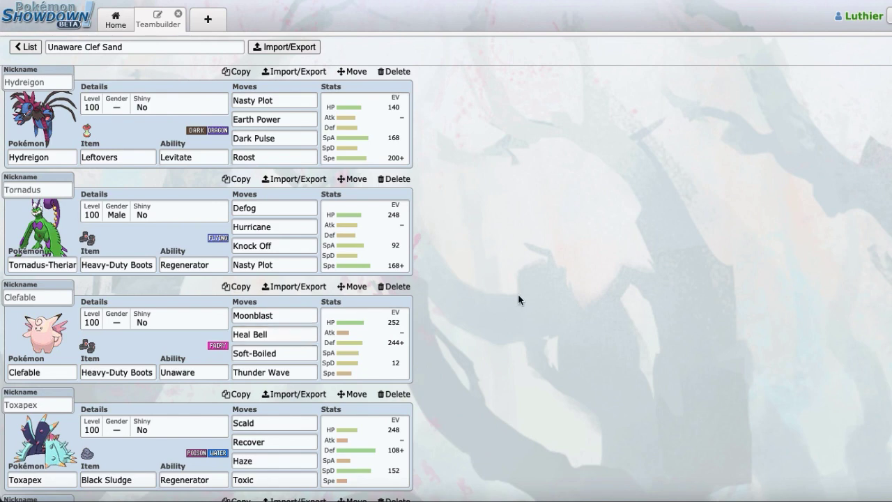
{"action": "mouse_move", "coordinate": [446, 368]}
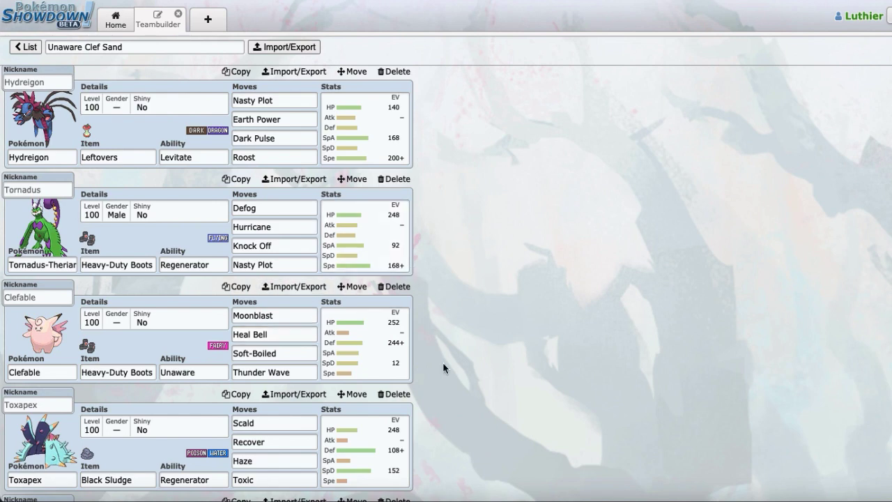
{"action": "scroll", "scroll_direction": "down", "scroll_amount": 3}
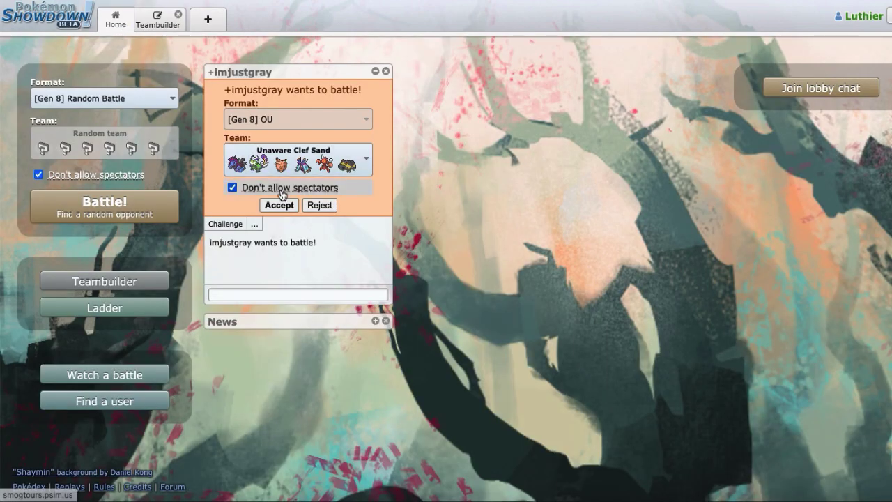
{"action": "left_click", "coordinate": [279, 205]}
{"action": "type", "text": "hf"}
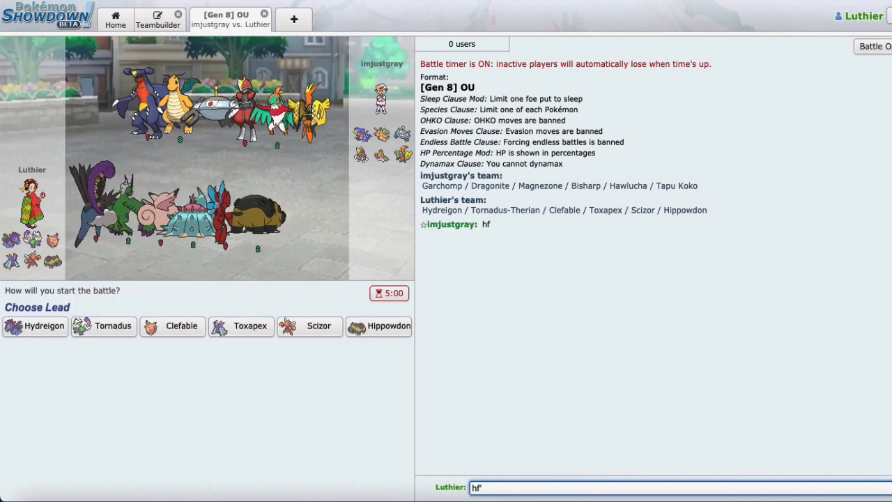
{"action": "key", "text": "Return"}
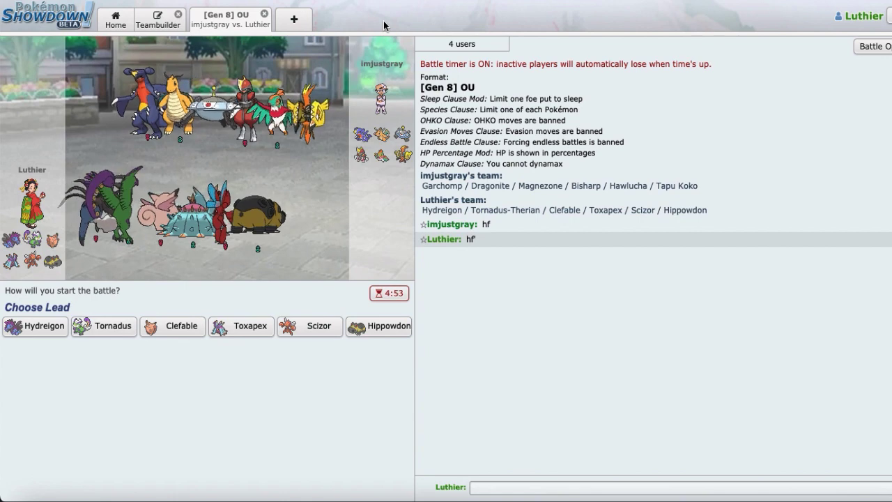
{"action": "mouse_move", "coordinate": [382, 134]}
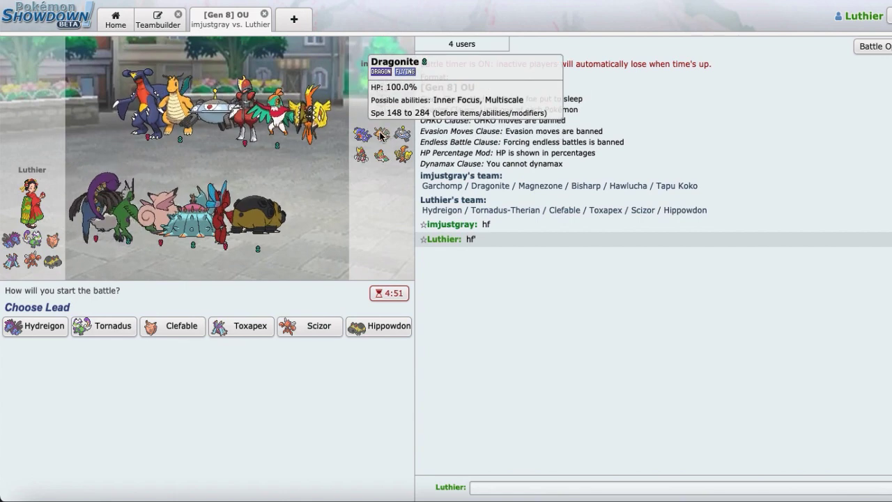
{"action": "mouse_move", "coordinate": [337, 34]}
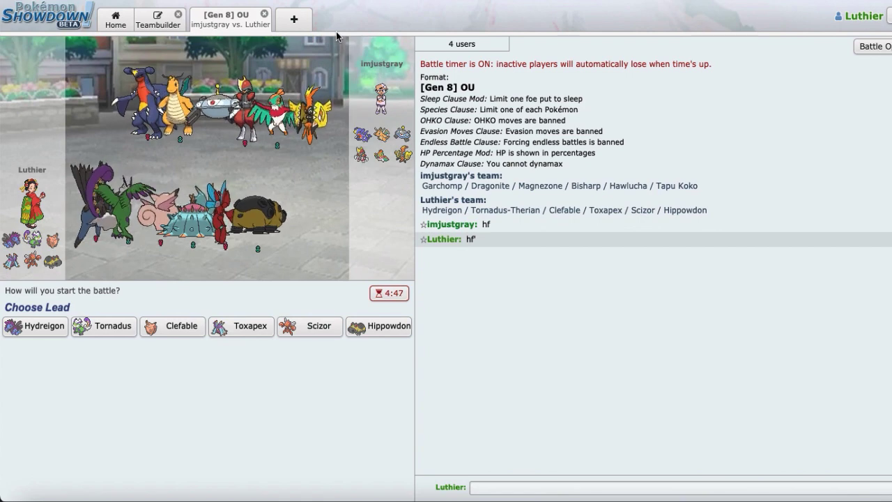
{"action": "mouse_move", "coordinate": [402, 134]}
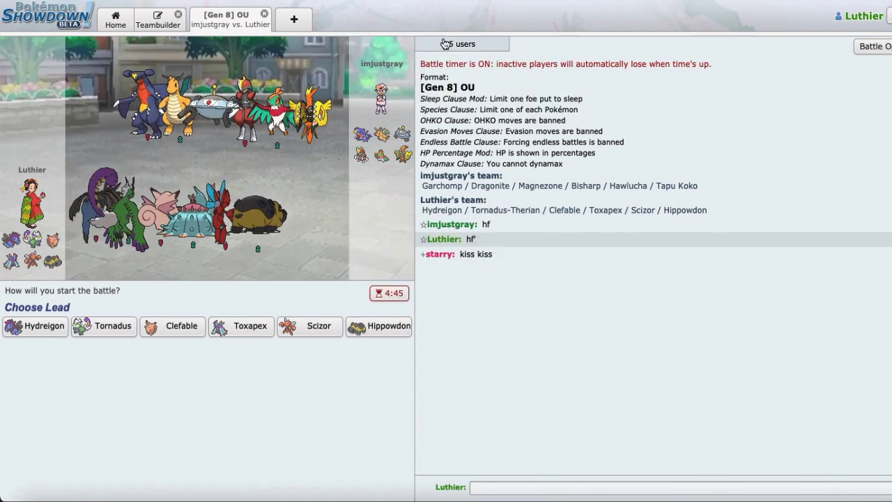
{"action": "mouse_move", "coordinate": [380, 134]}
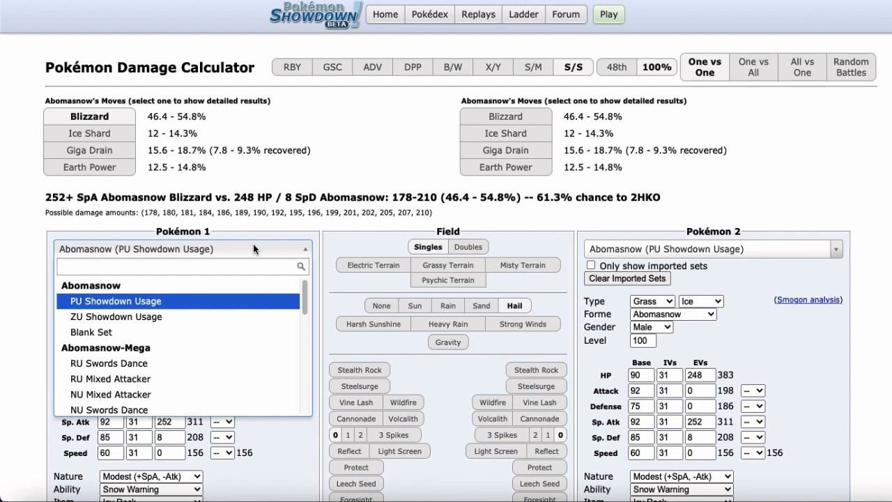
Load Hippowdon's custom set against OU Choice Specs Magnezone to see Flash Cannon's damage.
{"action": "type", "text": "hipp"}
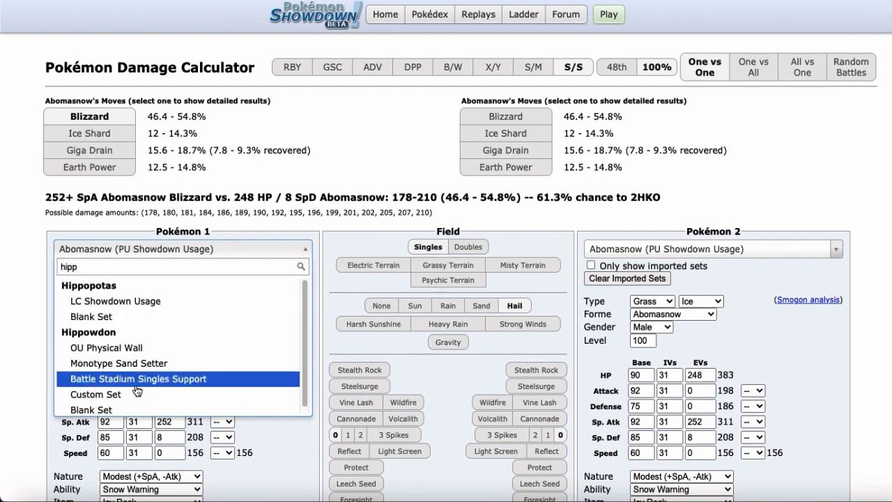
{"action": "left_click", "coordinate": [136, 379]}
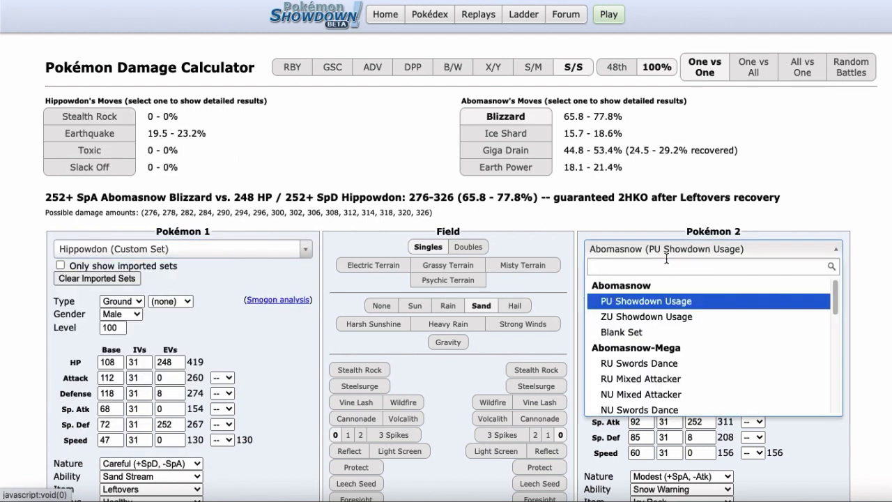
{"action": "type", "text": "magnez"}
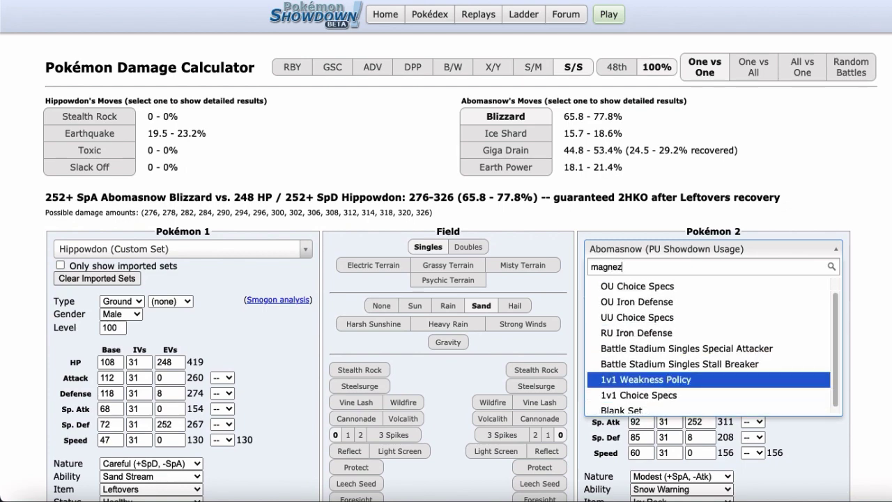
{"action": "left_click", "coordinate": [638, 285]}
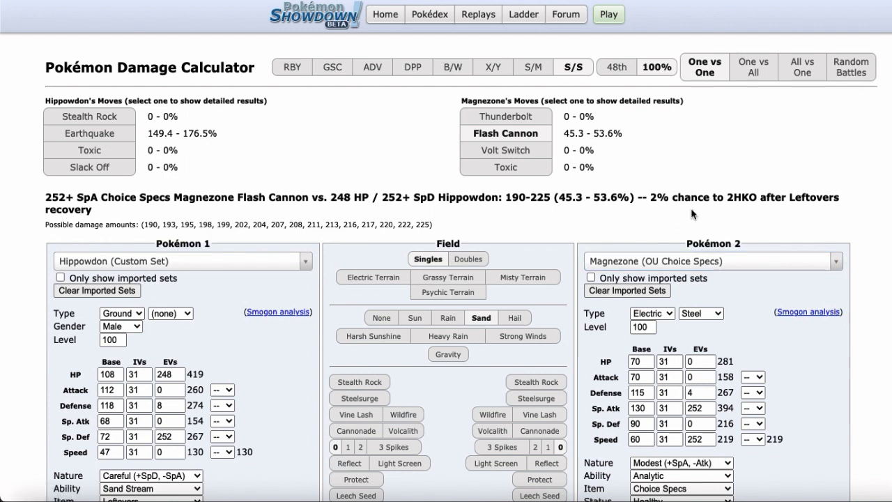
{"action": "mouse_move", "coordinate": [605, 118]}
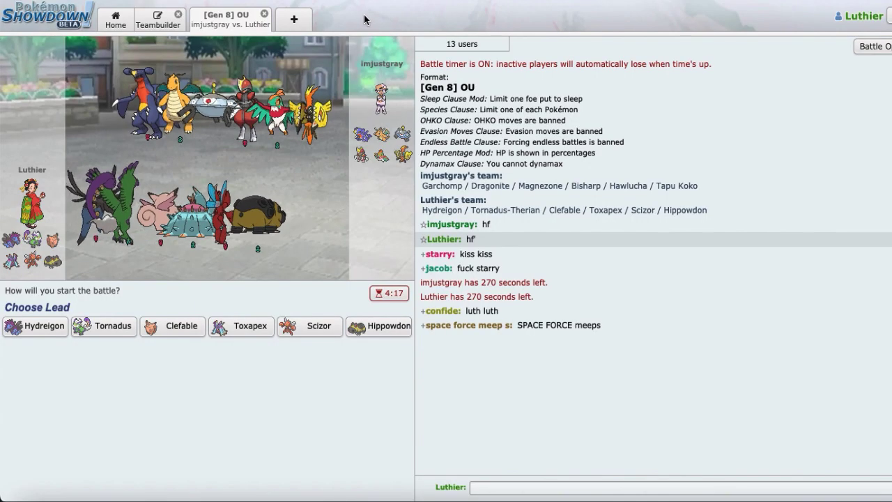
{"action": "mouse_move", "coordinate": [402, 134]}
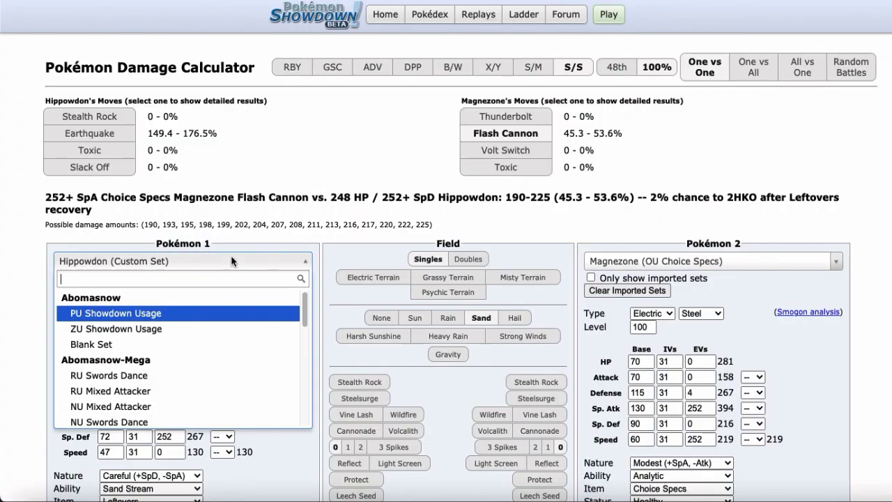
Set Hydreigon against Swords Dance Bisharp to check Earth Power's damage.
{"action": "type", "text": "hy"}
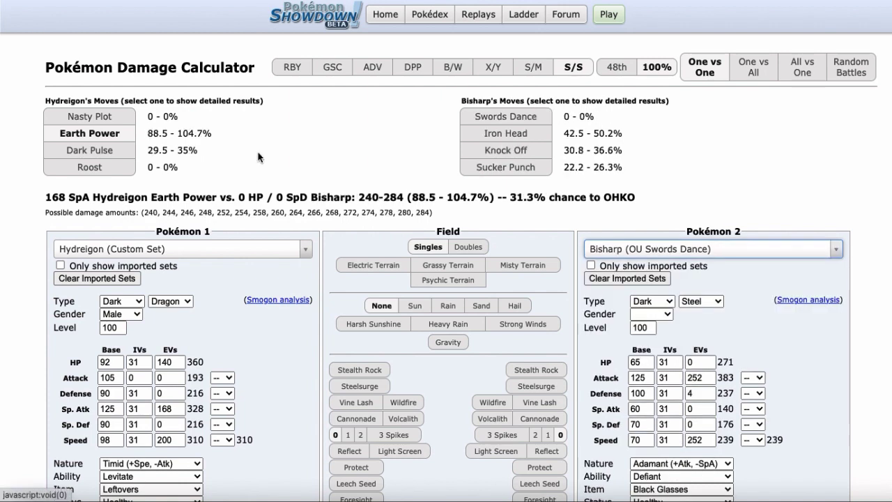
{"action": "left_click", "coordinate": [535, 369]}
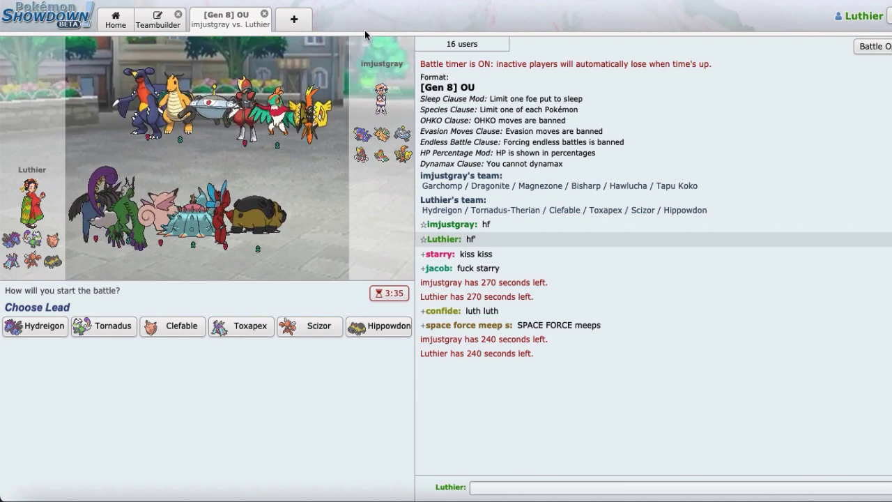
{"action": "mouse_move", "coordinate": [361, 134]}
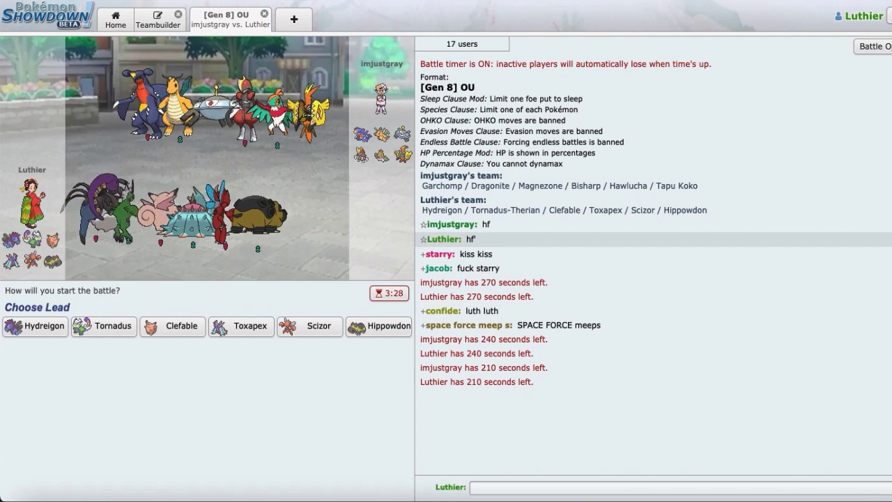
{"action": "mouse_move", "coordinate": [310, 326]}
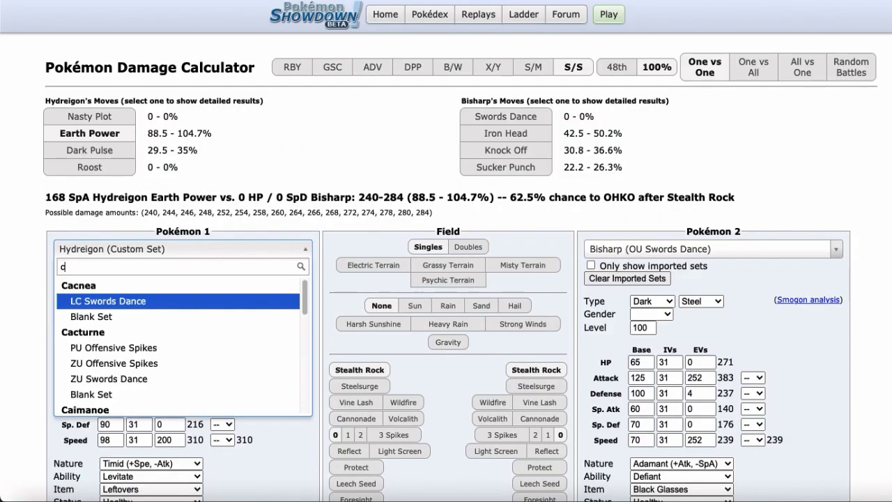
Make Pokémon 1 Clefable to see Swords Dance Garchomp's Earthquake damage on it.
{"action": "type", "text": "clef"}
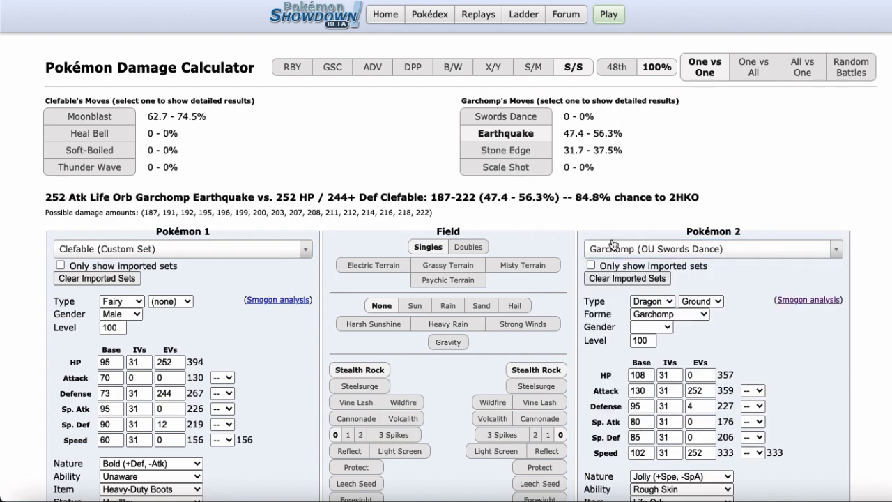
{"action": "mouse_move", "coordinate": [610, 223]}
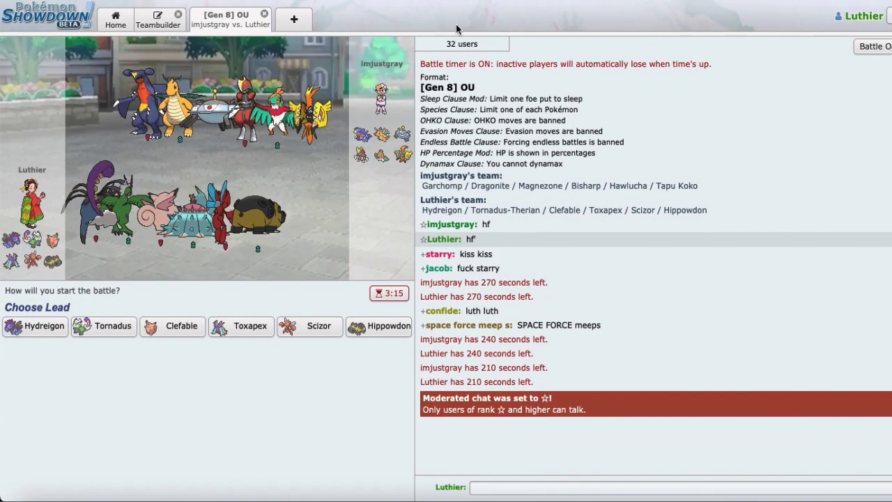
{"action": "mouse_move", "coordinate": [361, 133]}
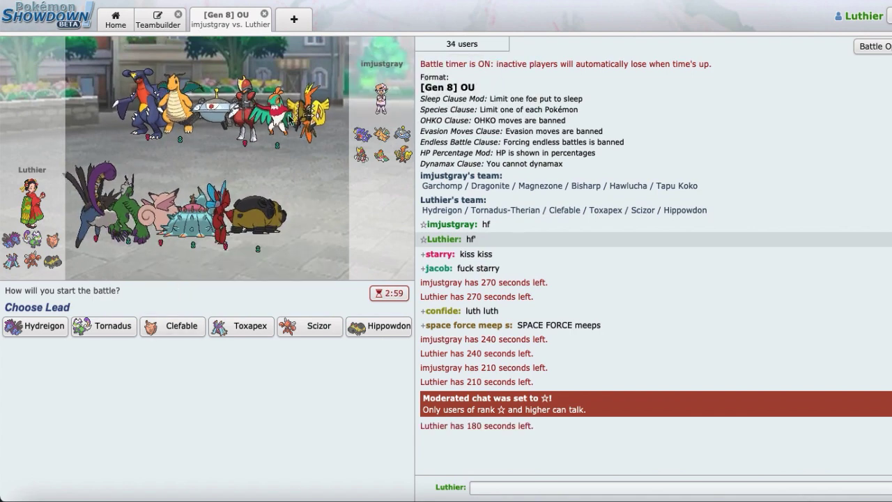
{"action": "mouse_move", "coordinate": [401, 157]}
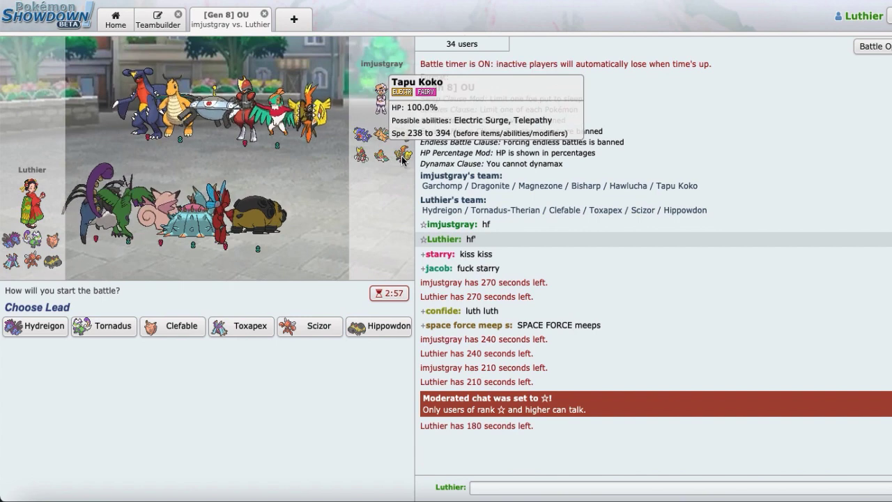
{"action": "mouse_move", "coordinate": [402, 140]}
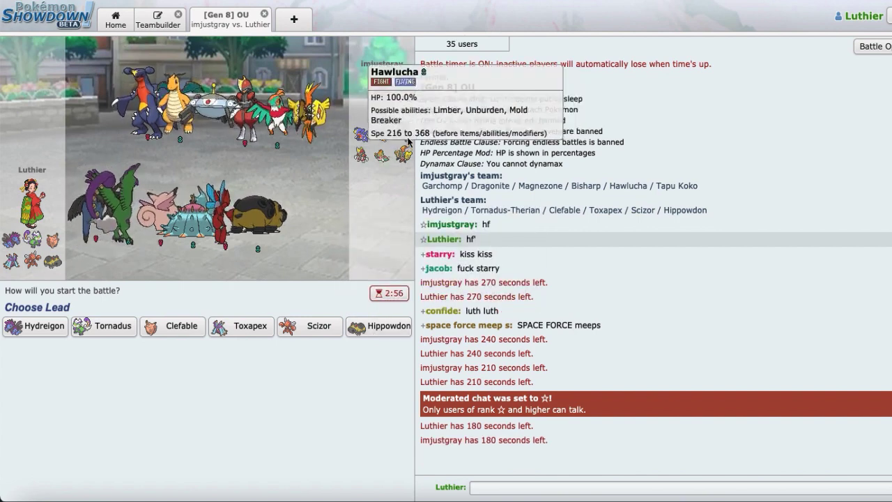
{"action": "mouse_move", "coordinate": [379, 137]}
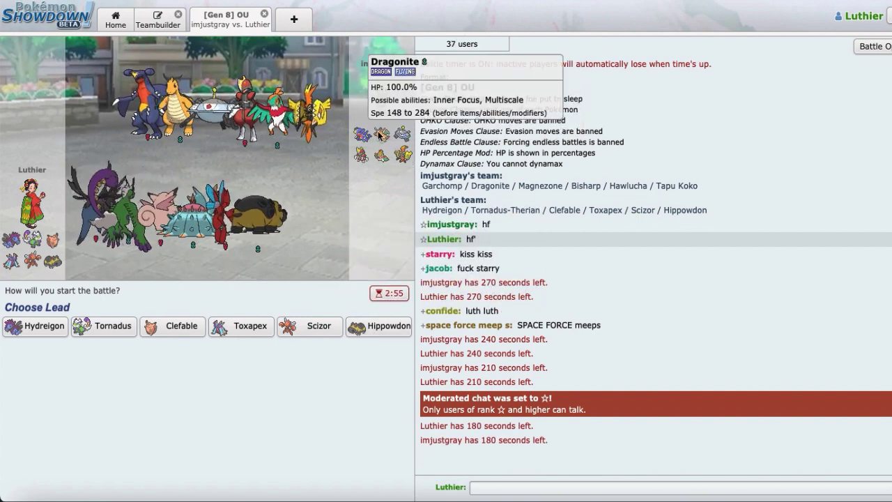
{"action": "mouse_move", "coordinate": [341, 26]}
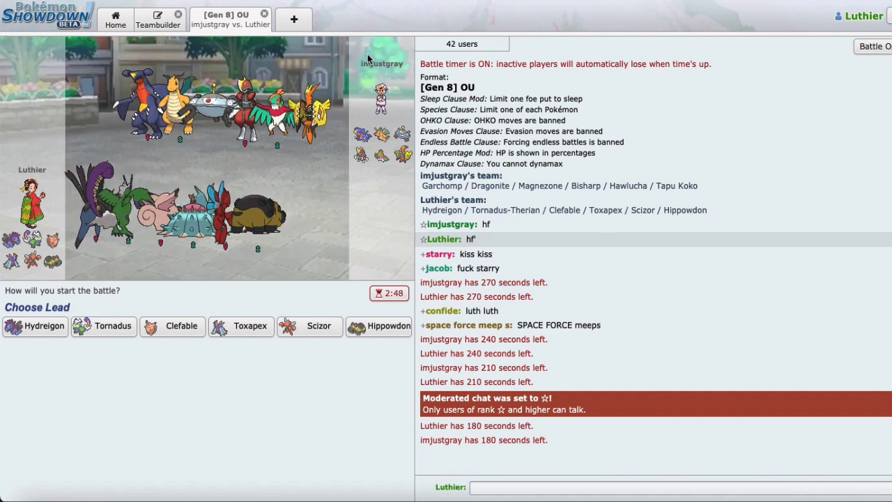
{"action": "mouse_move", "coordinate": [382, 36]}
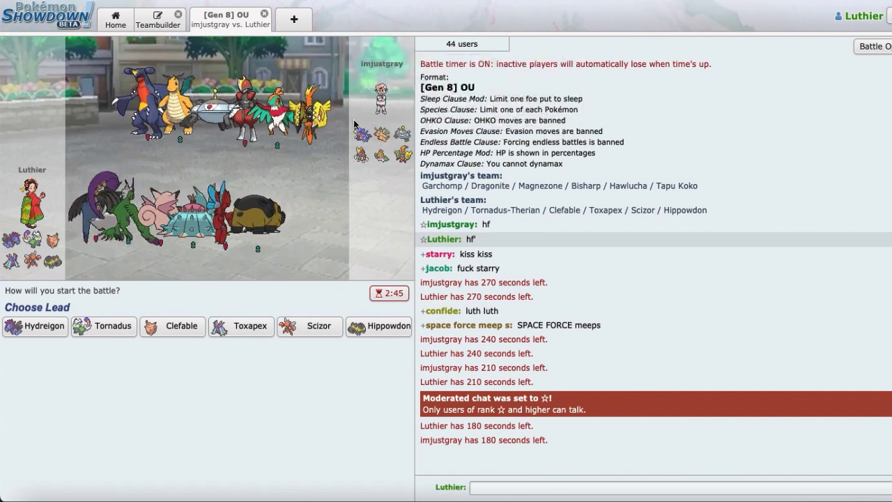
{"action": "mouse_move", "coordinate": [379, 147]}
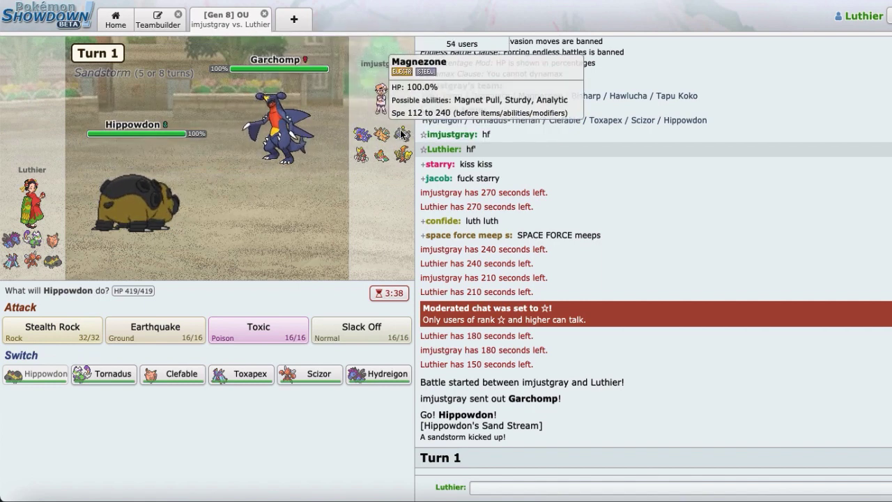
{"action": "mouse_move", "coordinate": [318, 147]}
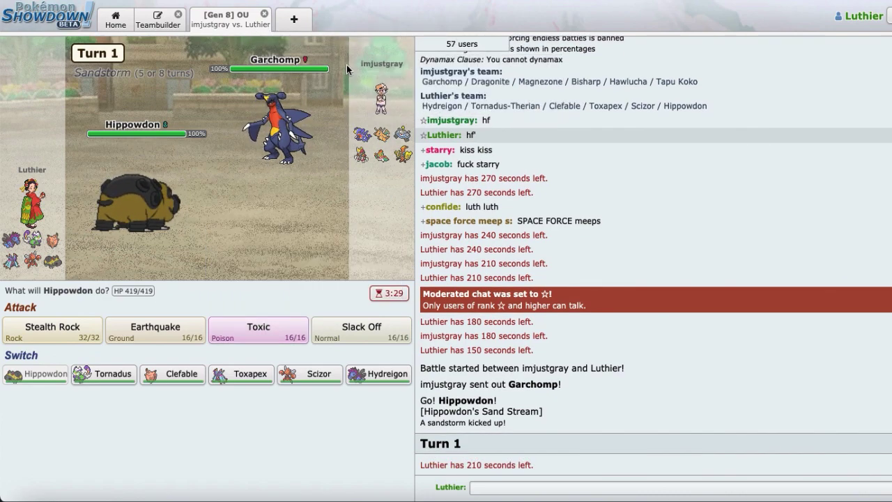
{"action": "mouse_move", "coordinate": [401, 134]}
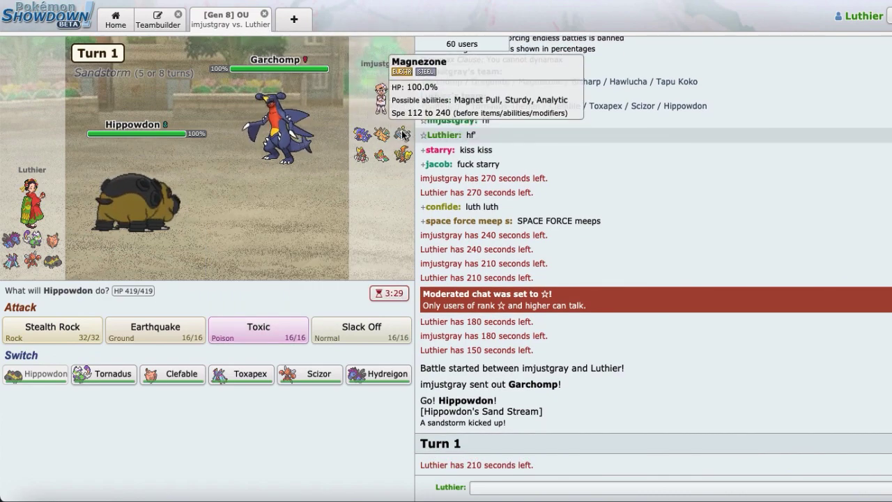
{"action": "mouse_move", "coordinate": [376, 133]}
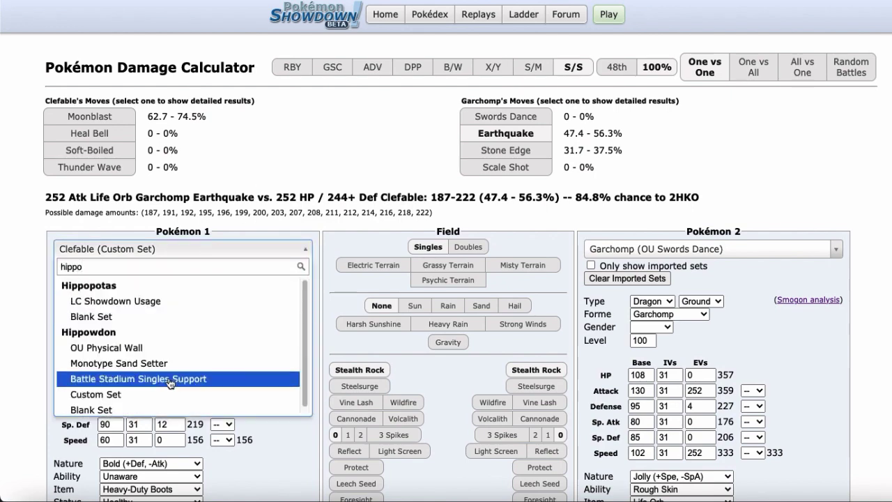
Check Garchomp's Earthquake on Hippowdon, then Dragon Dance Dragonite against Clefable, and return to battle.
{"action": "left_click", "coordinate": [136, 379]}
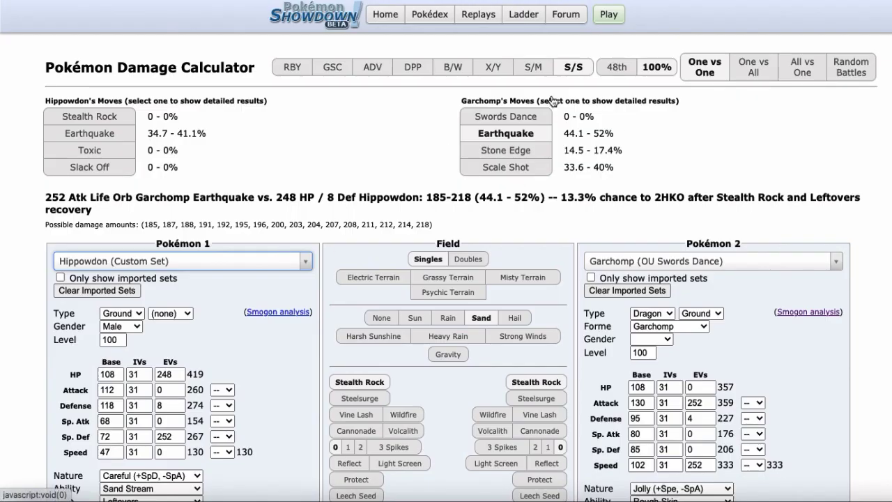
{"action": "type", "text": "clef"}
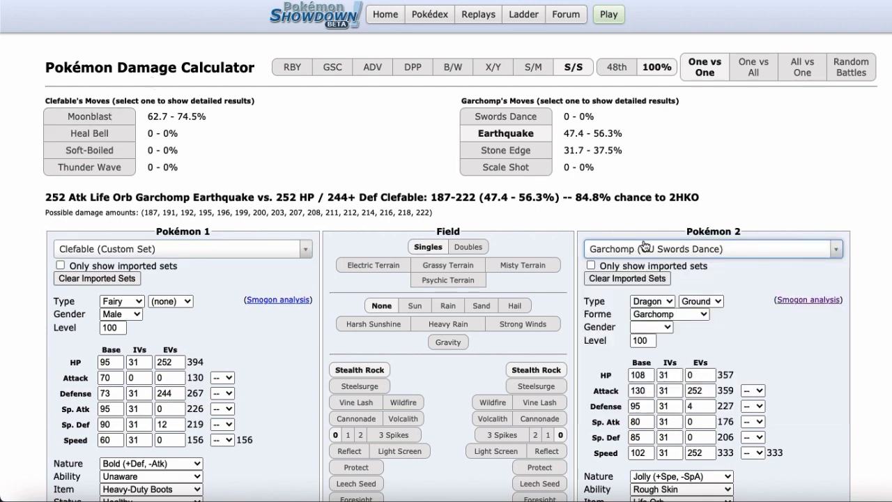
{"action": "left_click", "coordinate": [711, 248]}
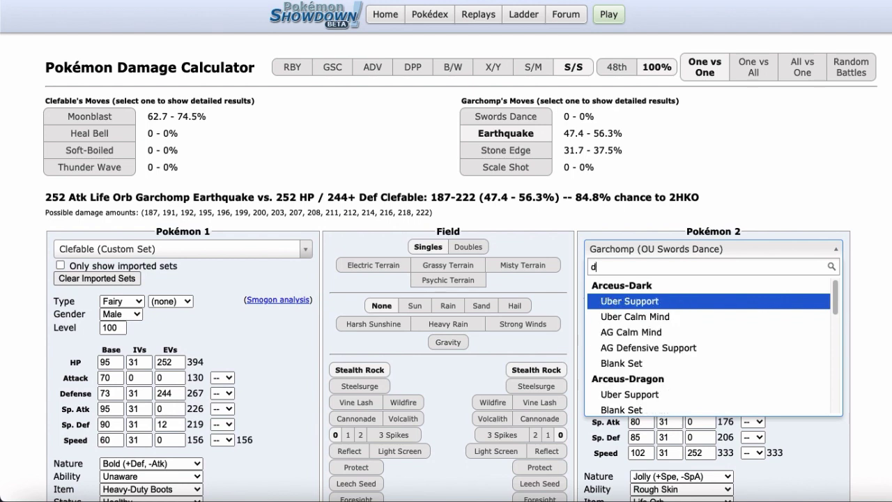
{"action": "type", "text": "ragonit"}
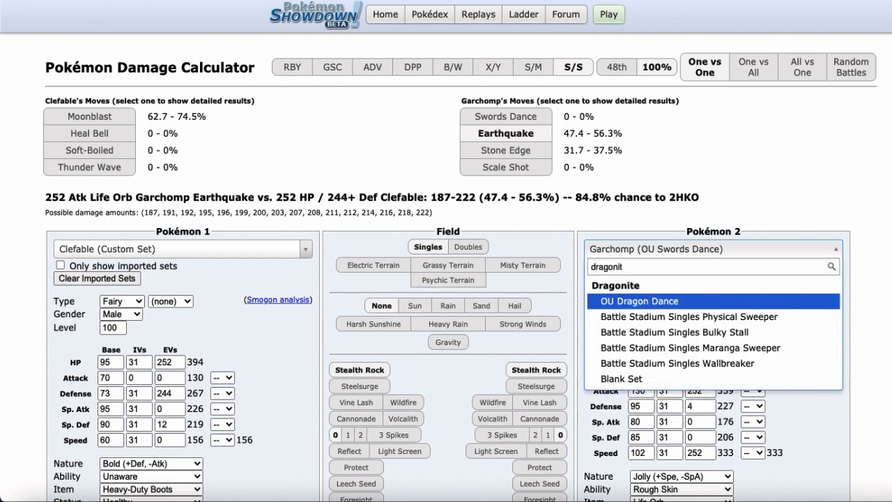
{"action": "left_click", "coordinate": [639, 301]}
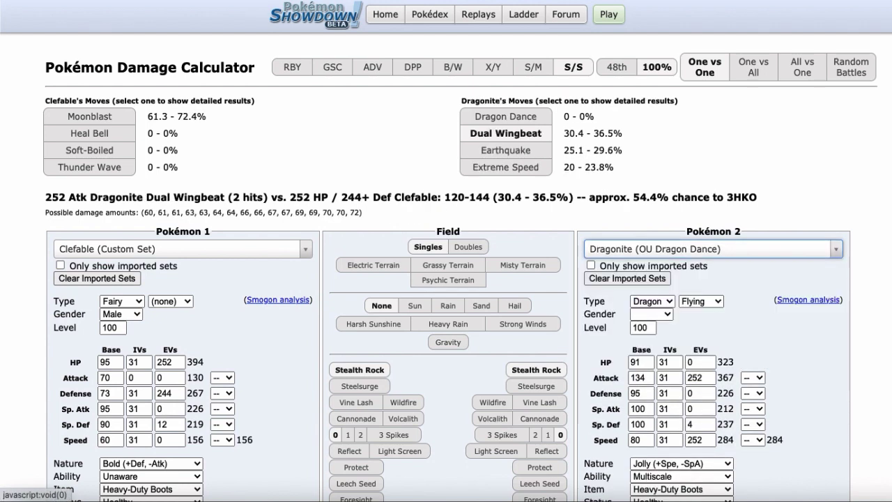
{"action": "left_click", "coordinate": [230, 19]}
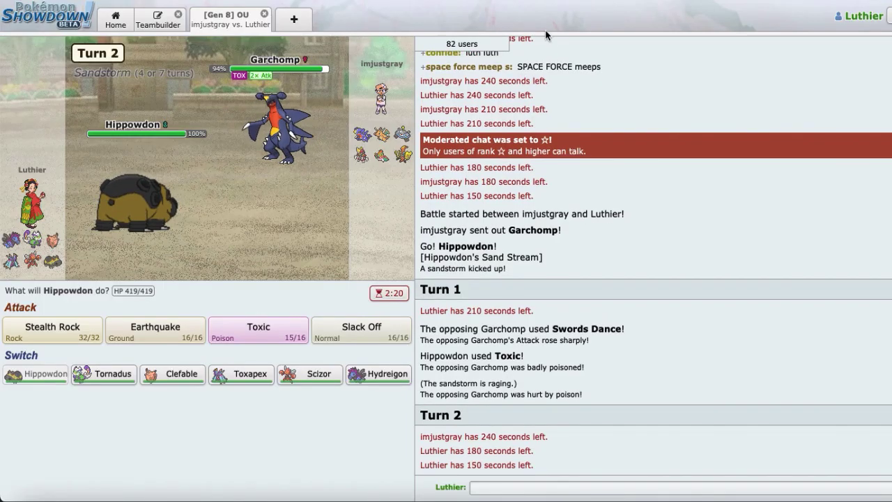
{"action": "mouse_move", "coordinate": [361, 131]}
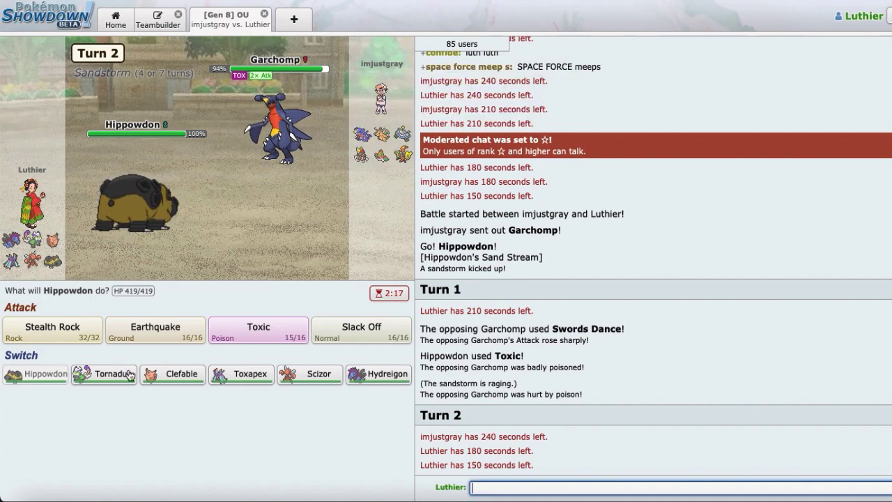
Switch Hippowdon out for Tornadus-Therian on turn 2, then queue Clefable for turn 3.
{"action": "left_click", "coordinate": [103, 373]}
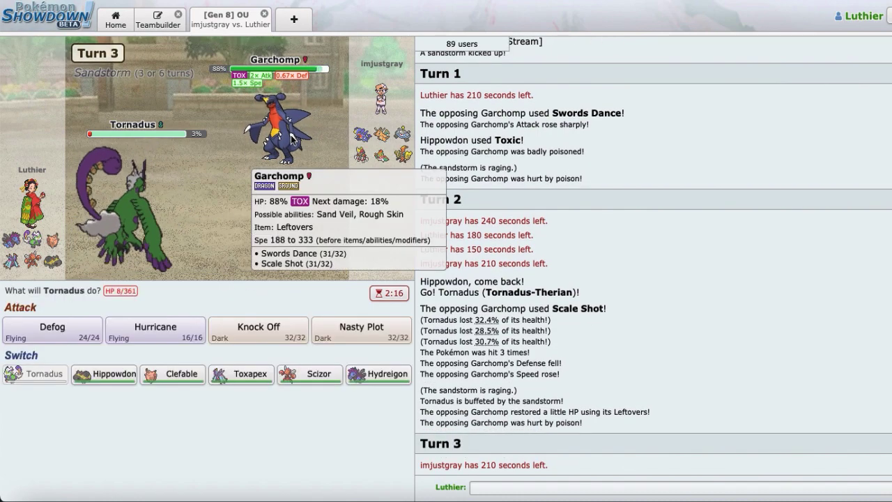
{"action": "left_click", "coordinate": [173, 374]}
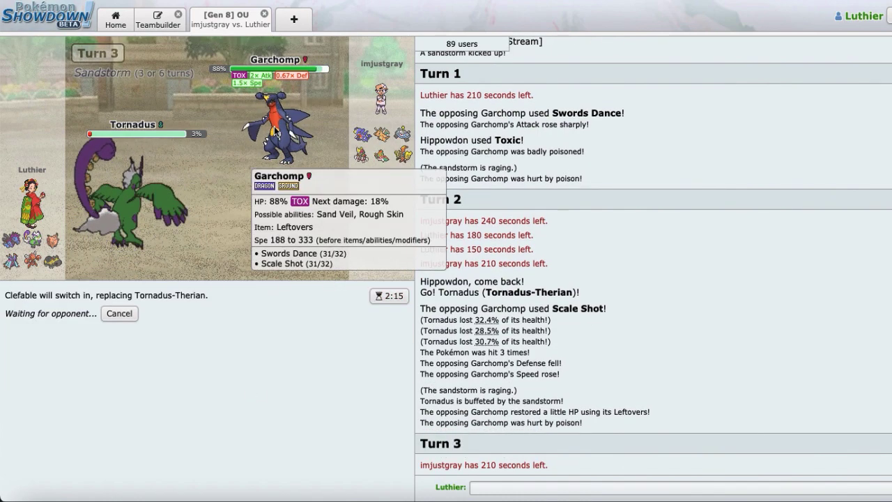
{"action": "mouse_move", "coordinate": [348, 129]}
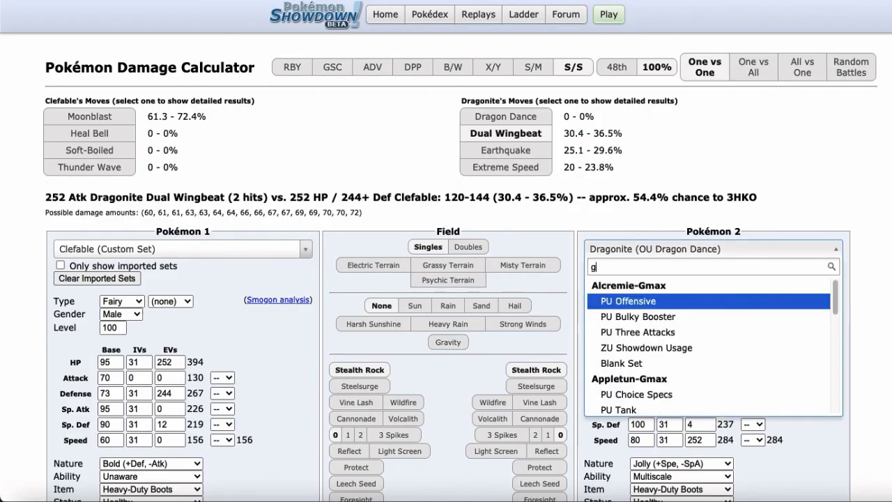
Make the opposing Pokémon Garchomp again in the calculator.
{"action": "type", "text": "archomp"}
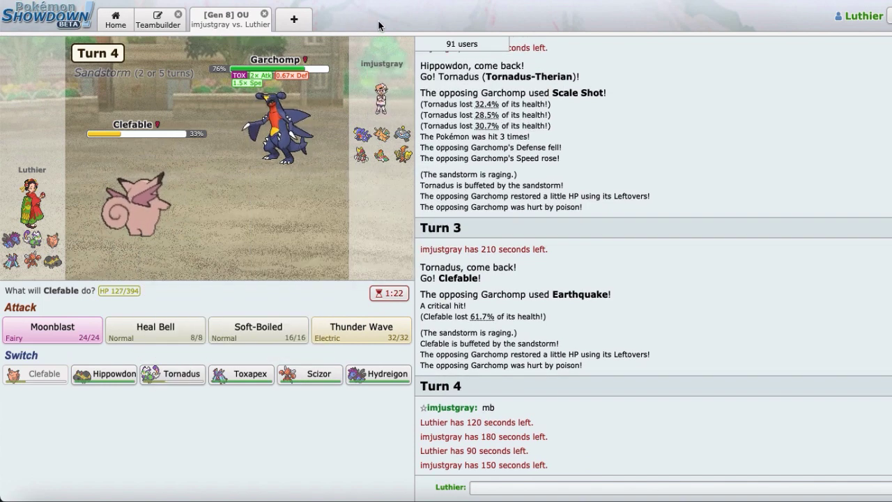
Switch Tornadus out for Hippowdon on turn 5 against the opposing Magnezone.
{"action": "left_click", "coordinate": [173, 373]}
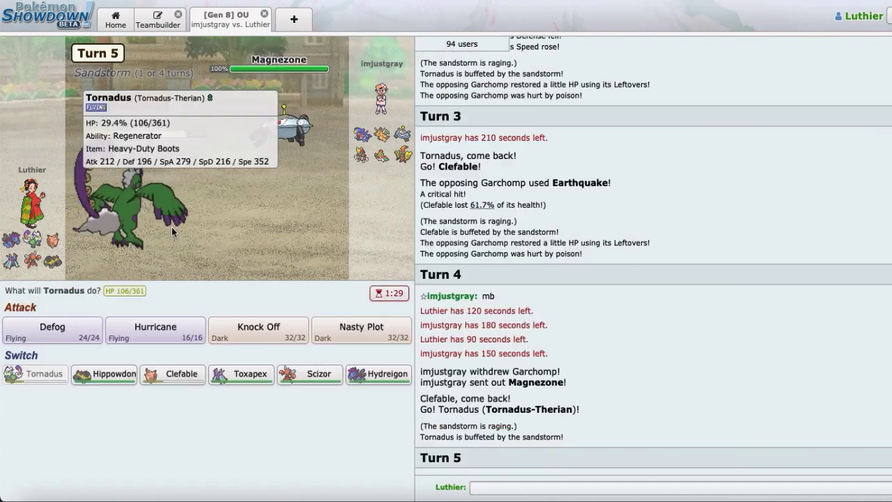
{"action": "mouse_move", "coordinate": [103, 373]}
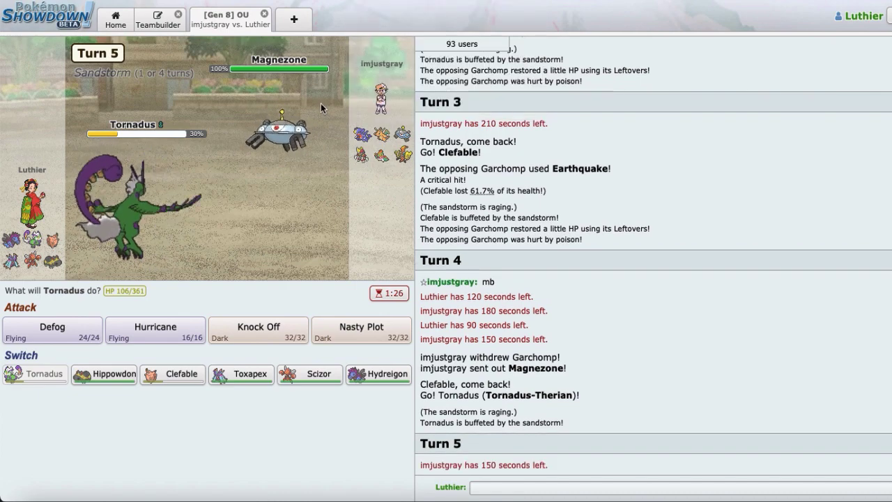
{"action": "mouse_move", "coordinate": [103, 373]}
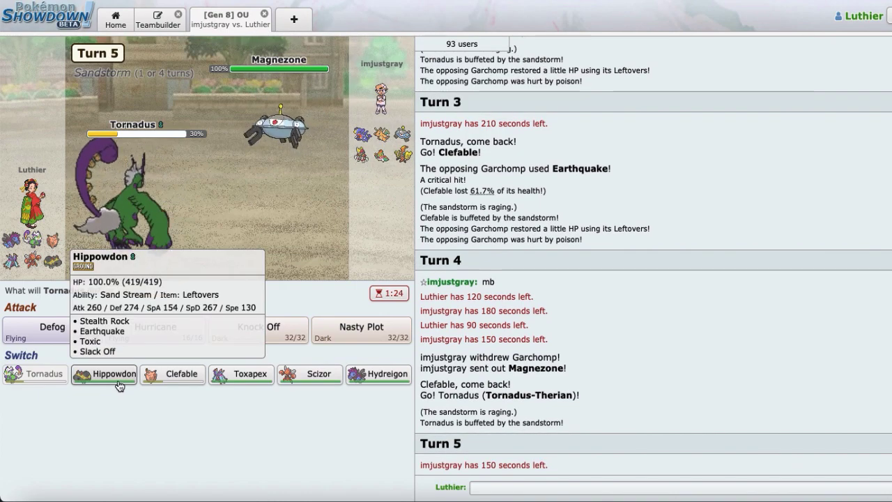
{"action": "left_click", "coordinate": [103, 374]}
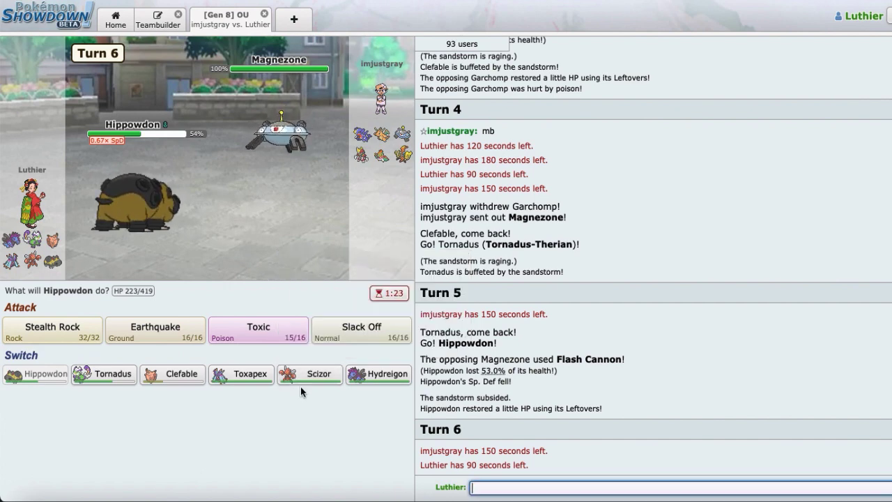
{"action": "mouse_move", "coordinate": [308, 374]}
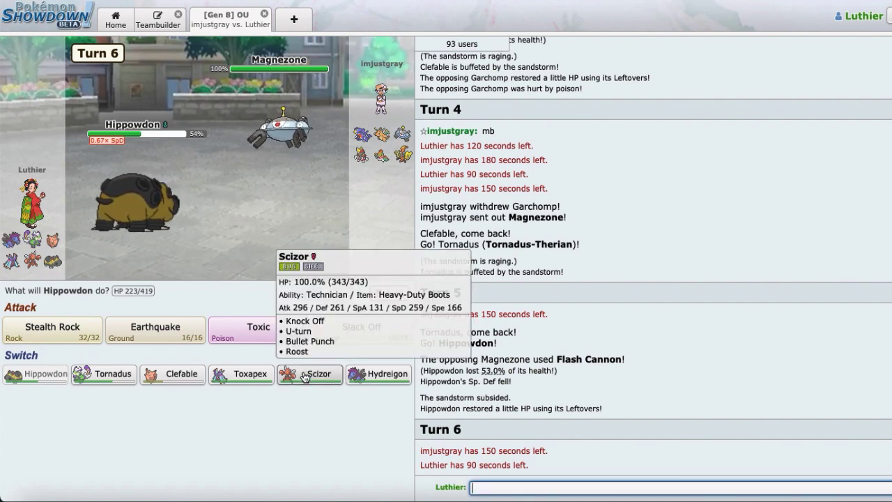
{"action": "left_click", "coordinate": [310, 373]}
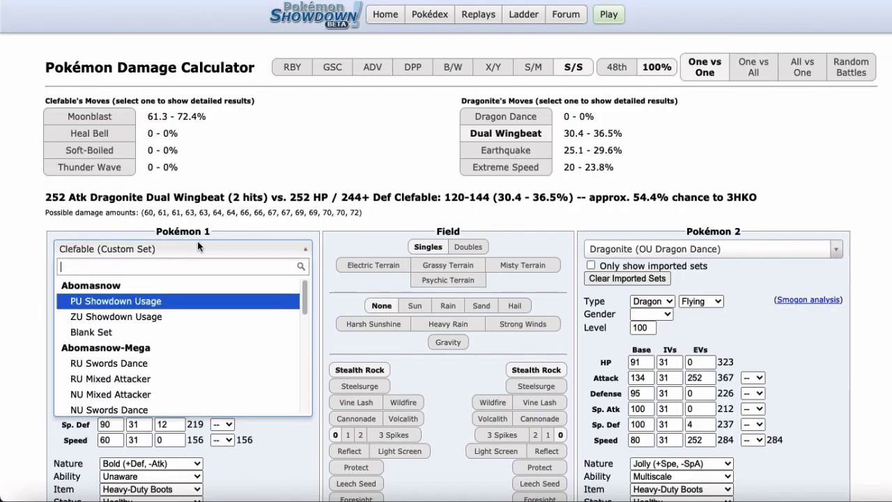
Pair Scizor against Choice Specs Magnezone in the calculator and return to the Turn 6 battle.
{"action": "type", "text": "sciz"}
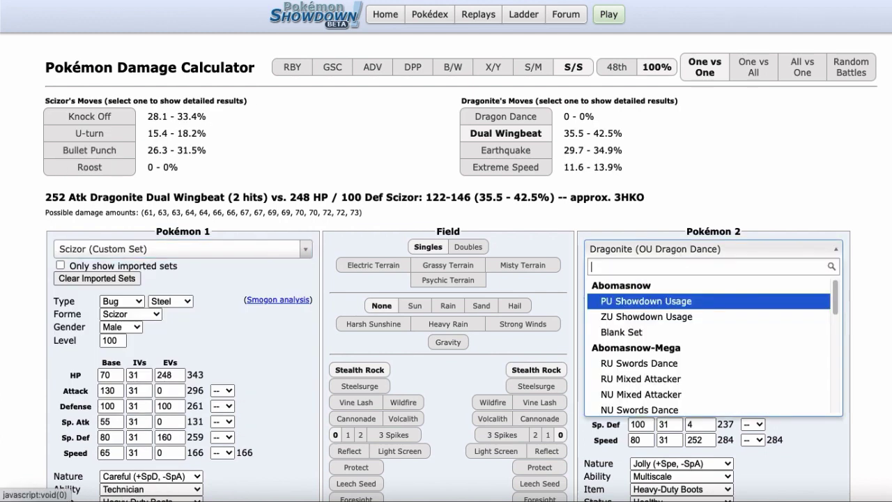
{"action": "type", "text": "mahnez"}
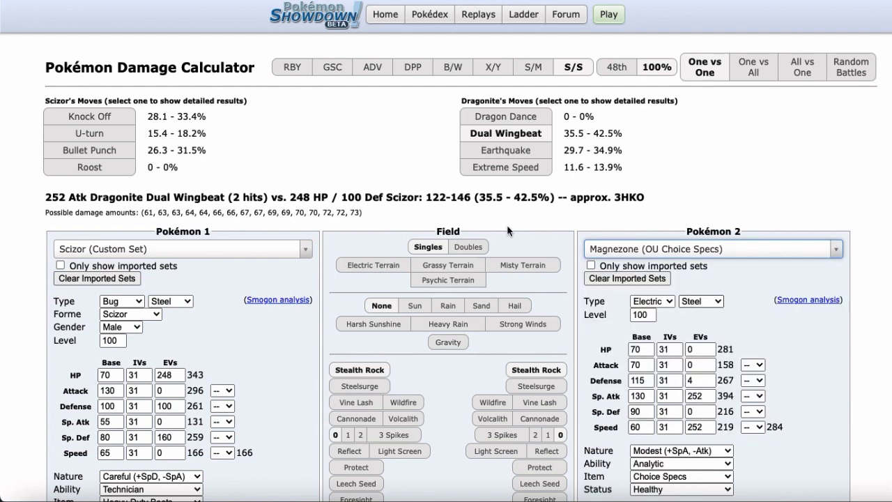
{"action": "left_click", "coordinate": [504, 116]}
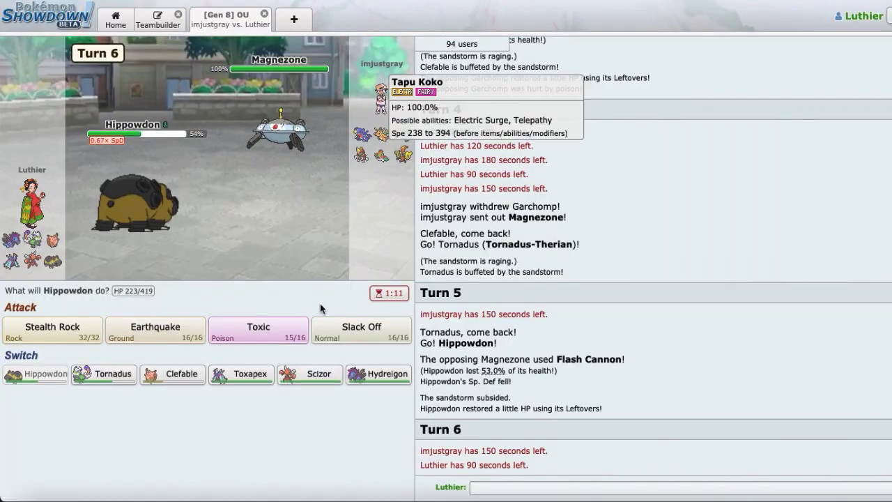
Switch to Scizor, U-turn out, and bring Hippowdon back in.
{"action": "left_click", "coordinate": [320, 373]}
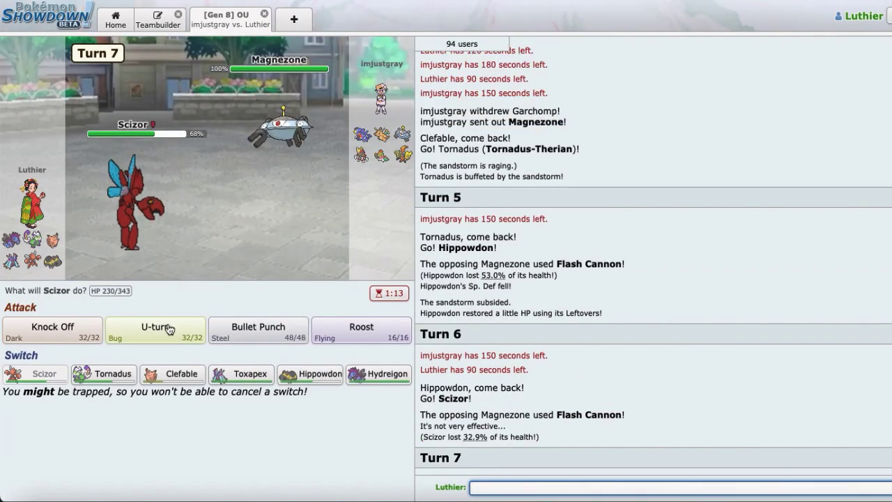
{"action": "left_click", "coordinate": [154, 329]}
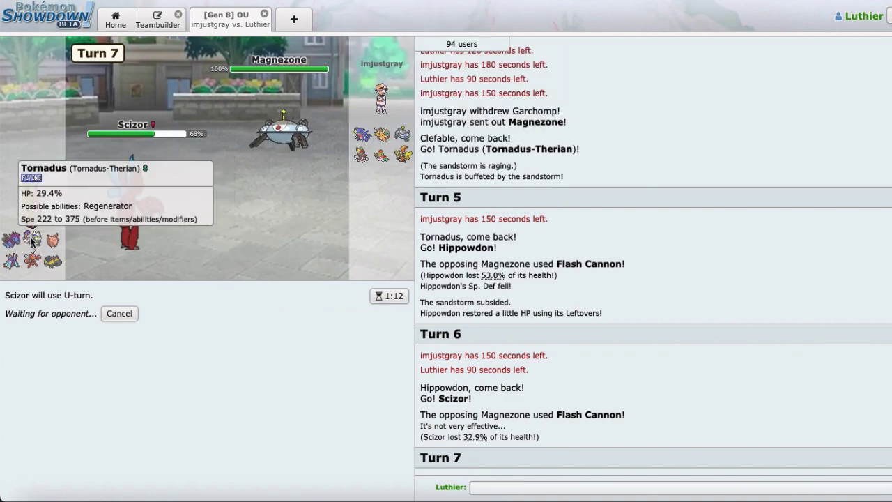
{"action": "mouse_move", "coordinate": [381, 156]}
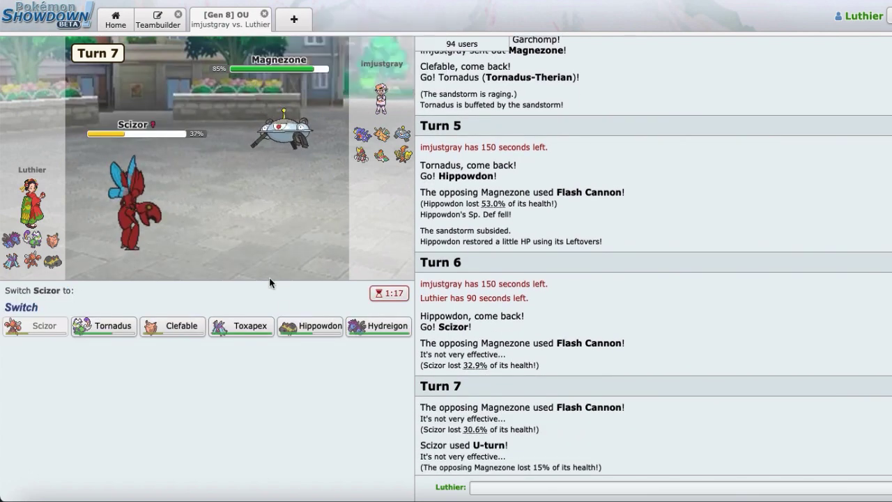
{"action": "mouse_move", "coordinate": [309, 326]}
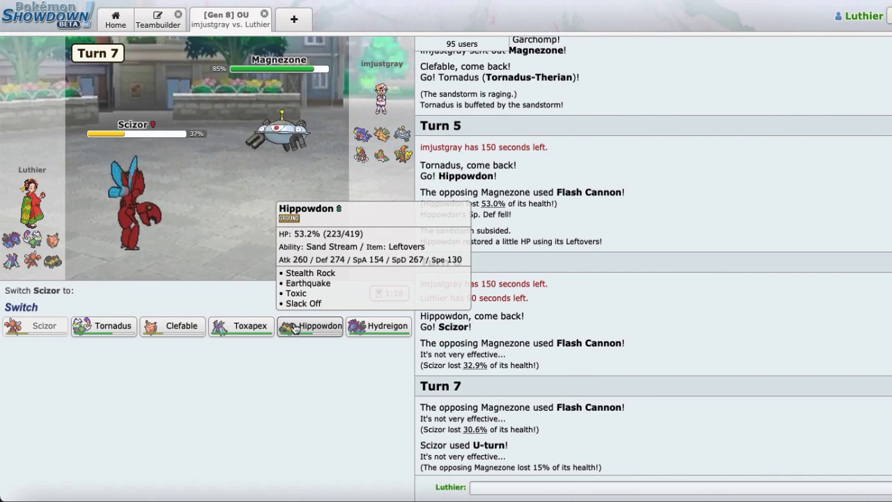
{"action": "left_click", "coordinate": [309, 326]}
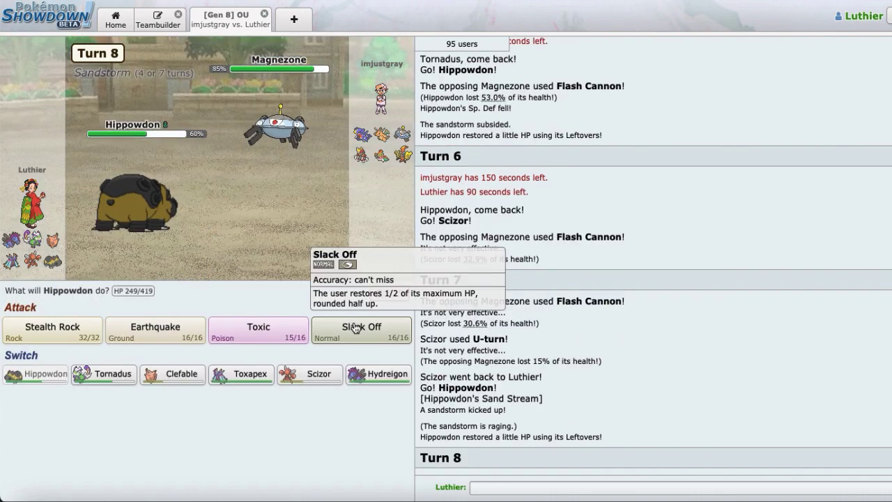
Have Hippowdon use Slack Off on turns 8 and 9 to recover from Flash Cannon.
{"action": "left_click", "coordinate": [361, 329]}
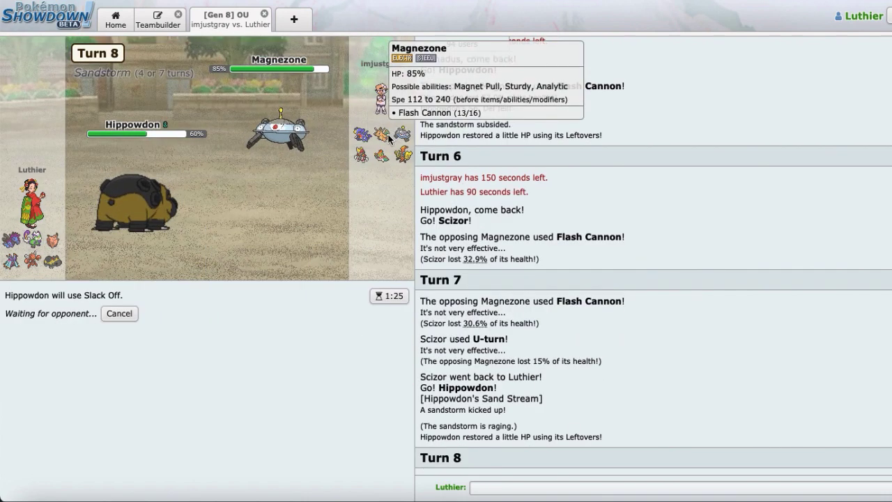
{"action": "mouse_move", "coordinate": [361, 134]}
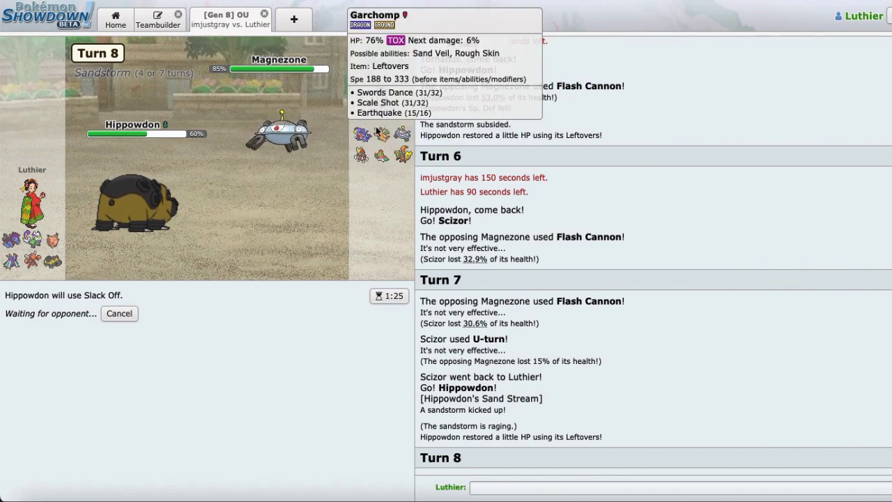
{"action": "mouse_move", "coordinate": [382, 133]}
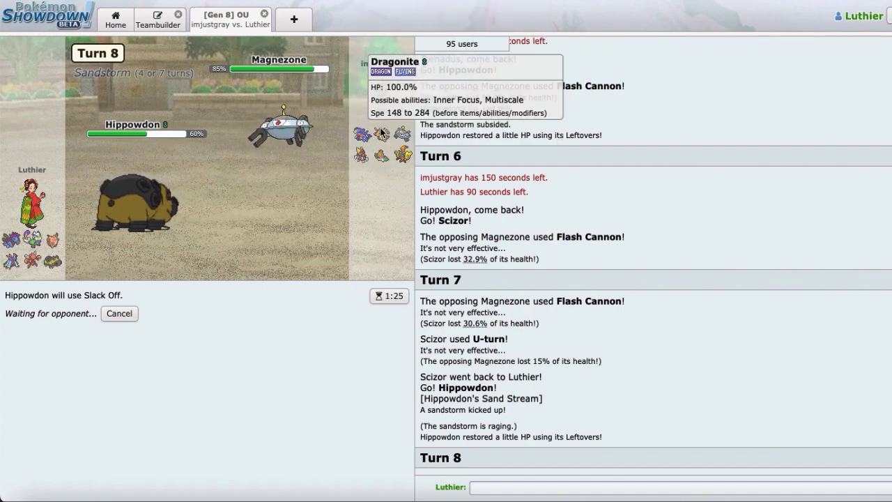
{"action": "mouse_move", "coordinate": [129, 217]}
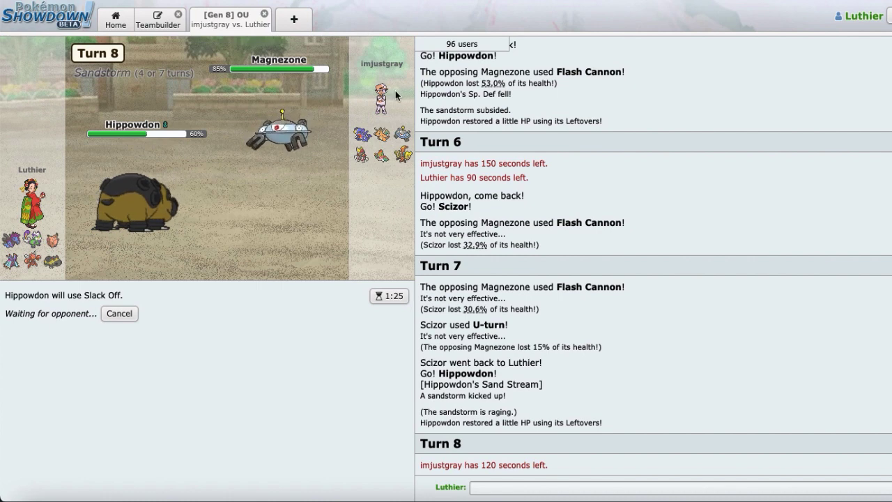
{"action": "mouse_move", "coordinate": [362, 132]}
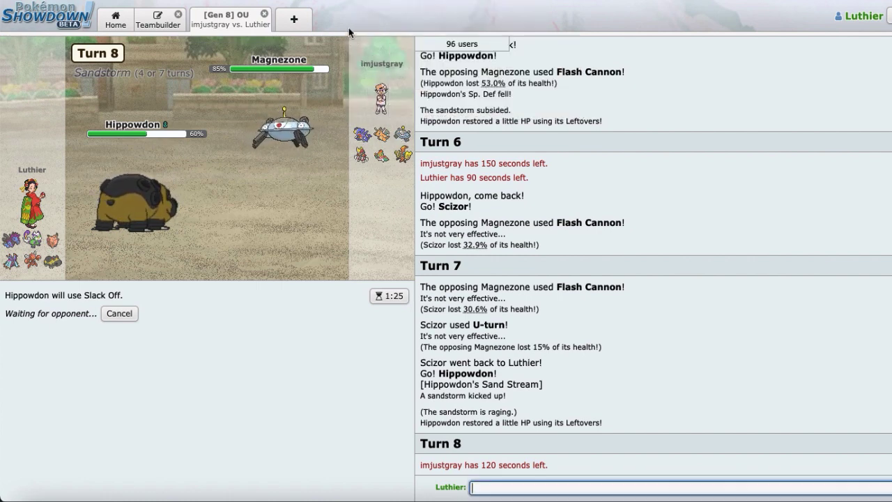
{"action": "mouse_move", "coordinate": [361, 134]}
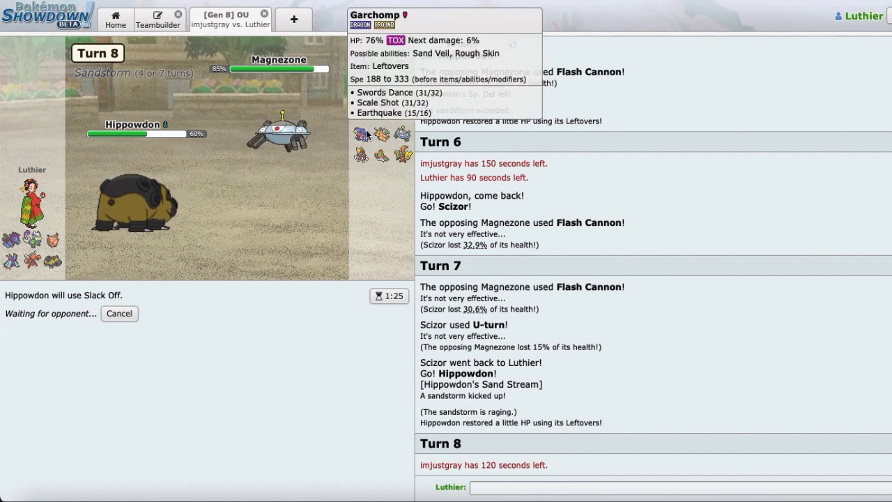
{"action": "mouse_move", "coordinate": [363, 155]}
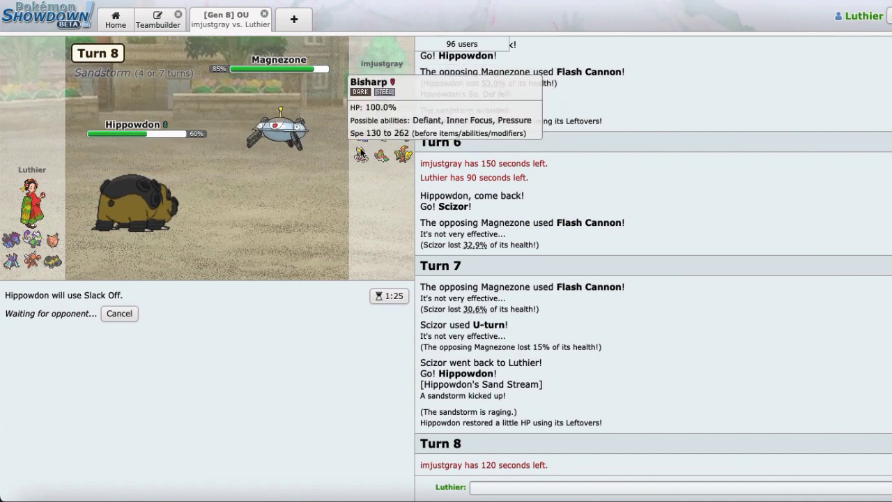
{"action": "mouse_move", "coordinate": [397, 138]}
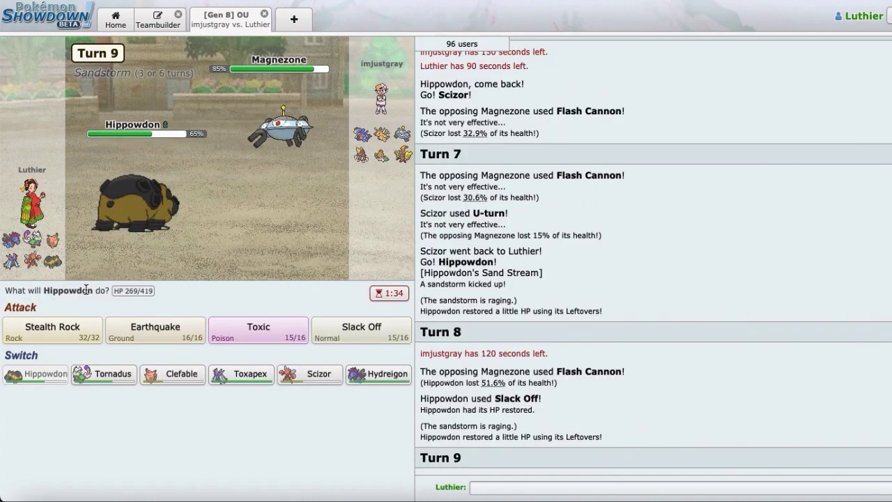
{"action": "mouse_move", "coordinate": [362, 328]}
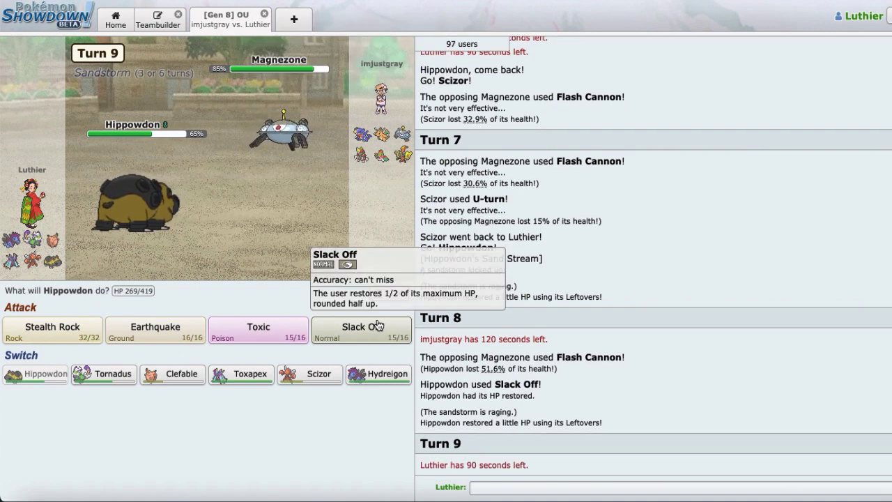
{"action": "left_click", "coordinate": [361, 328]}
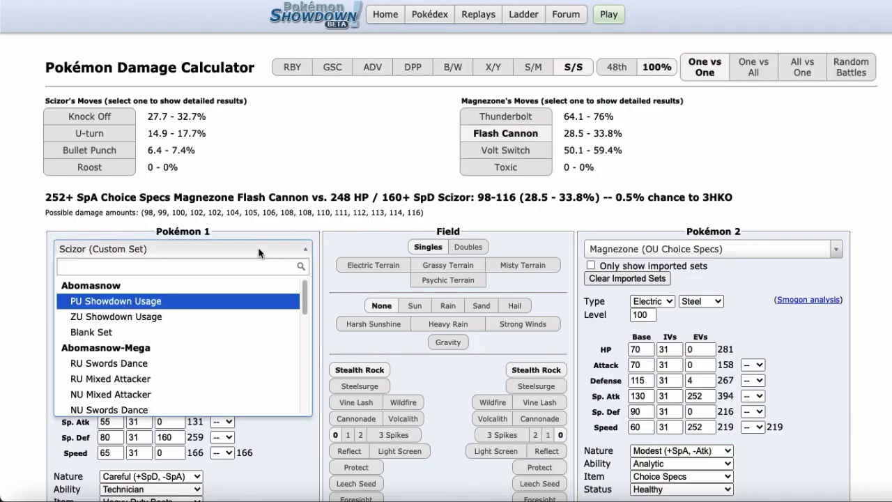
Set Pokémon 1 to Hippowdon so Flash Cannon reads 45.3–53.6% against it.
{"action": "type", "text": "hippow"}
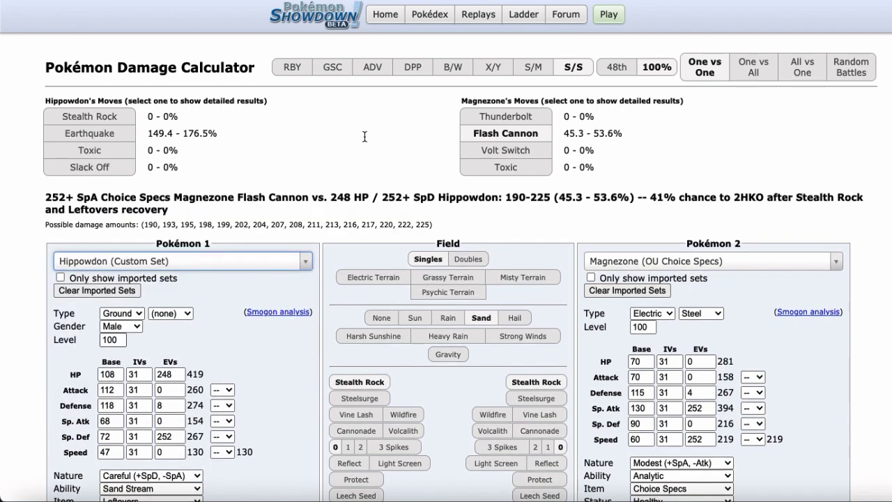
{"action": "mouse_move", "coordinate": [608, 126]}
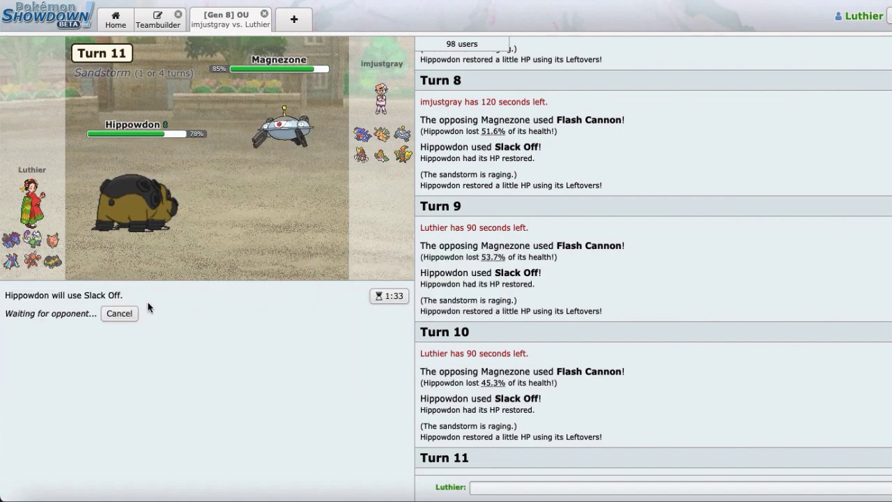
{"action": "mouse_move", "coordinate": [117, 295]}
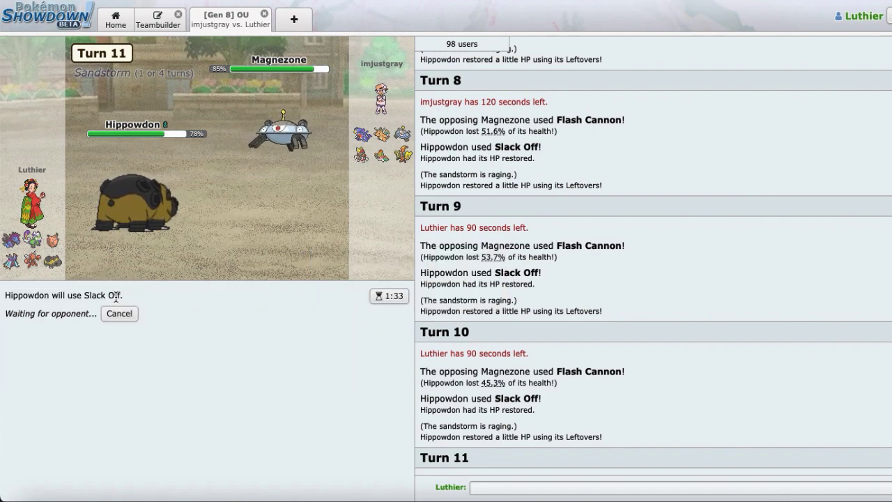
{"action": "mouse_move", "coordinate": [361, 153]}
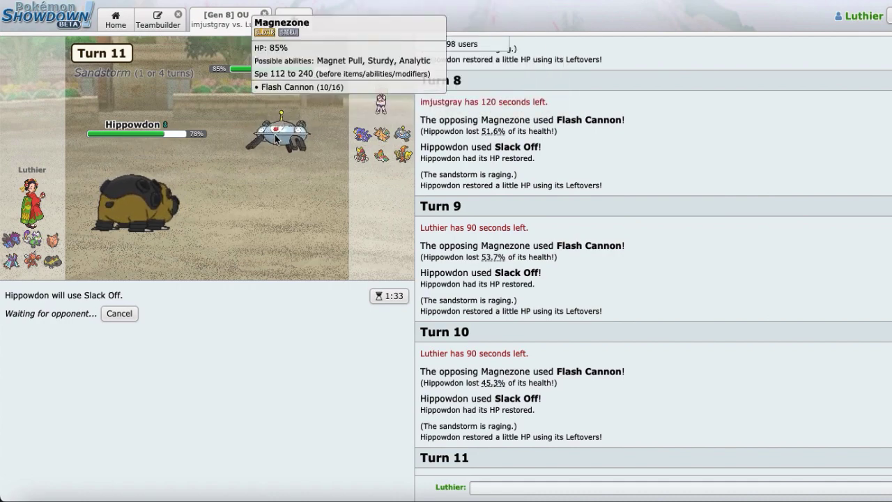
{"action": "mouse_move", "coordinate": [383, 167]}
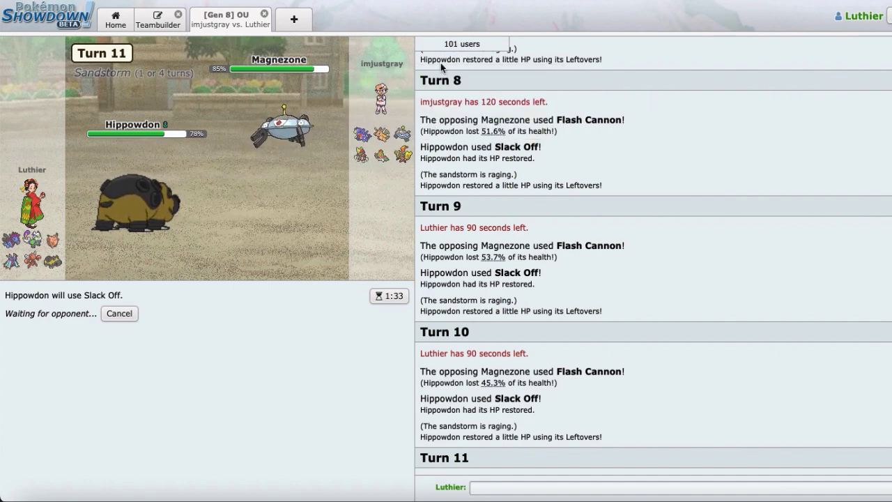
{"action": "mouse_move", "coordinate": [362, 132]}
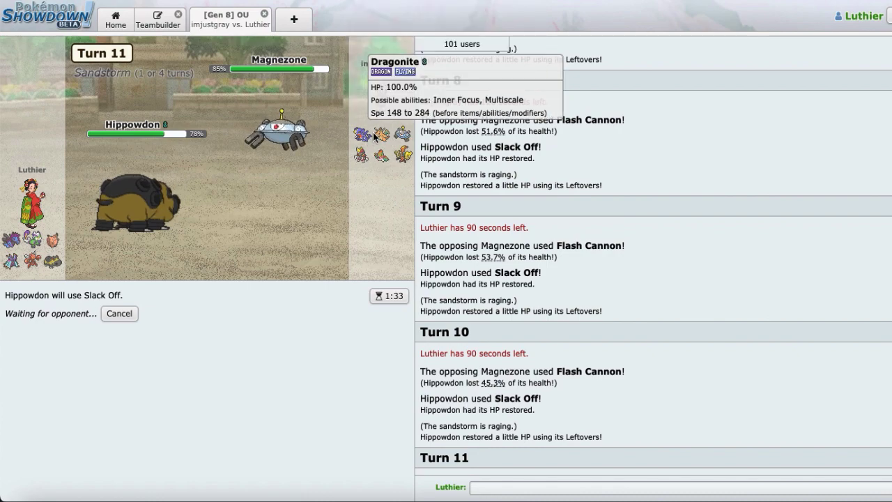
{"action": "mouse_move", "coordinate": [362, 155]}
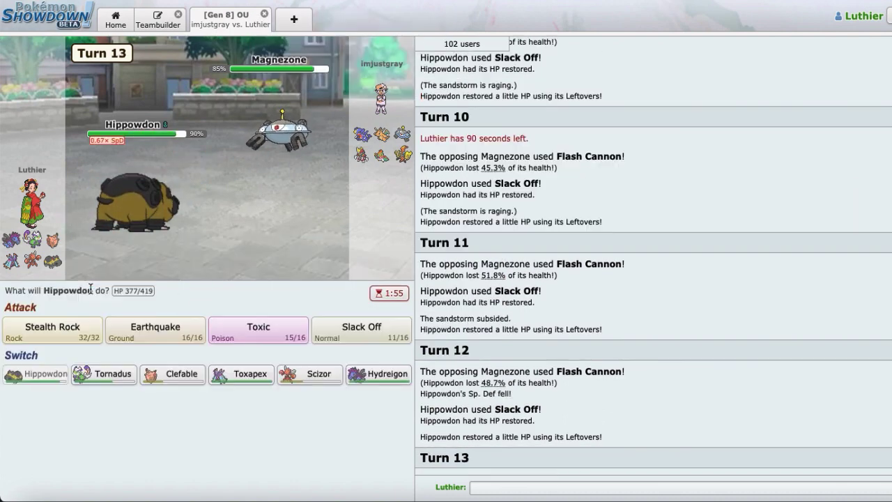
Queue Toxapex to switch in for Hippowdon on turn 13, cancelling once and reconfirming.
{"action": "left_click", "coordinate": [240, 373]}
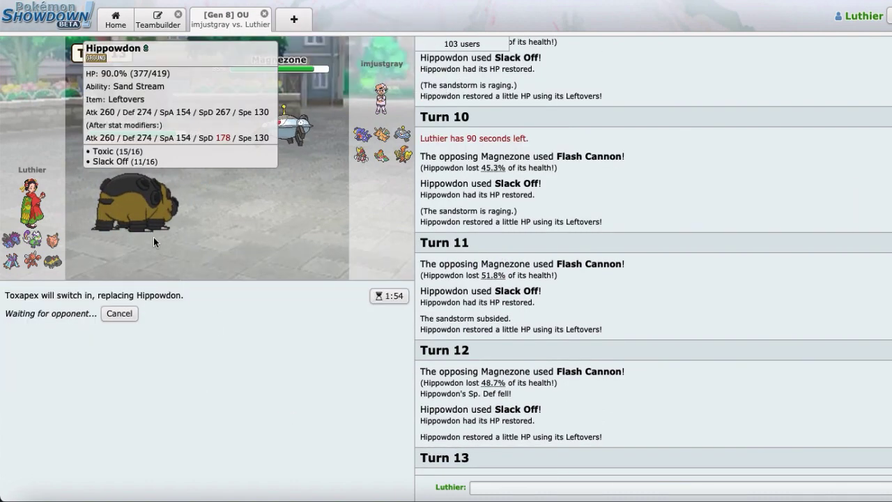
{"action": "mouse_move", "coordinate": [279, 122]}
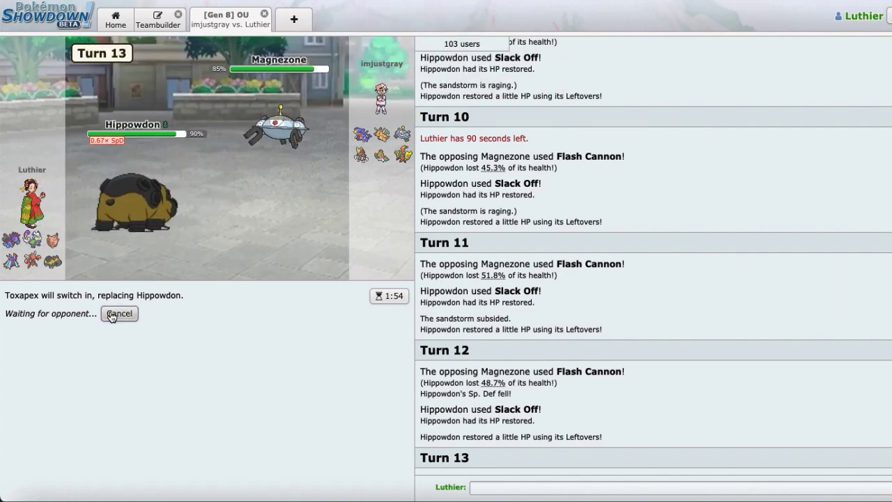
{"action": "left_click", "coordinate": [119, 312]}
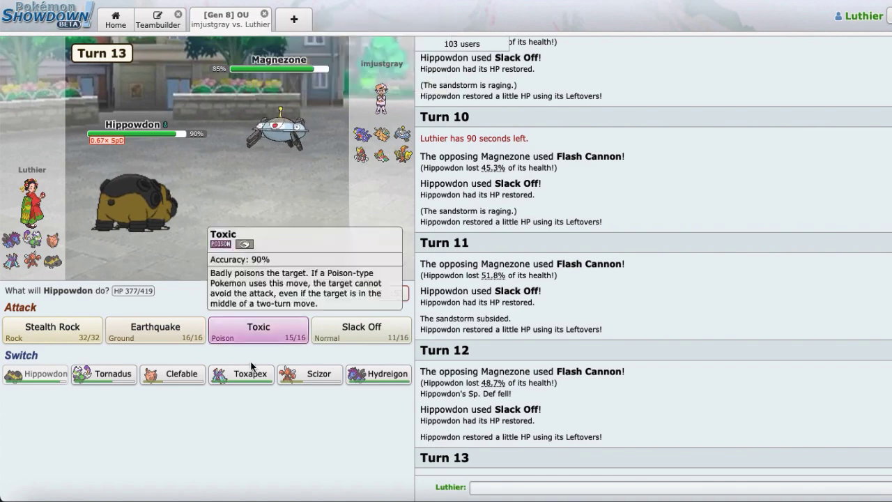
{"action": "left_click", "coordinate": [240, 373]}
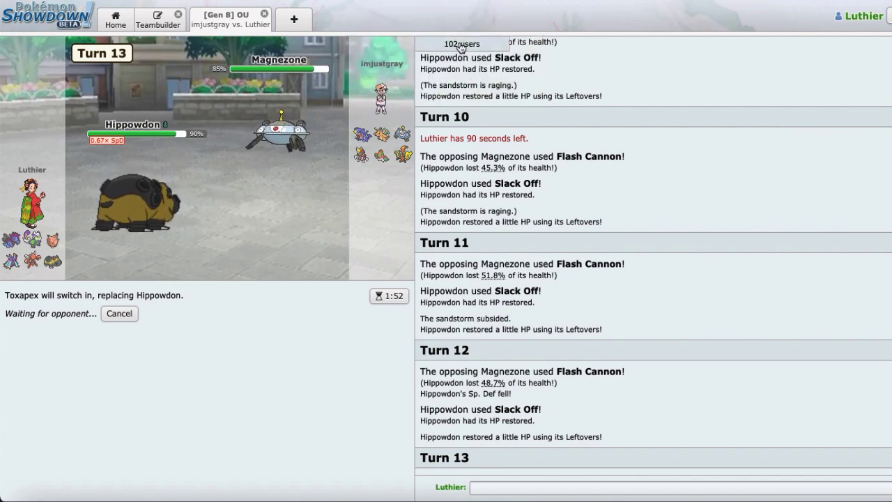
{"action": "mouse_move", "coordinate": [53, 242]}
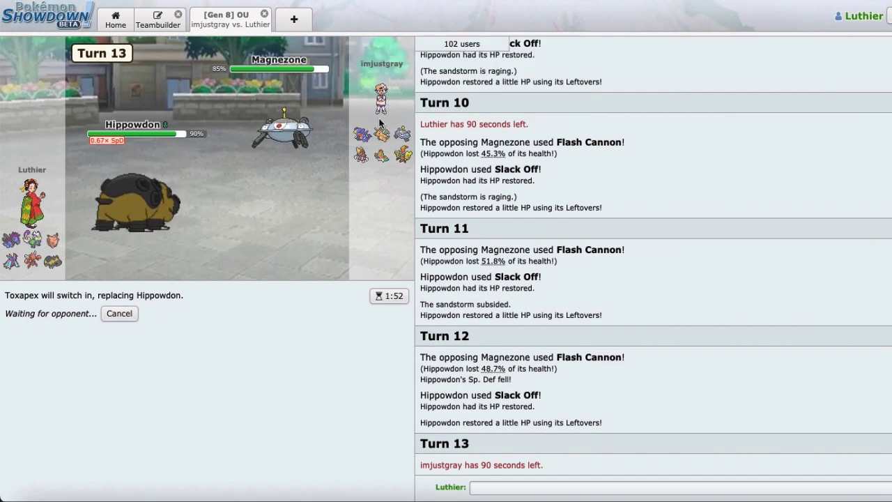
{"action": "mouse_move", "coordinate": [11, 240]}
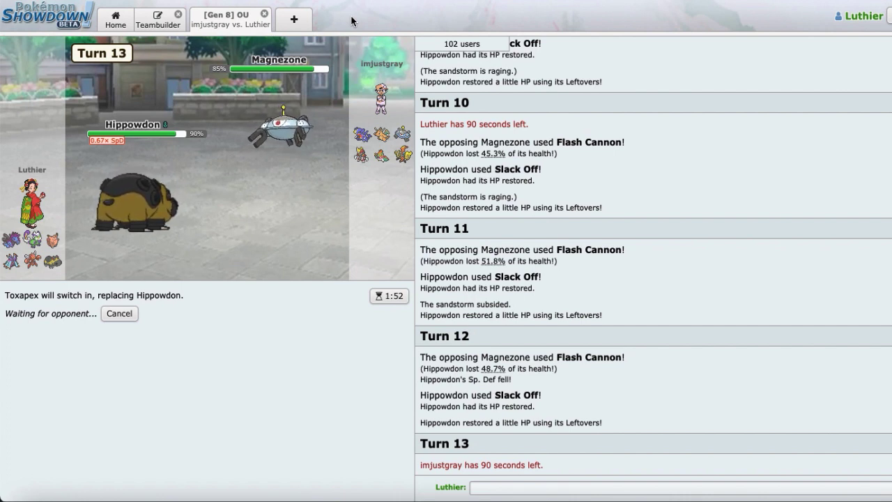
{"action": "mouse_move", "coordinate": [382, 150]}
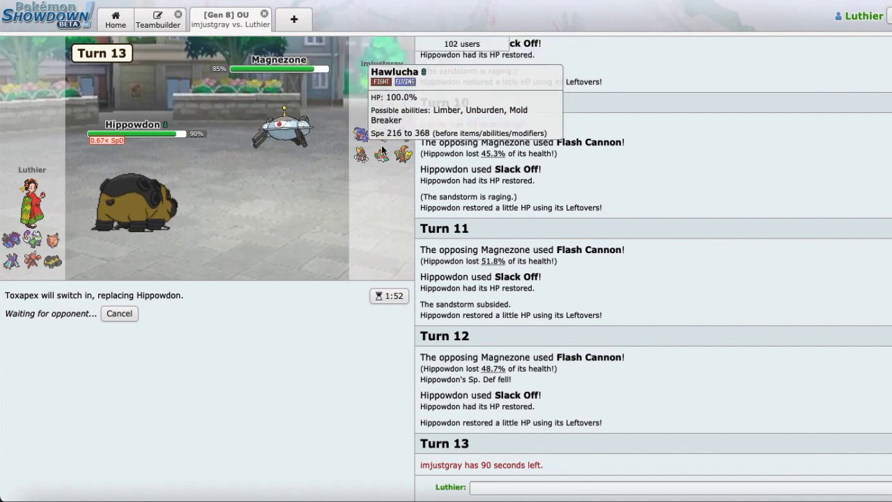
{"action": "mouse_move", "coordinate": [362, 136]}
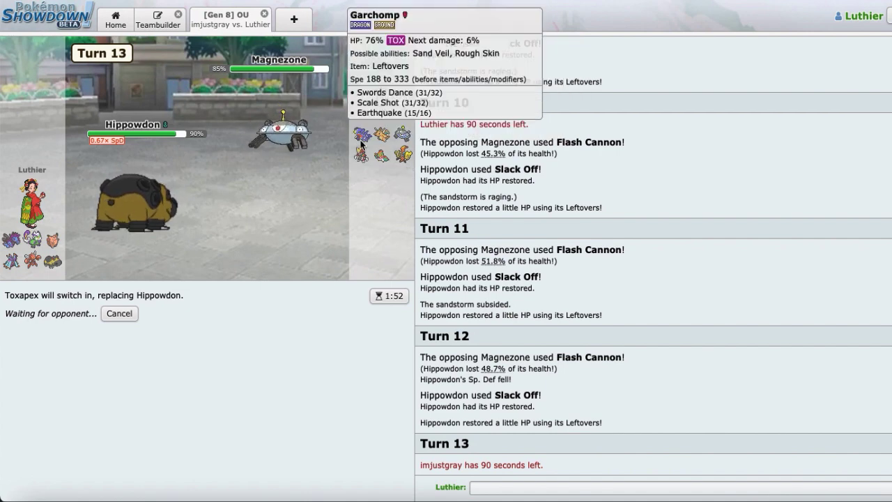
{"action": "mouse_move", "coordinate": [31, 262]}
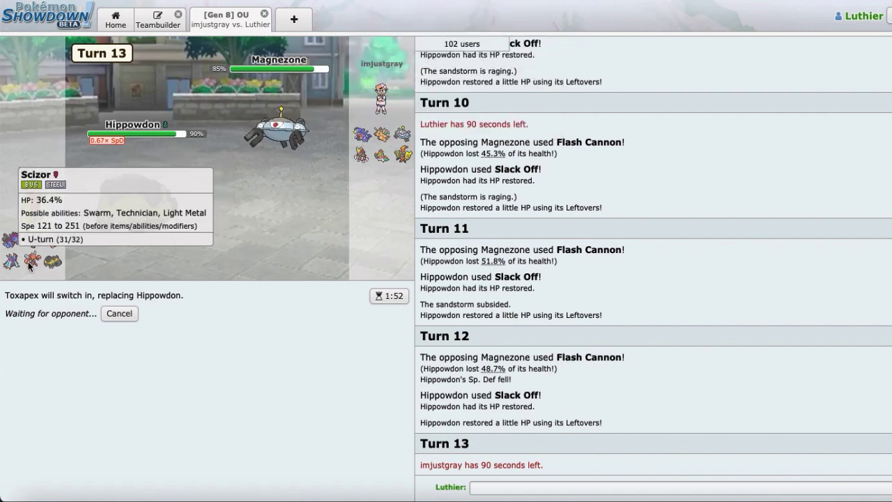
{"action": "mouse_move", "coordinate": [357, 164]}
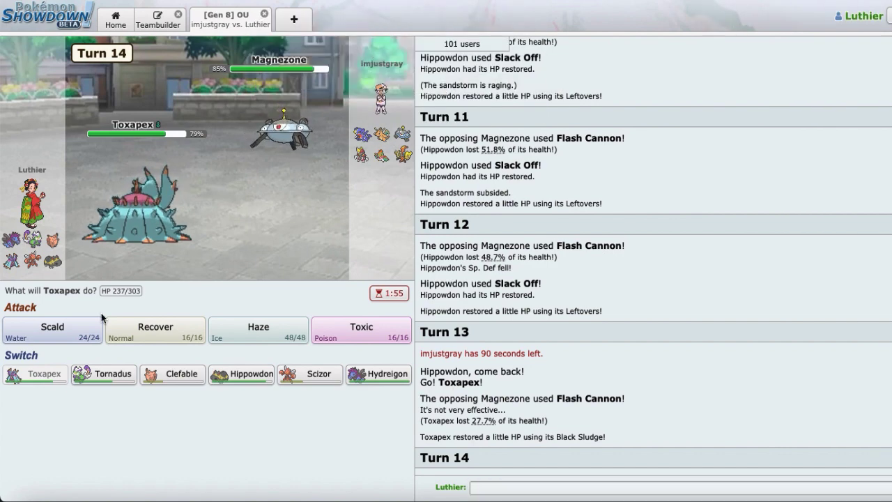
Burn Tapu Koko with Toxapex's Scald, then switch Hippowdon back in.
{"action": "left_click", "coordinate": [51, 327]}
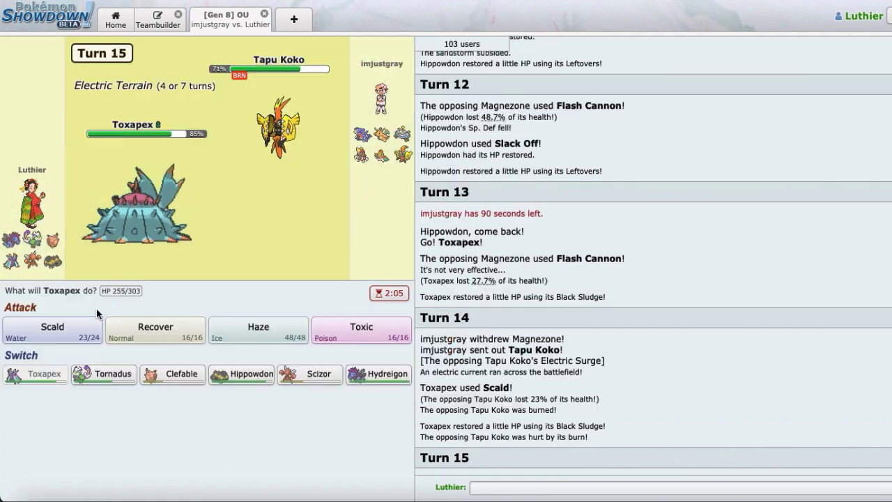
{"action": "mouse_move", "coordinate": [240, 374]}
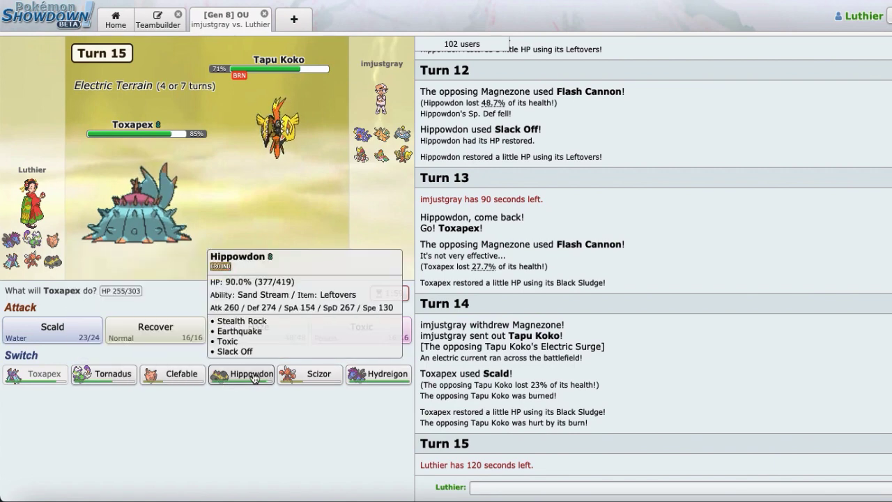
{"action": "left_click", "coordinate": [241, 373]}
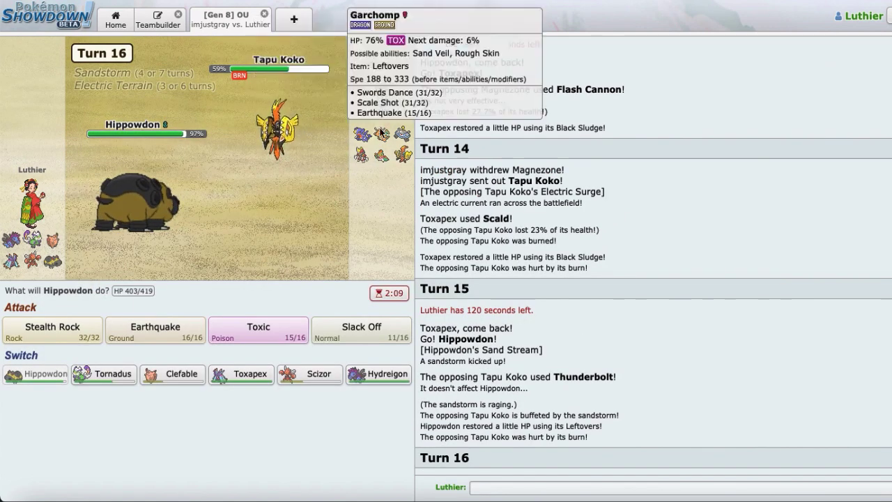
{"action": "mouse_move", "coordinate": [276, 125]}
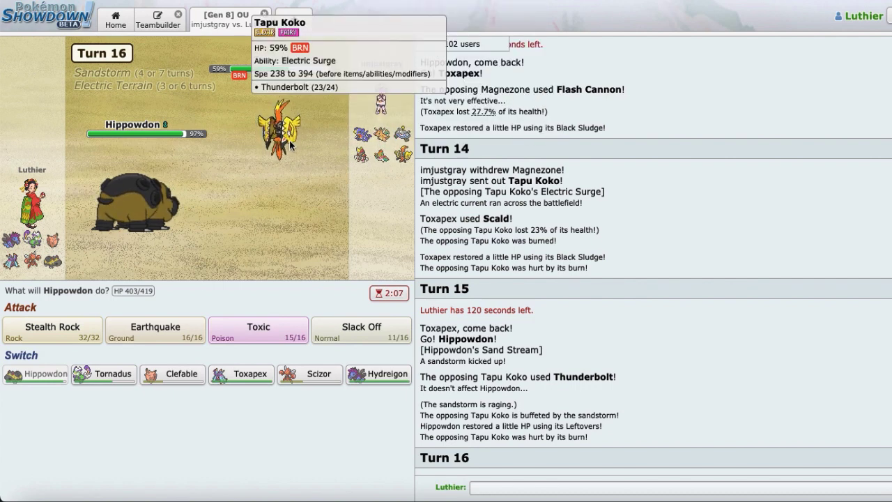
{"action": "mouse_move", "coordinate": [375, 170]}
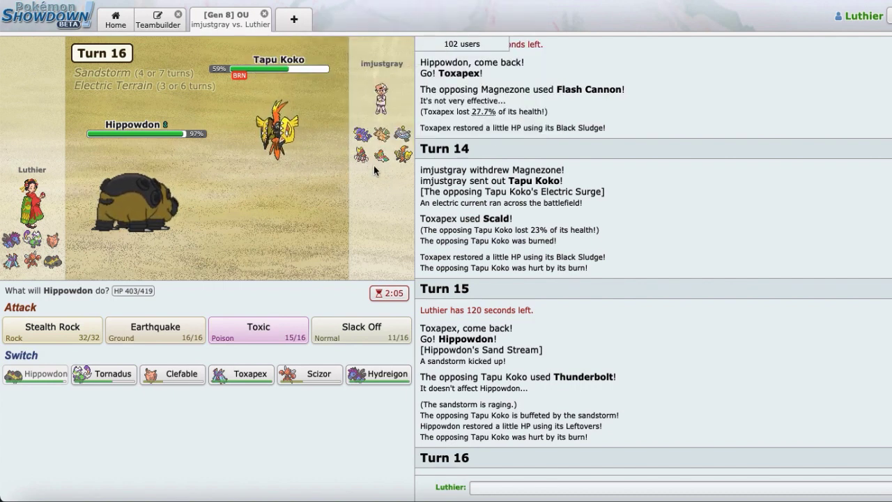
{"action": "mouse_move", "coordinate": [360, 134]}
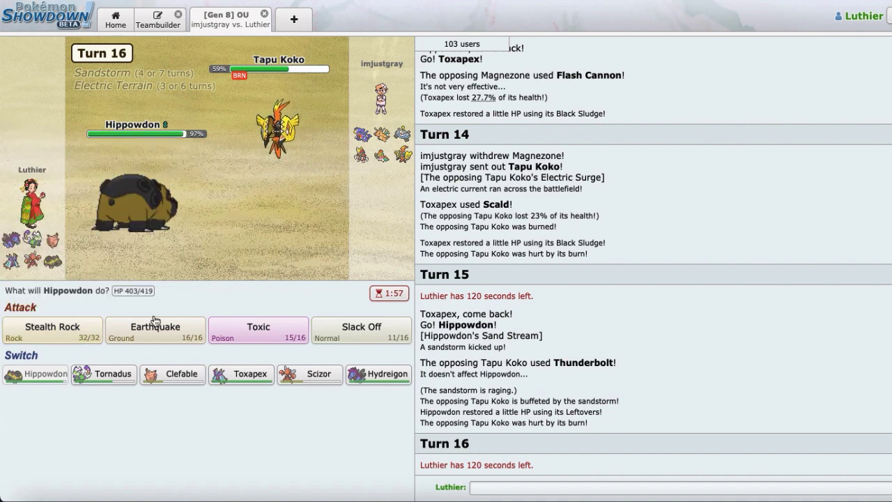
{"action": "mouse_move", "coordinate": [103, 373]}
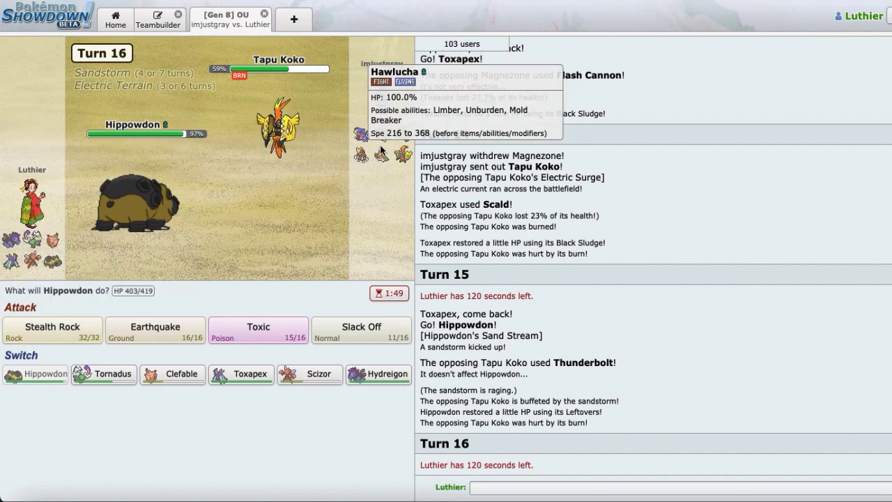
{"action": "mouse_move", "coordinate": [156, 291]}
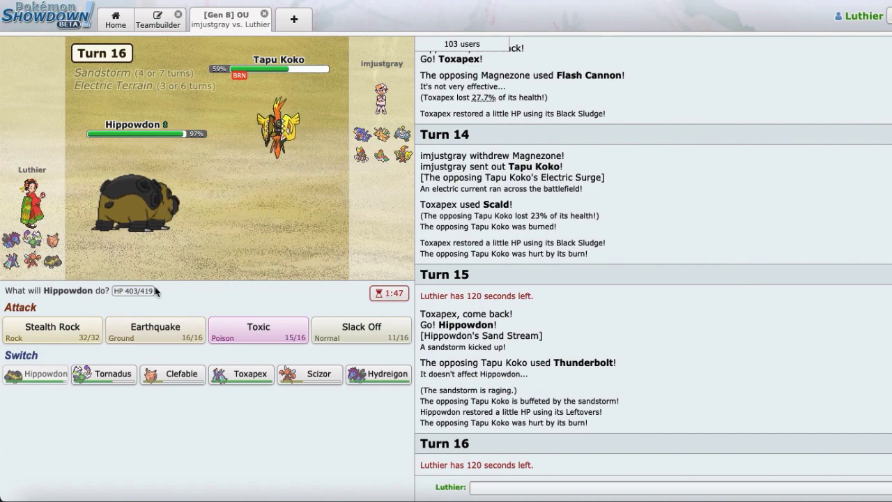
{"action": "mouse_move", "coordinate": [278, 126]}
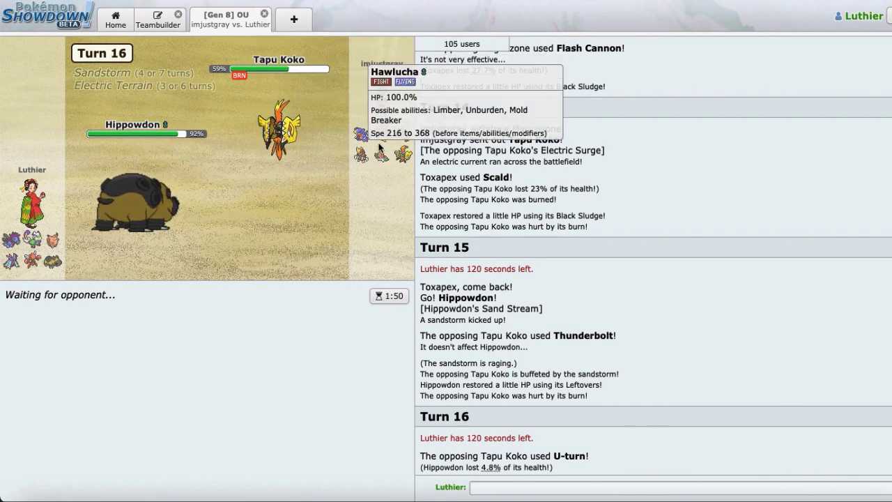
{"action": "mouse_move", "coordinate": [361, 134]}
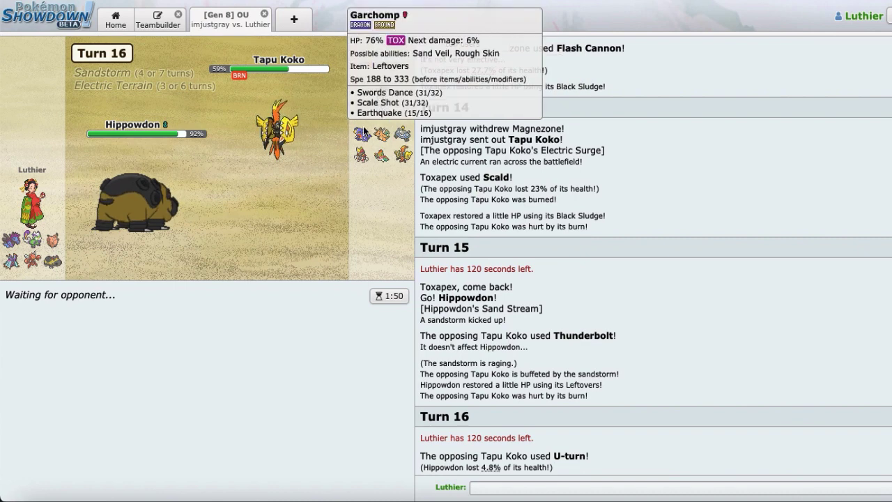
{"action": "mouse_move", "coordinate": [363, 148]}
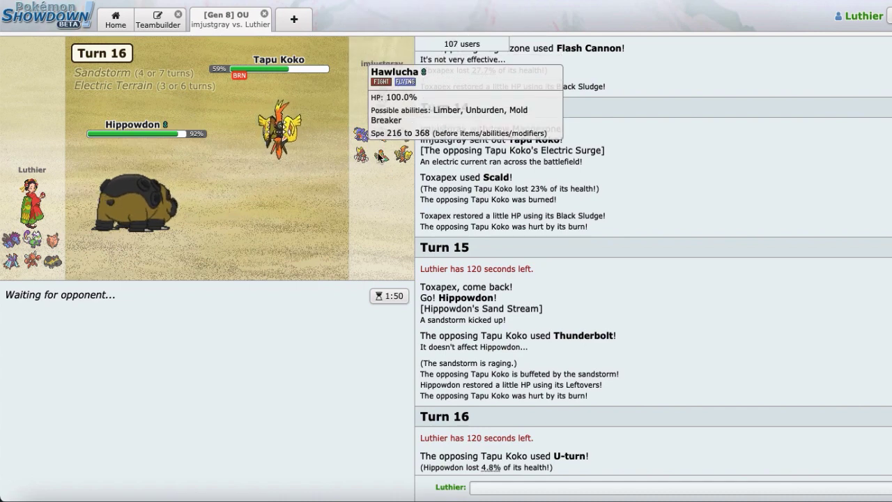
{"action": "mouse_move", "coordinate": [423, 20]}
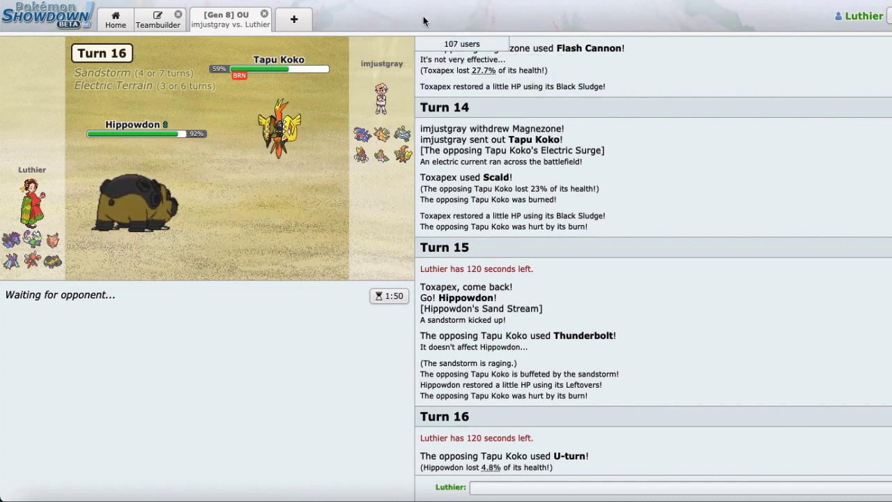
{"action": "mouse_move", "coordinate": [361, 156]}
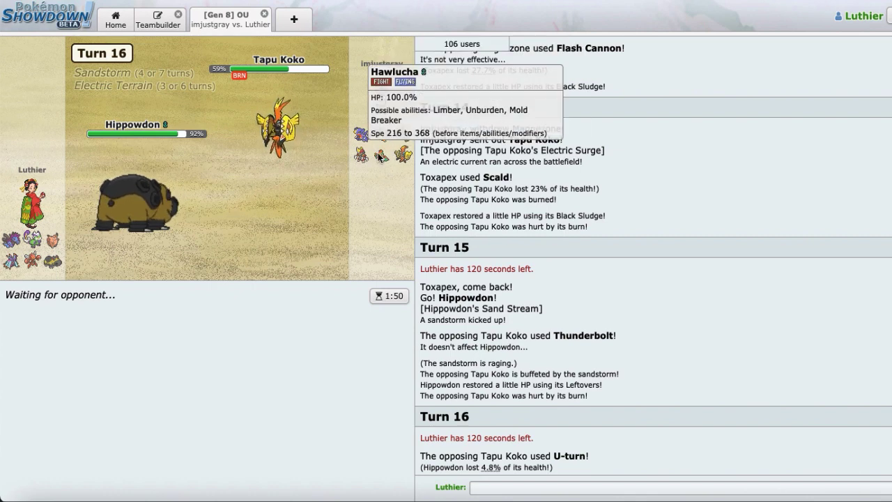
{"action": "mouse_move", "coordinate": [381, 134]}
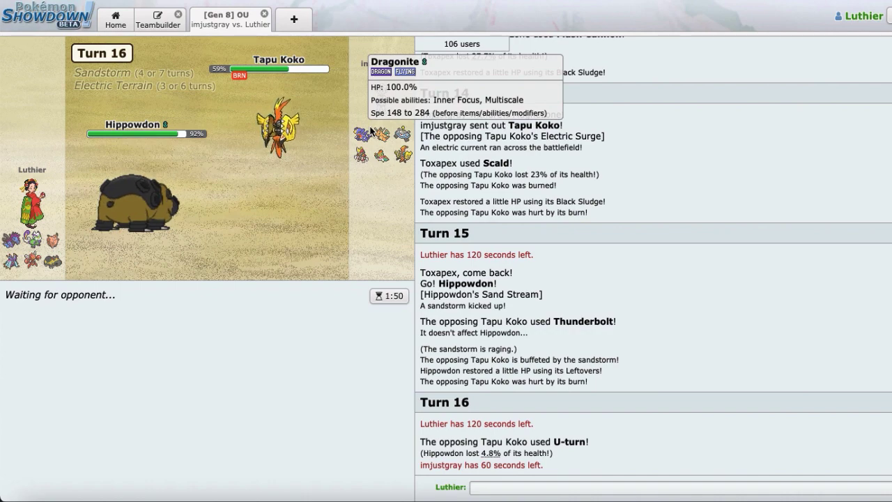
{"action": "mouse_move", "coordinate": [292, 138]}
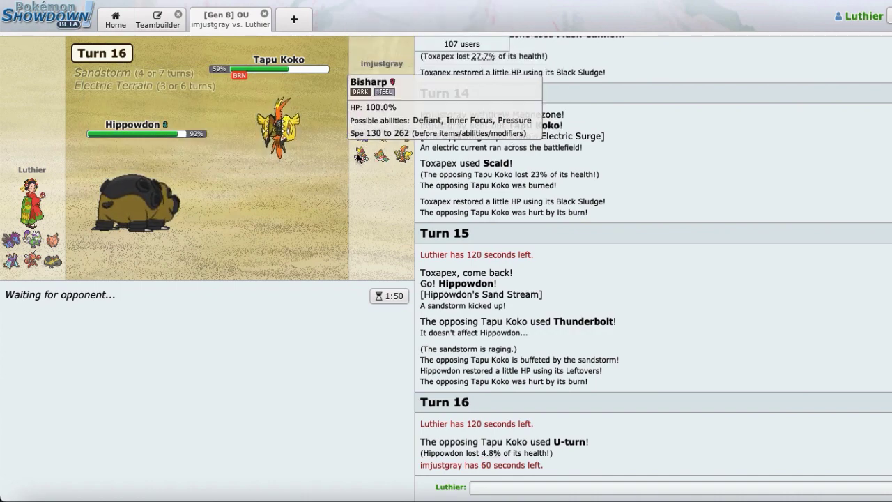
{"action": "mouse_move", "coordinate": [399, 134]}
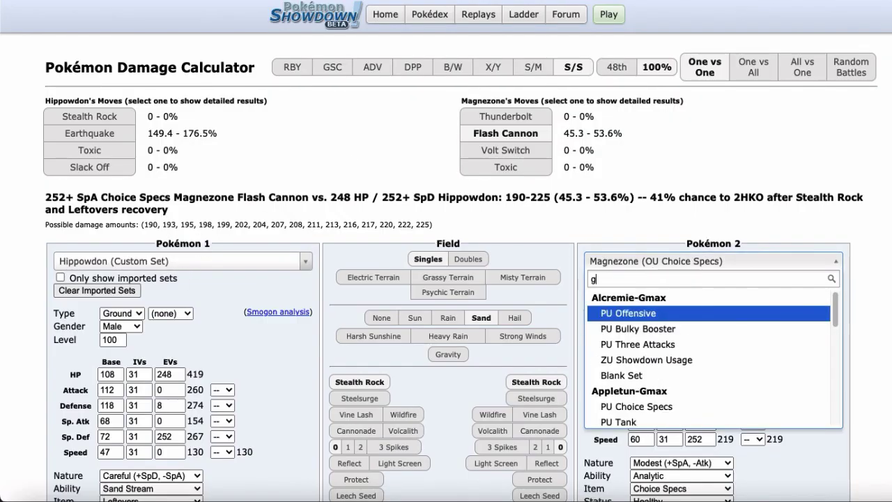
Set Pokémon 2 to Garchomp (OU Swords Dance) against Hippowdon and view its set details.
{"action": "type", "text": "archomp"}
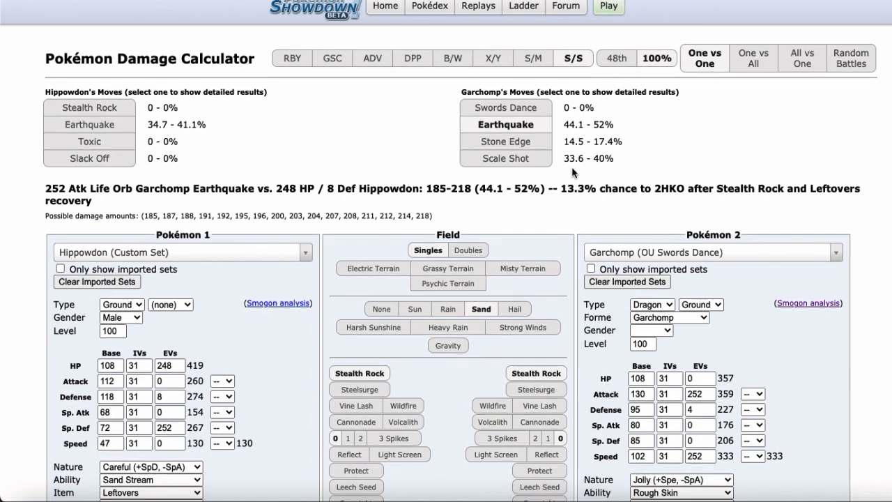
{"action": "scroll", "scroll_direction": "down", "scroll_amount": 3}
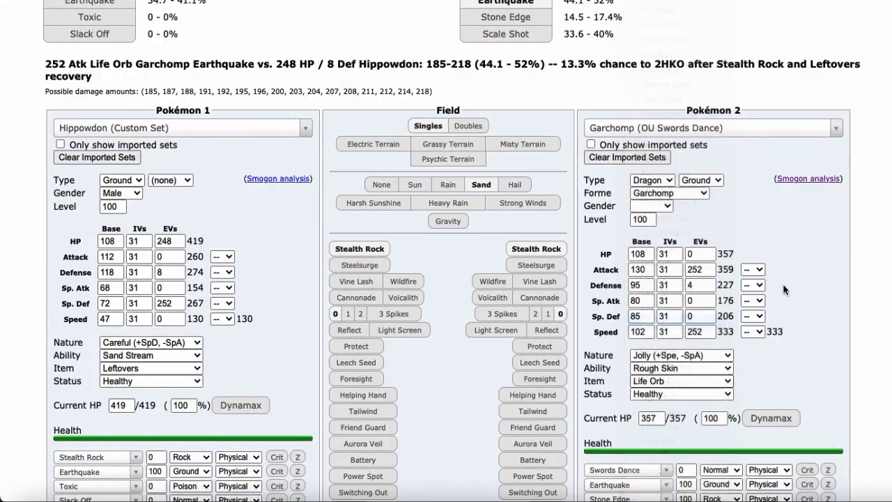
{"action": "left_click", "coordinate": [230, 19]}
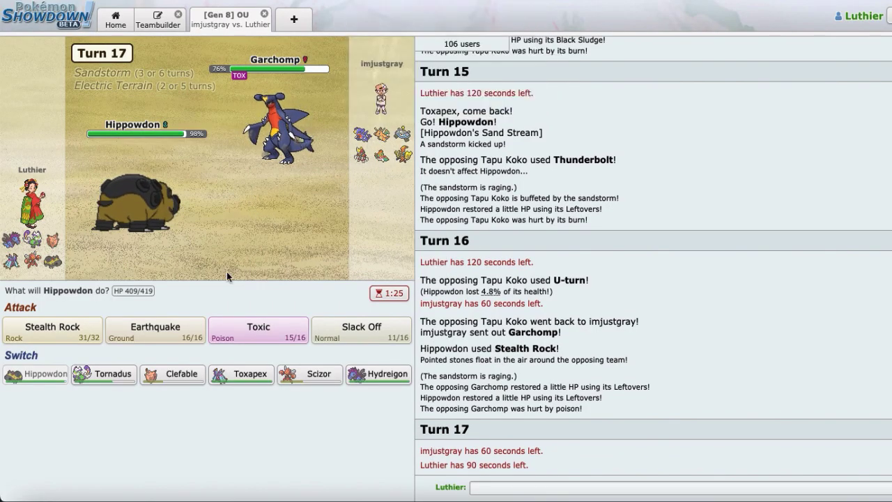
Give Garchomp Leftovers in the calculator, then have Hippowdon Earthquake Garchomp for 37%.
{"action": "left_click", "coordinate": [159, 20]}
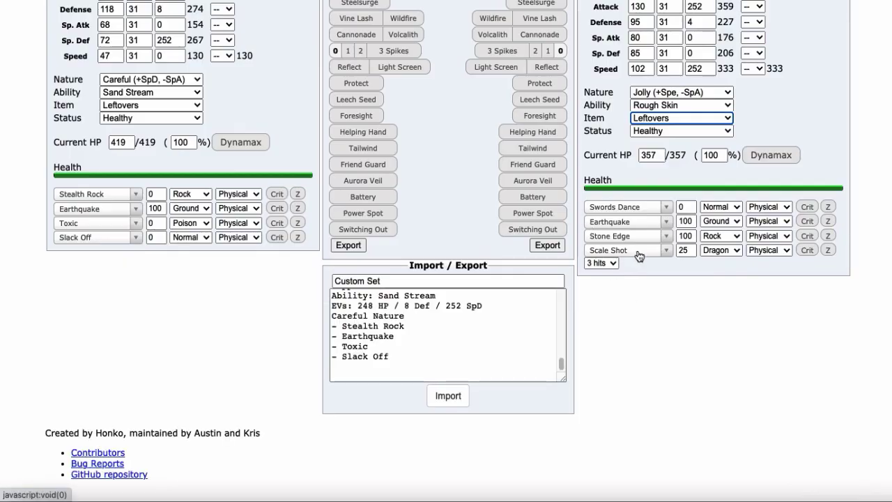
{"action": "type", "text": "aqua"}
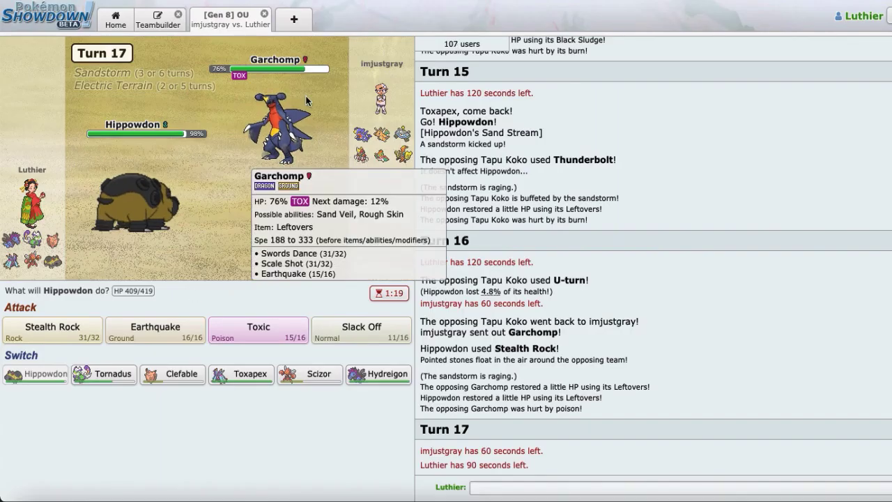
{"action": "mouse_move", "coordinate": [154, 329]}
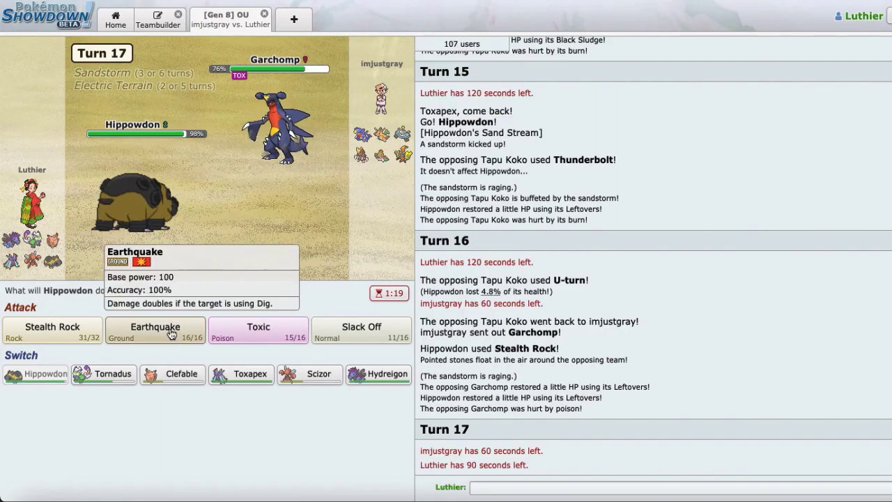
{"action": "left_click", "coordinate": [153, 329]}
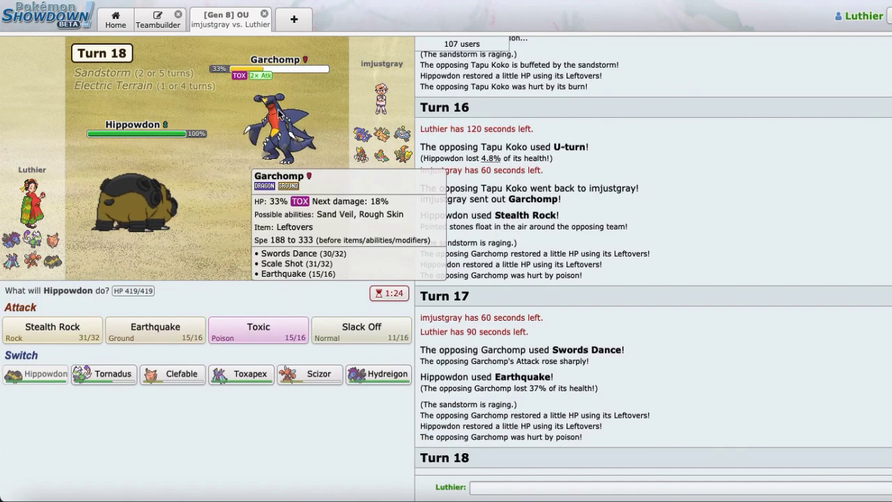
{"action": "mouse_move", "coordinate": [342, 16]}
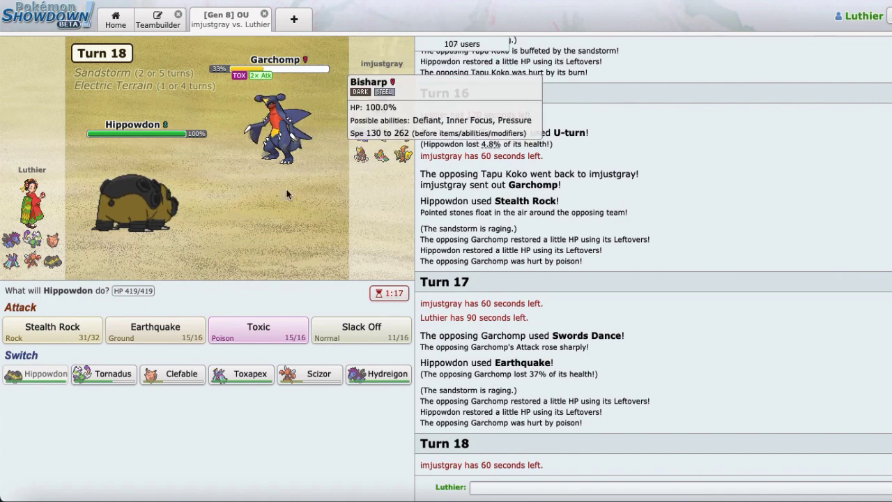
{"action": "mouse_move", "coordinate": [276, 126]}
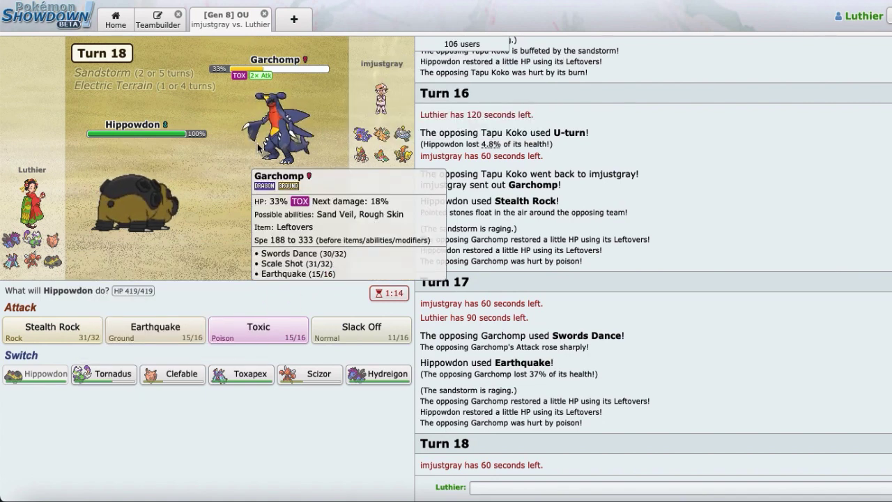
{"action": "mouse_move", "coordinate": [361, 152]}
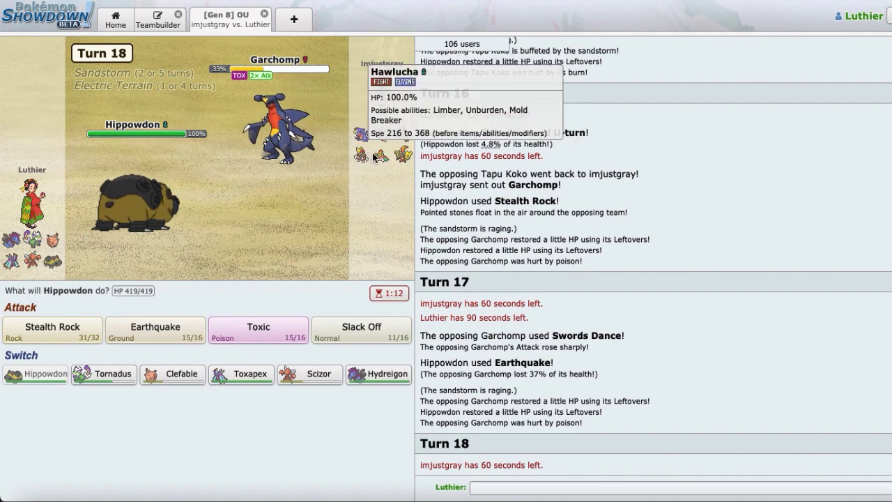
{"action": "mouse_move", "coordinate": [376, 132]}
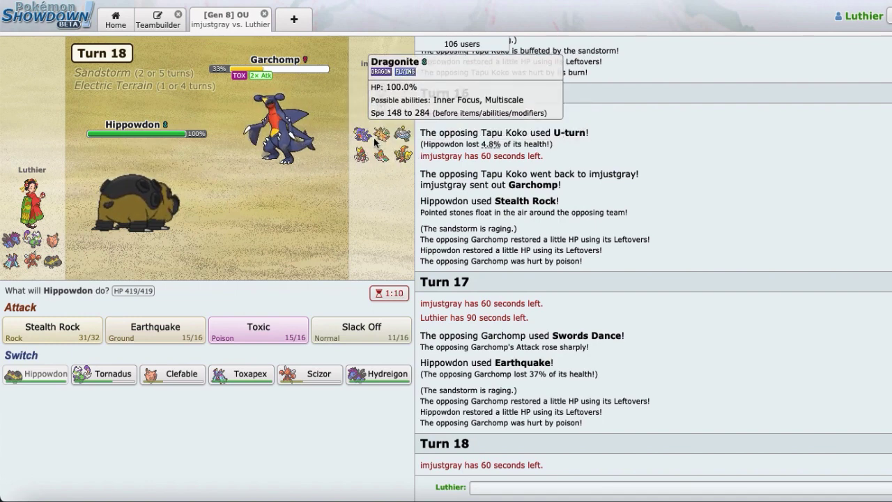
{"action": "mouse_move", "coordinate": [361, 155]}
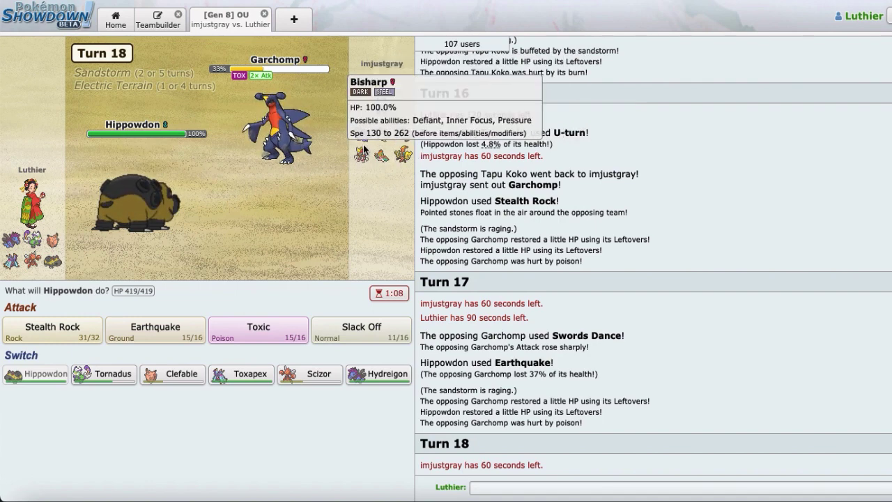
Check Garchomp's Earthquake damage on Hippowdon, then switch Tornadus in to absorb it.
{"action": "left_click", "coordinate": [104, 374]}
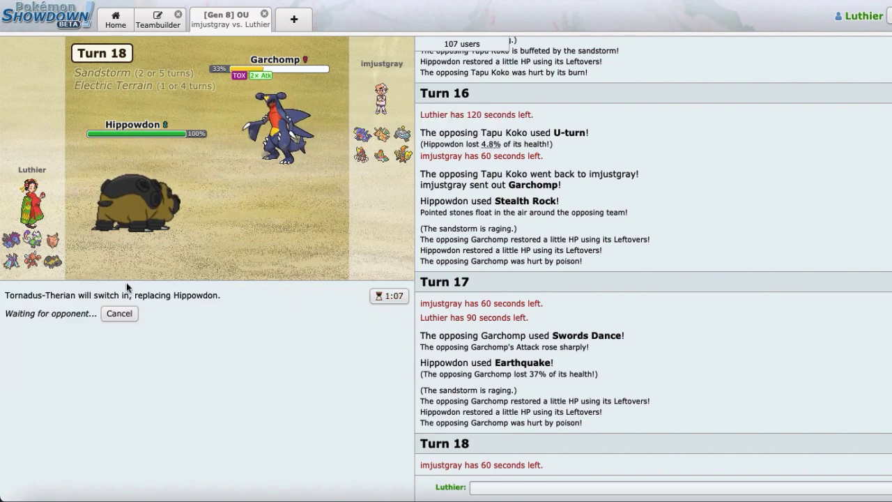
{"action": "left_click", "coordinate": [118, 312]}
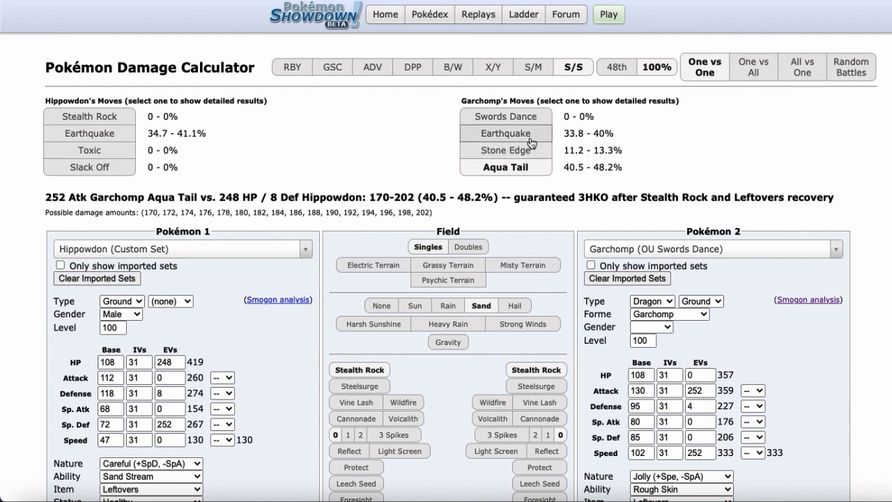
{"action": "left_click", "coordinate": [505, 134]}
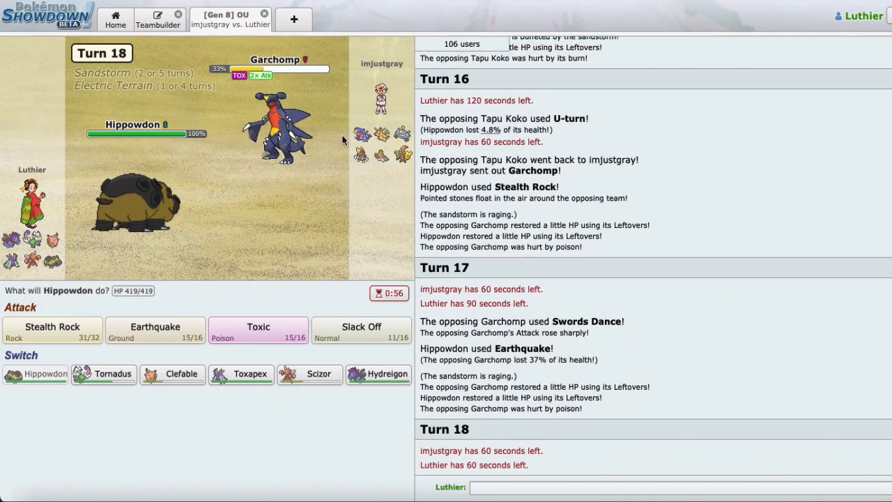
{"action": "mouse_move", "coordinate": [103, 374]}
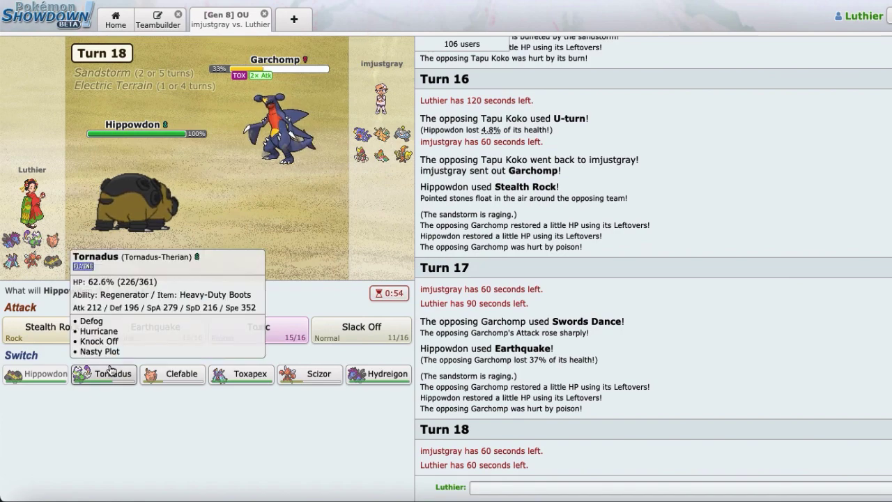
{"action": "left_click", "coordinate": [103, 373]}
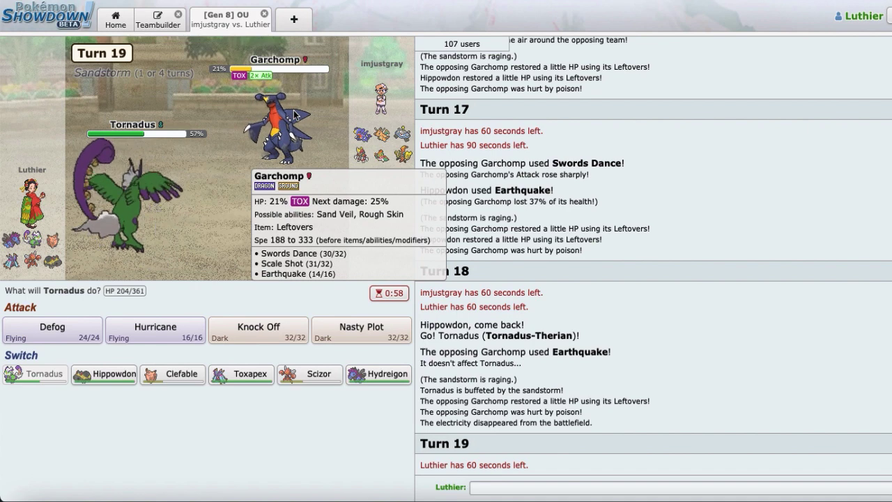
{"action": "mouse_move", "coordinate": [380, 138]}
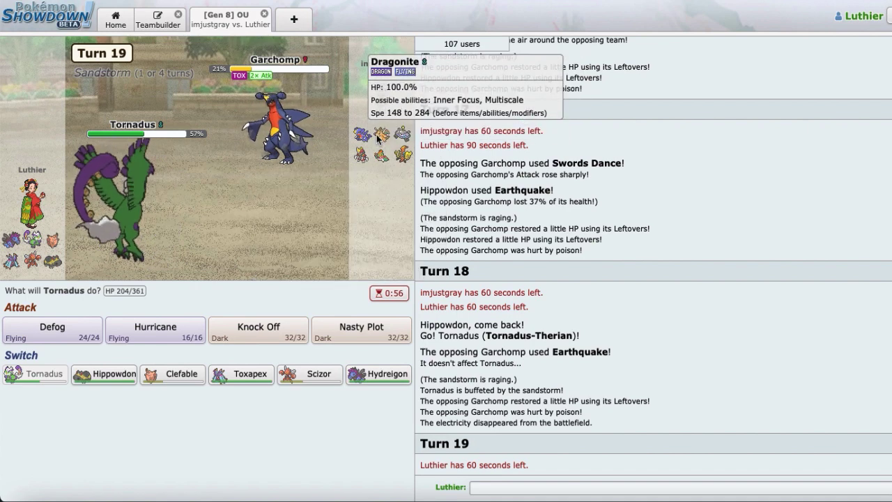
{"action": "mouse_move", "coordinate": [312, 142]}
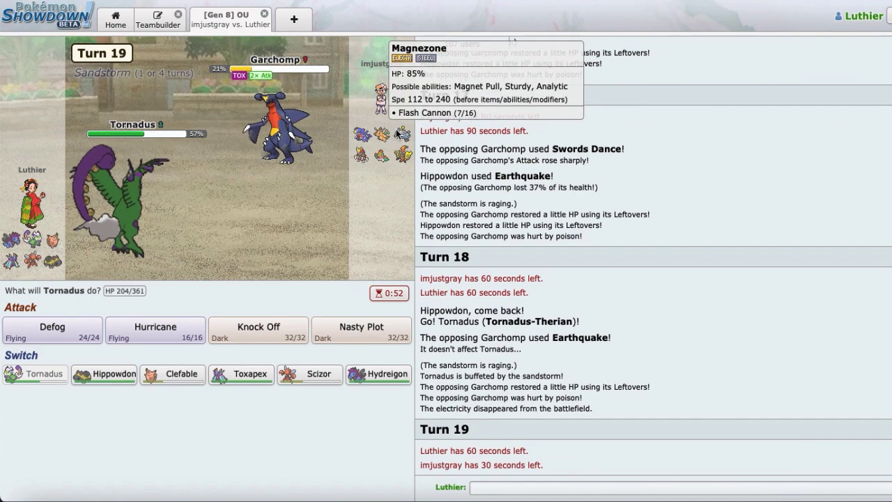
Hit Garchomp with Hurricane, finish it with Knock Off, then send Hydreigon in against Bisharp.
{"action": "left_click", "coordinate": [155, 330]}
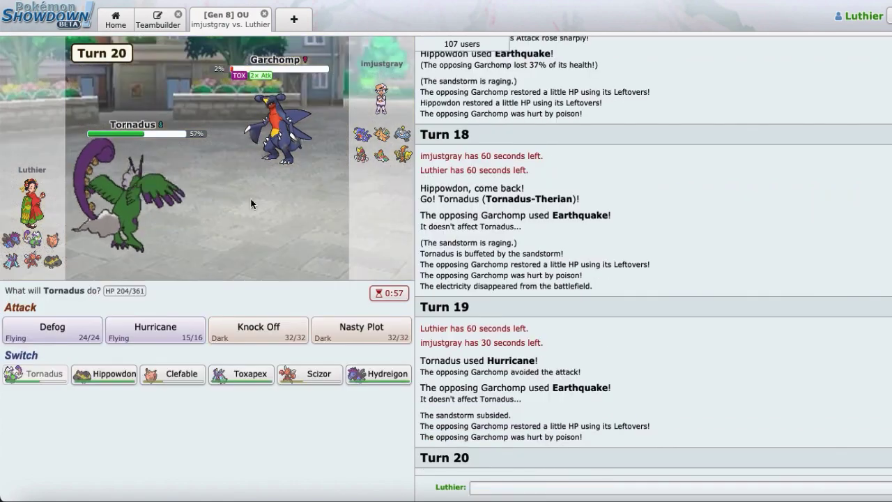
{"action": "mouse_move", "coordinate": [125, 206]}
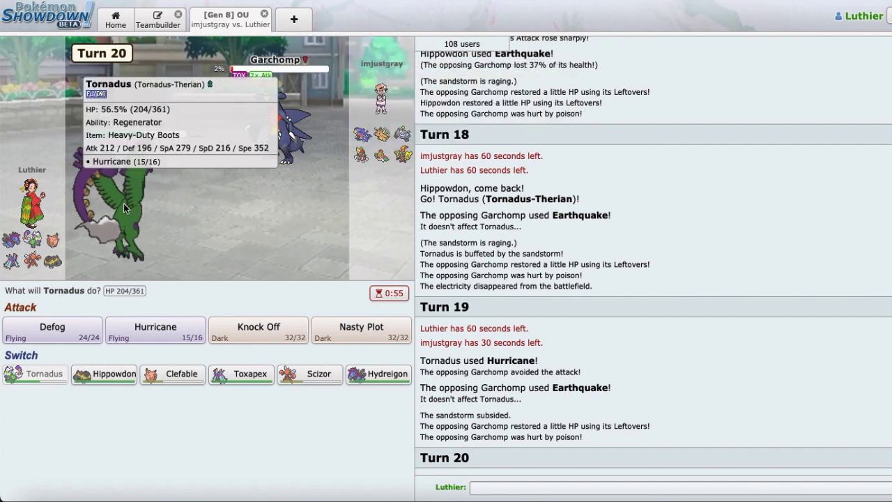
{"action": "mouse_move", "coordinate": [405, 156]}
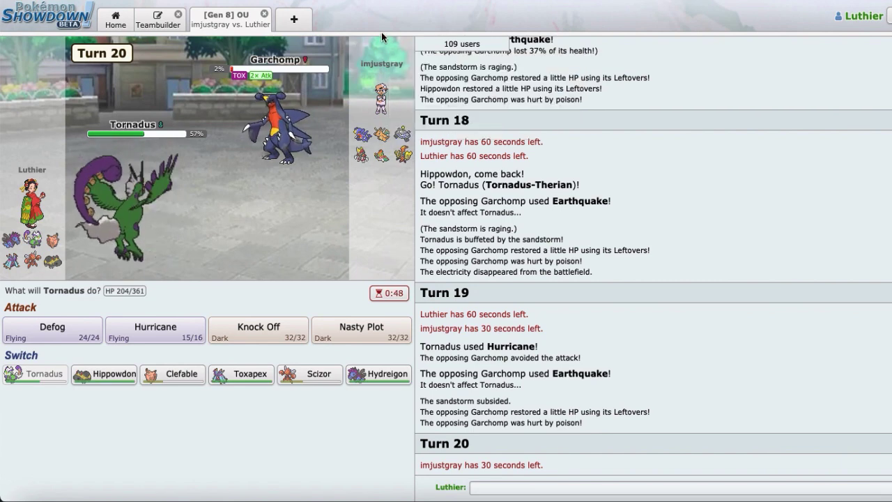
{"action": "mouse_move", "coordinate": [401, 156]}
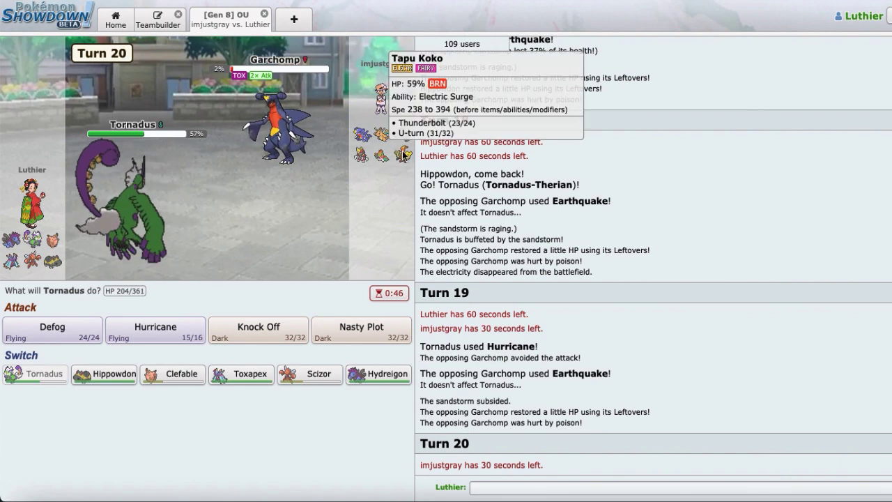
{"action": "mouse_move", "coordinate": [258, 329]}
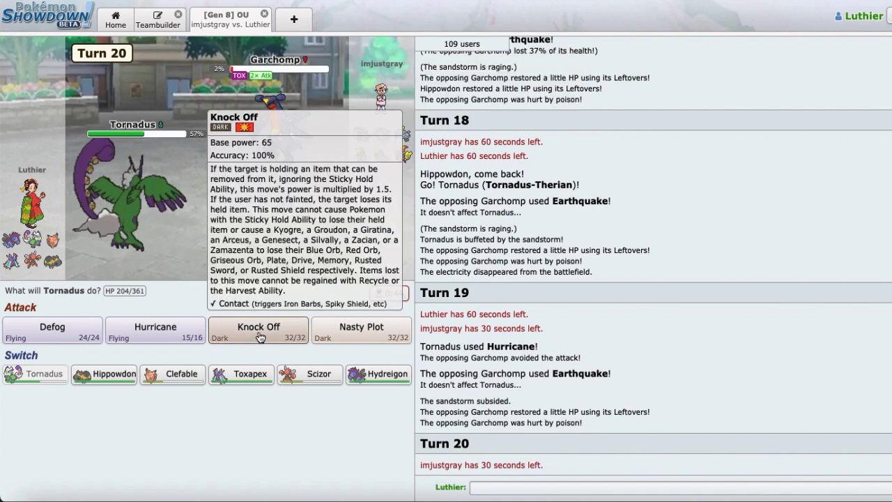
{"action": "left_click", "coordinate": [258, 327]}
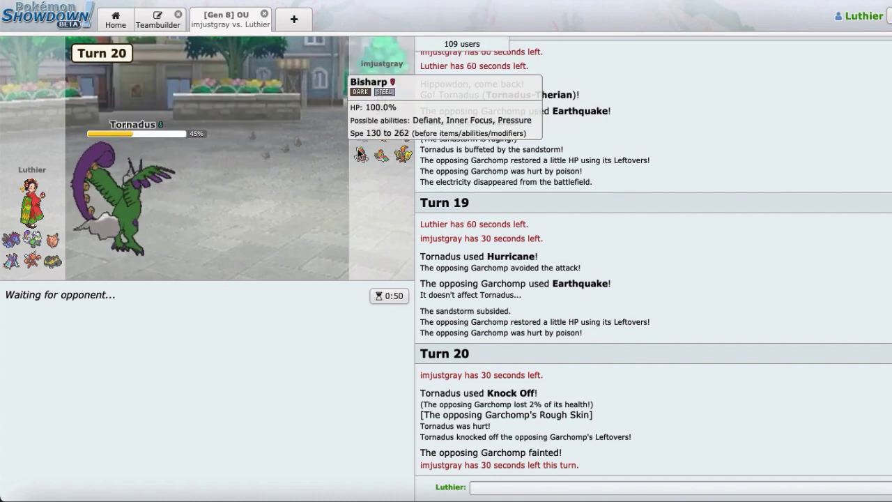
{"action": "mouse_move", "coordinate": [401, 137]}
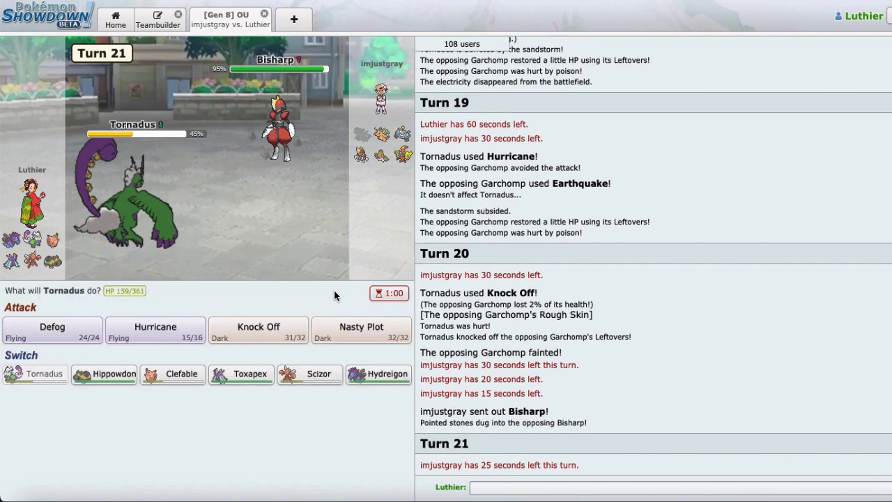
{"action": "left_click", "coordinate": [379, 373]}
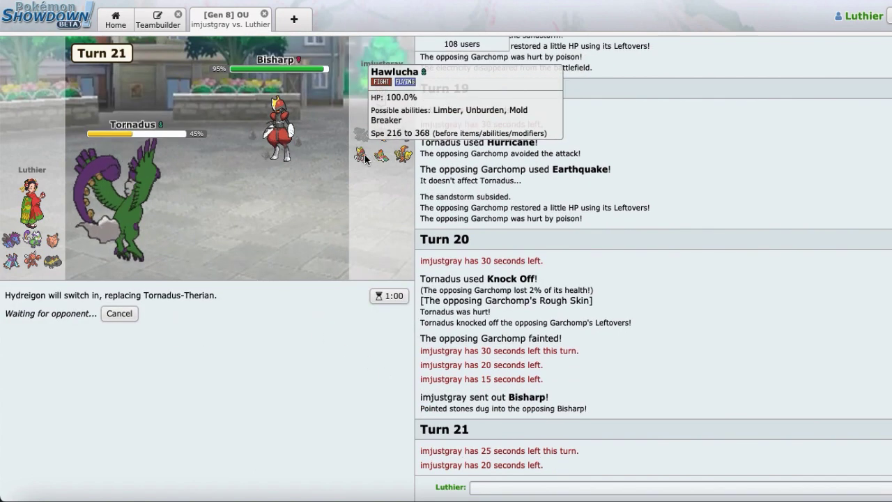
{"action": "mouse_move", "coordinate": [220, 170]}
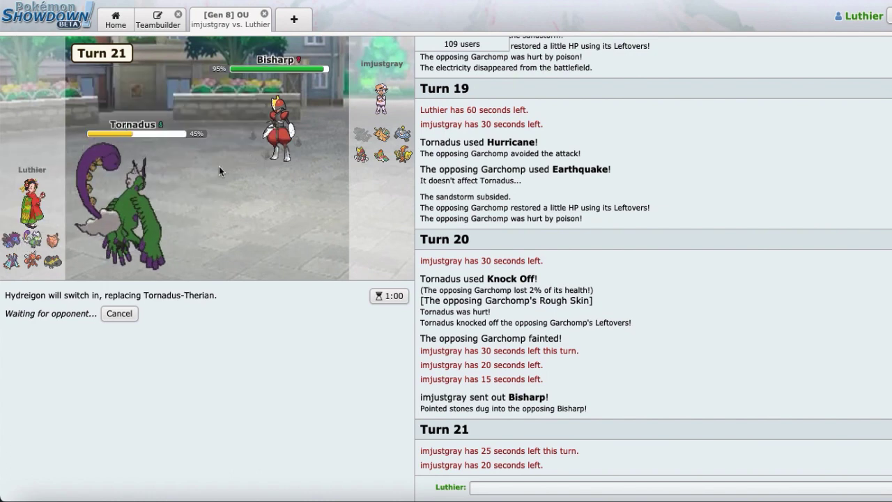
{"action": "mouse_move", "coordinate": [402, 151]}
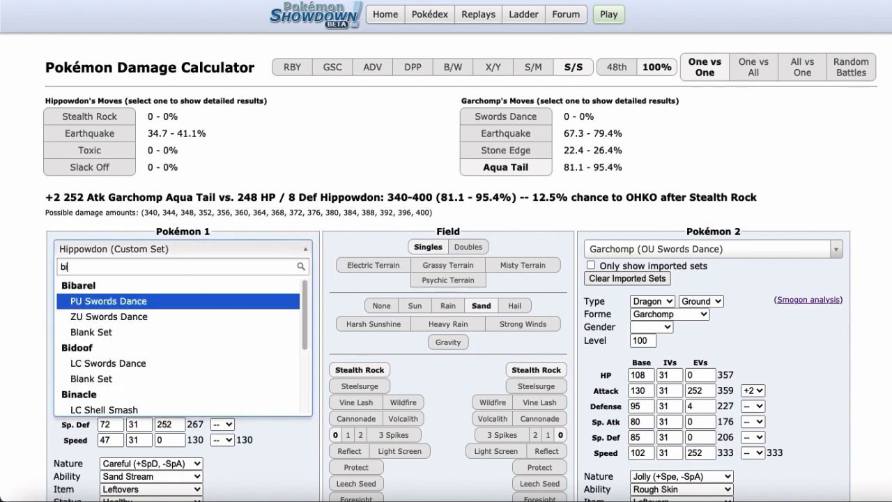
Set Pokémon 1 to Bisharp (OU Swords Dance) so Earth Power shows 88.5–104.7% on it.
{"action": "type", "text": "ishar"}
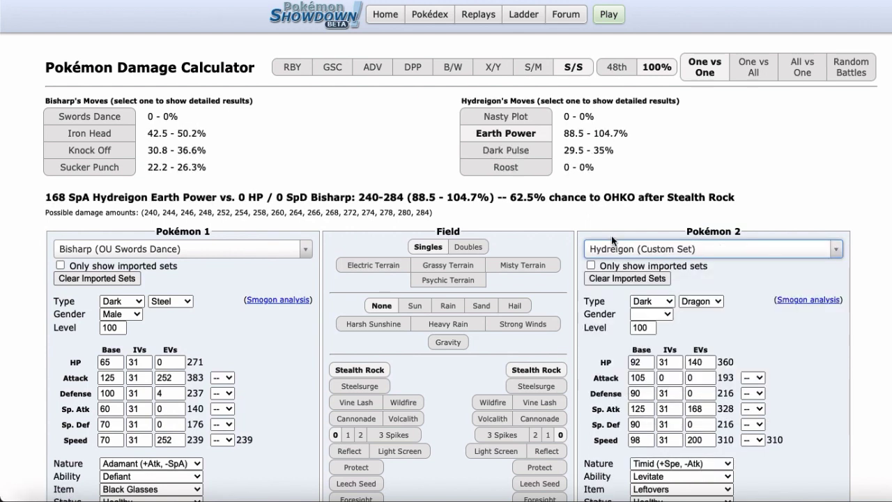
{"action": "left_click", "coordinate": [89, 134]}
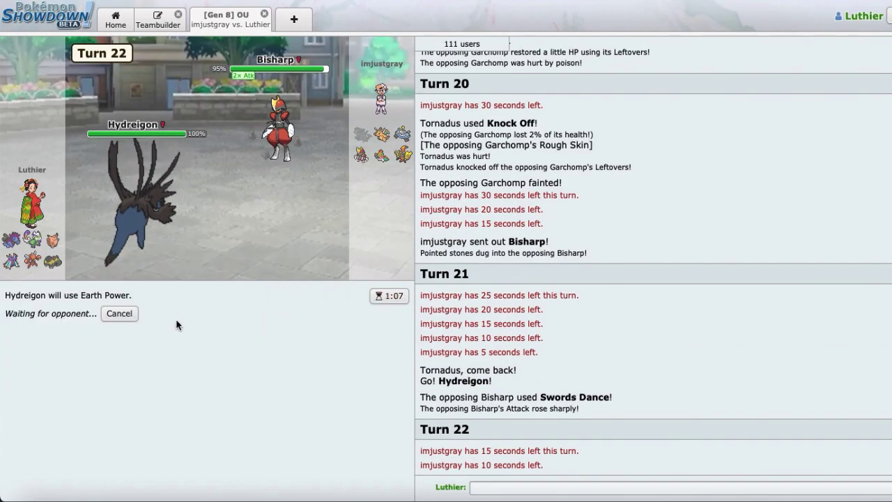
{"action": "mouse_move", "coordinate": [377, 155]}
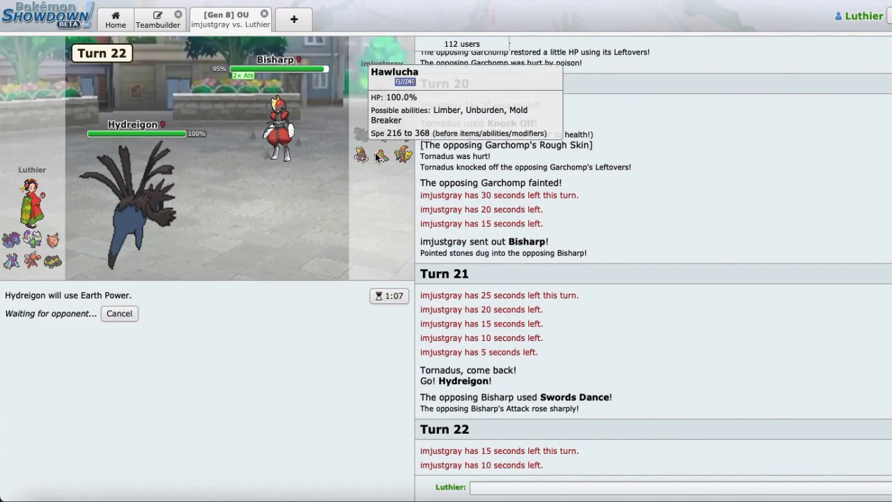
{"action": "mouse_move", "coordinate": [403, 153]}
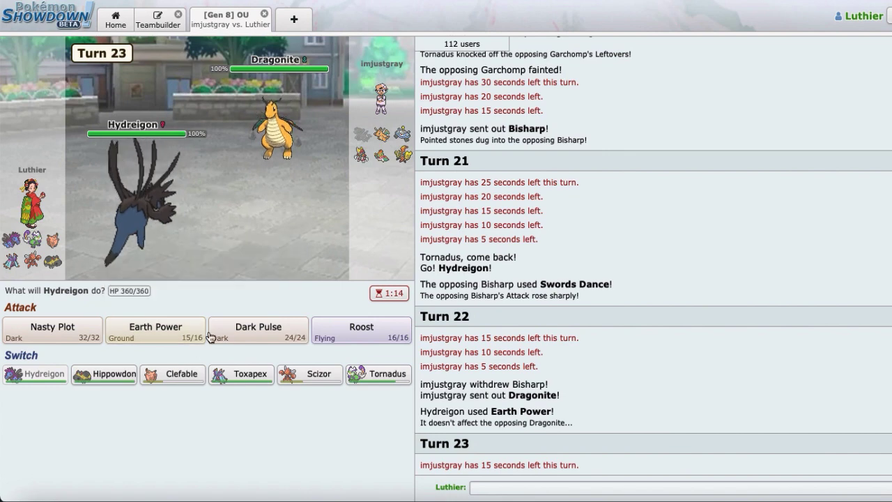
{"action": "mouse_move", "coordinate": [310, 374]}
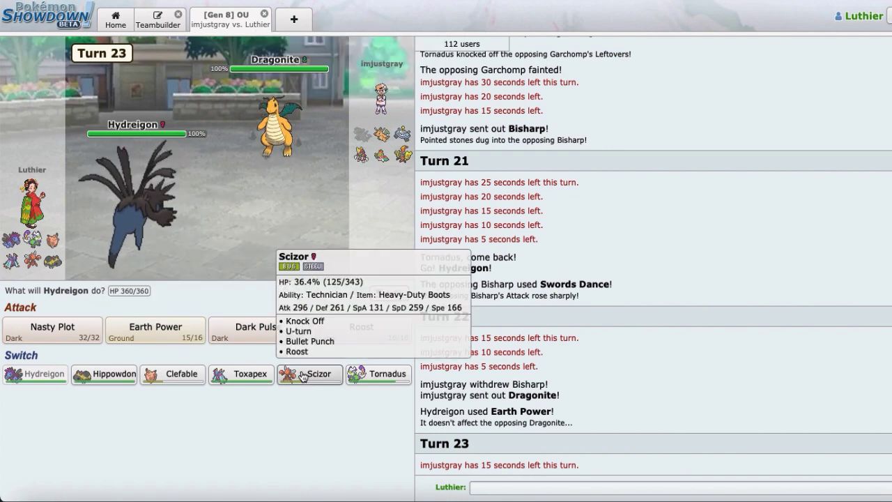
{"action": "mouse_move", "coordinate": [241, 373]}
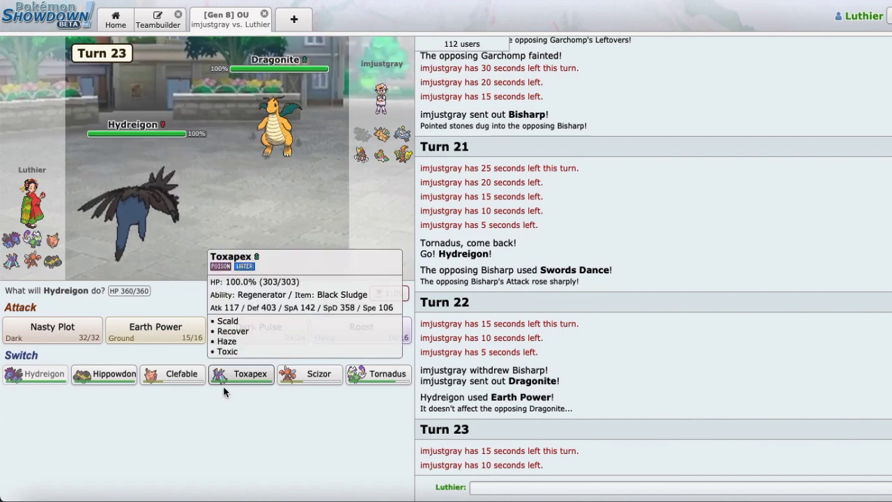
Switch Toxapex in for Hydreigon and Scald the incoming Magnezone for 20%.
{"action": "left_click", "coordinate": [240, 374]}
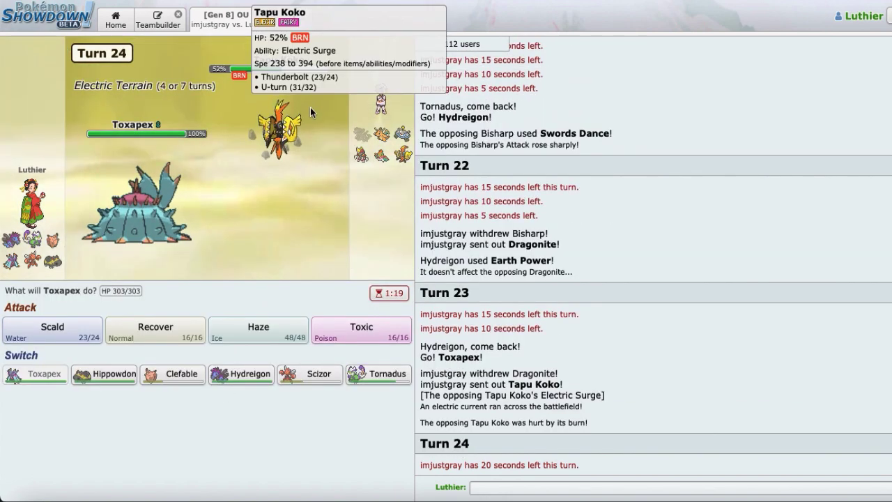
{"action": "mouse_move", "coordinate": [382, 142]}
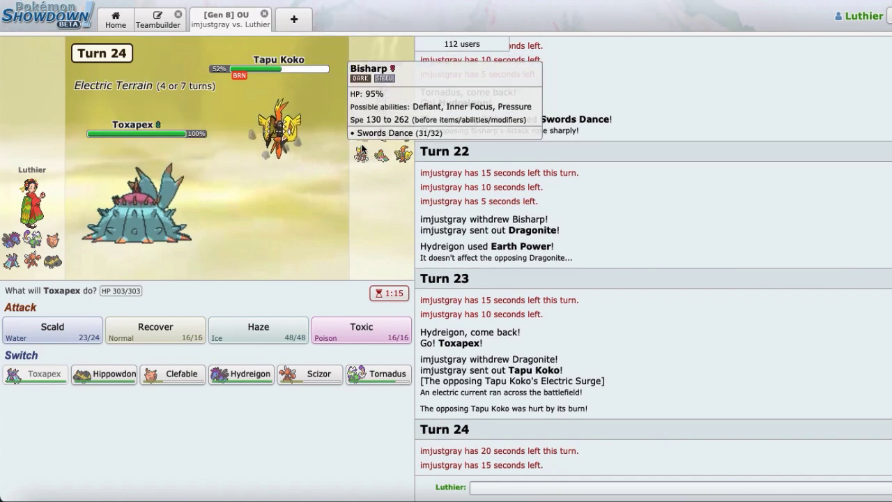
{"action": "mouse_move", "coordinate": [401, 134]}
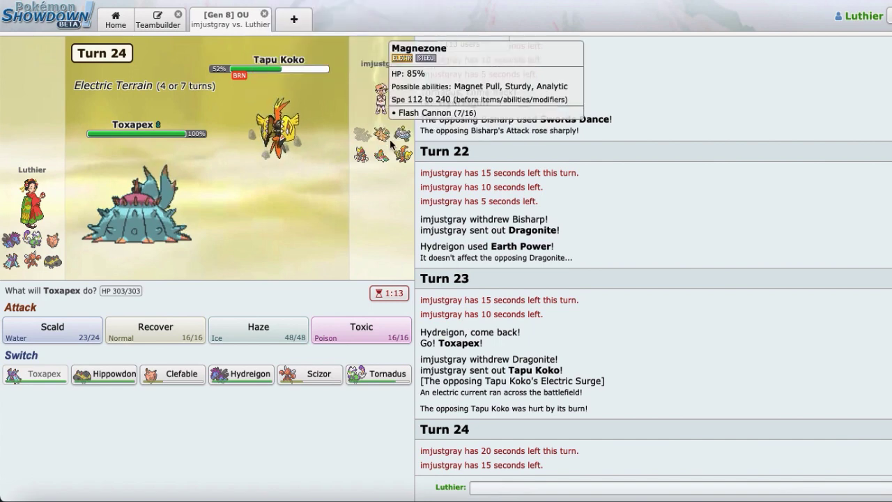
{"action": "mouse_move", "coordinate": [142, 230]}
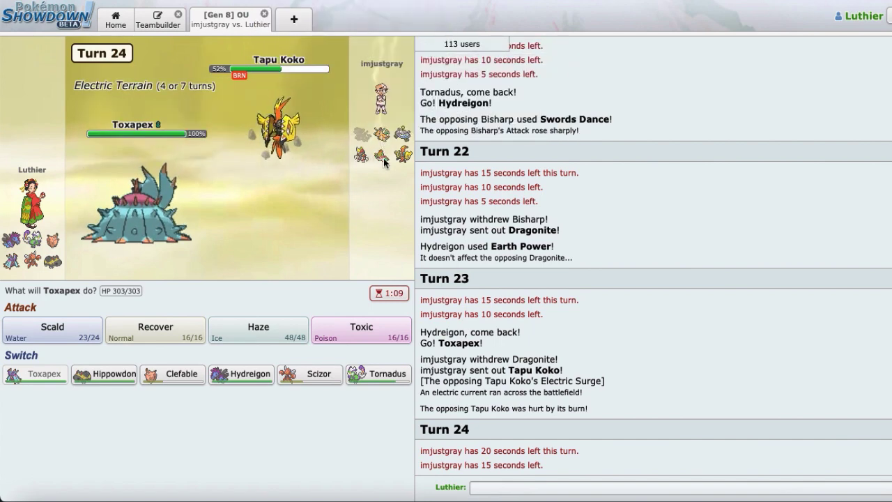
{"action": "mouse_move", "coordinate": [361, 154]}
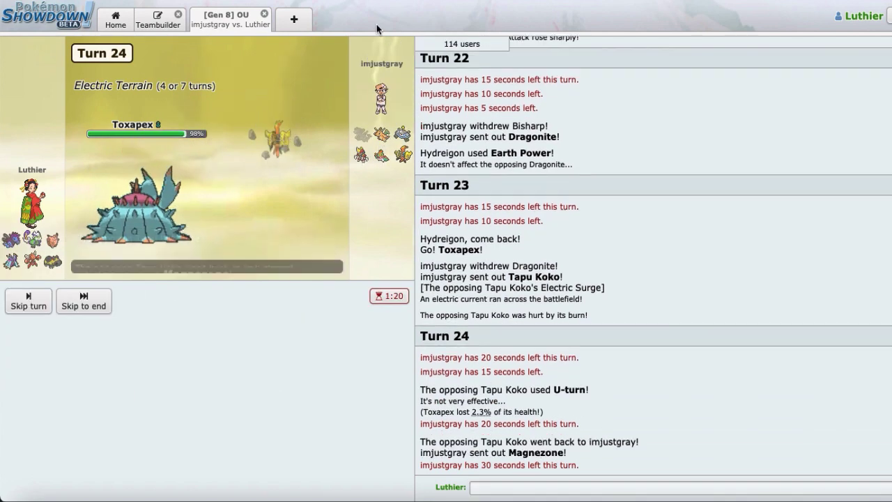
{"action": "left_click", "coordinate": [84, 301]}
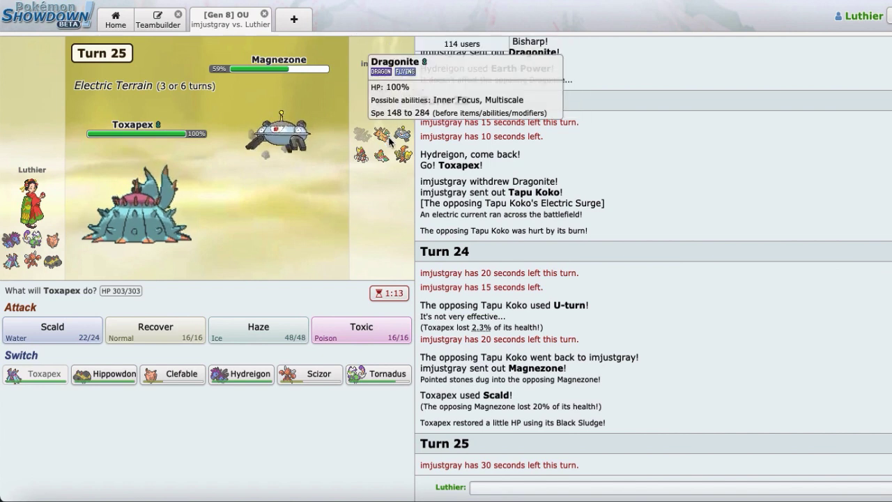
Switch Toxapex for Hippowdon, heal with Slack Off, then order Toxapex back in.
{"action": "left_click", "coordinate": [103, 373]}
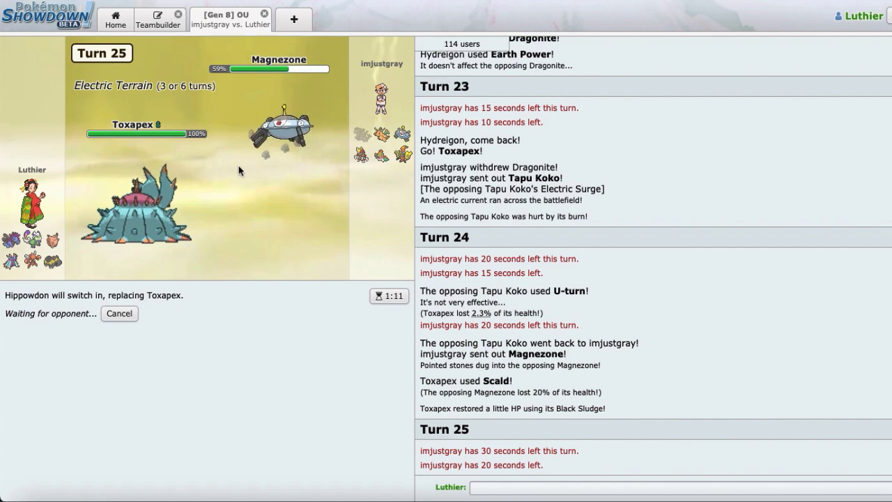
{"action": "mouse_move", "coordinate": [358, 34]}
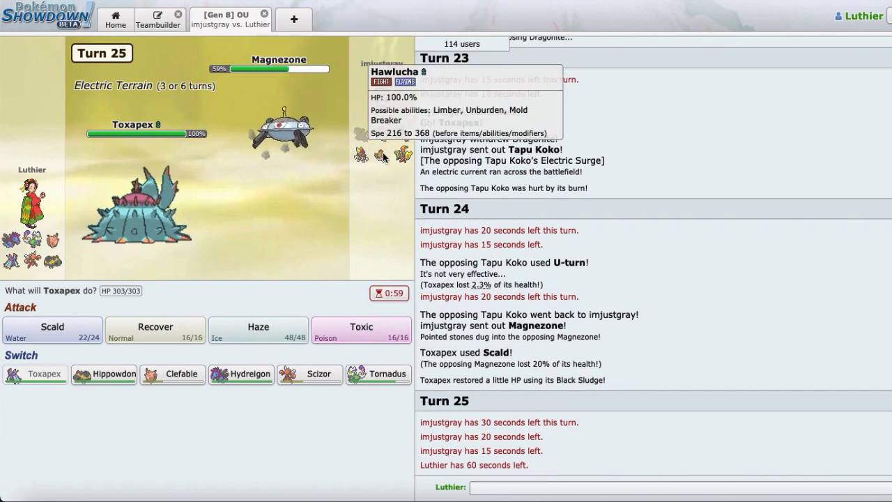
{"action": "left_click", "coordinate": [104, 373]}
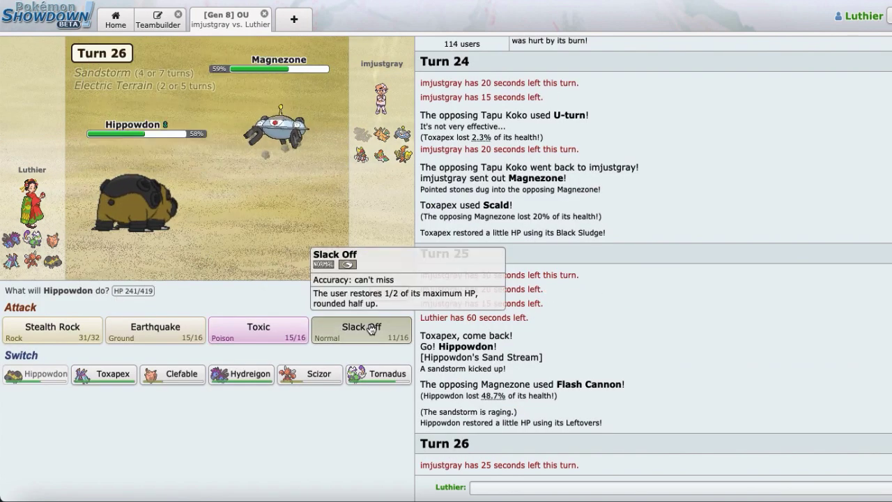
{"action": "left_click", "coordinate": [361, 329]}
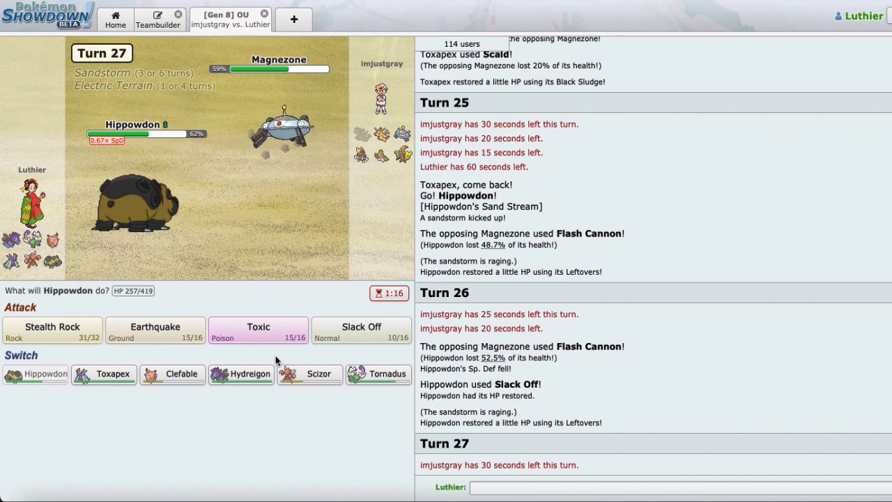
{"action": "mouse_move", "coordinate": [360, 28]}
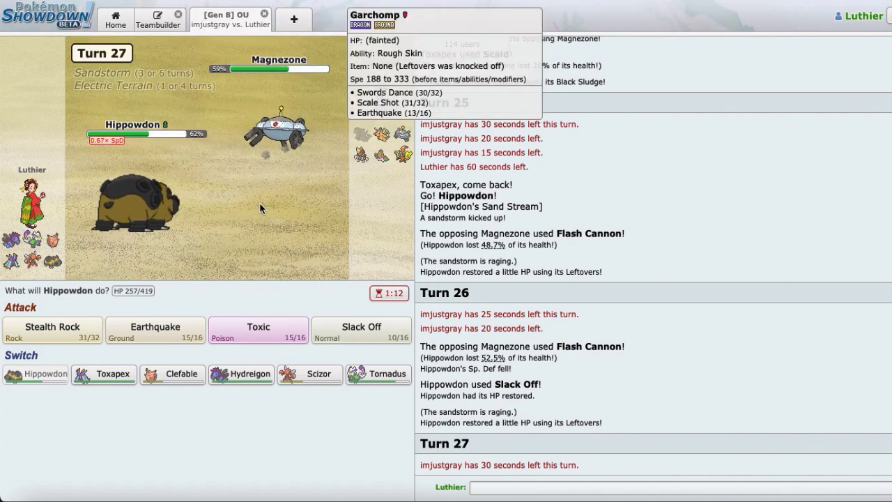
{"action": "left_click", "coordinate": [103, 373]}
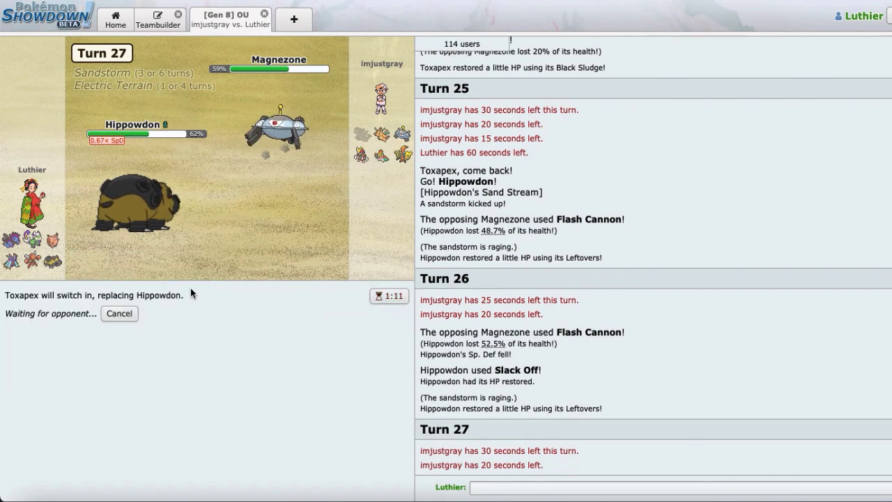
{"action": "mouse_move", "coordinate": [361, 155]}
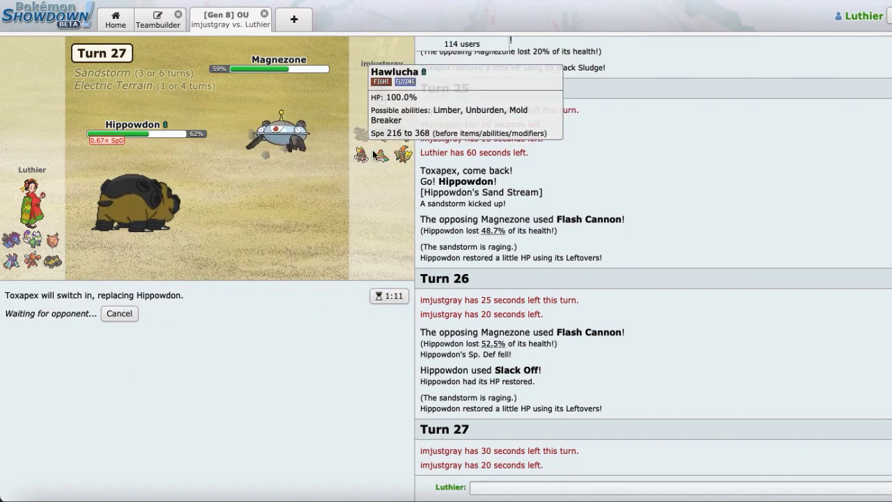
{"action": "mouse_move", "coordinate": [493, 272]}
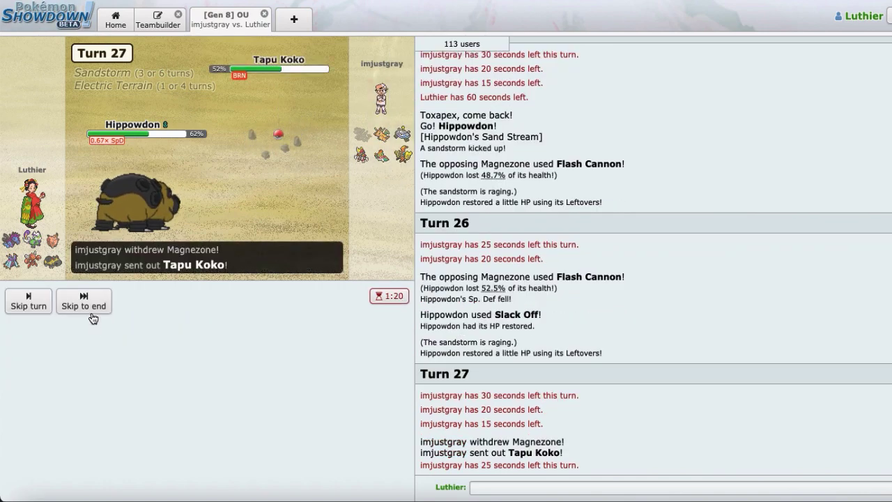
Skip the animations, switch to Hippowdon, then have Hydreigon heal with Roost.
{"action": "left_click", "coordinate": [28, 301]}
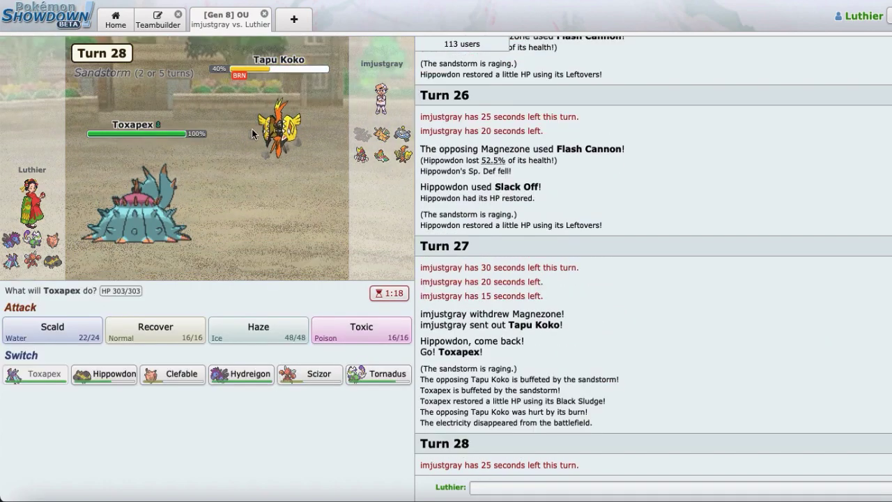
{"action": "mouse_move", "coordinate": [103, 374]}
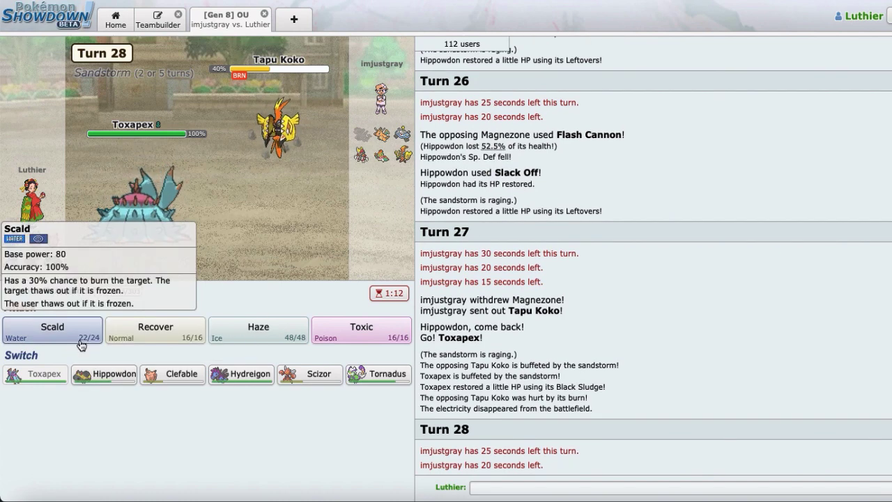
{"action": "mouse_move", "coordinate": [103, 373]}
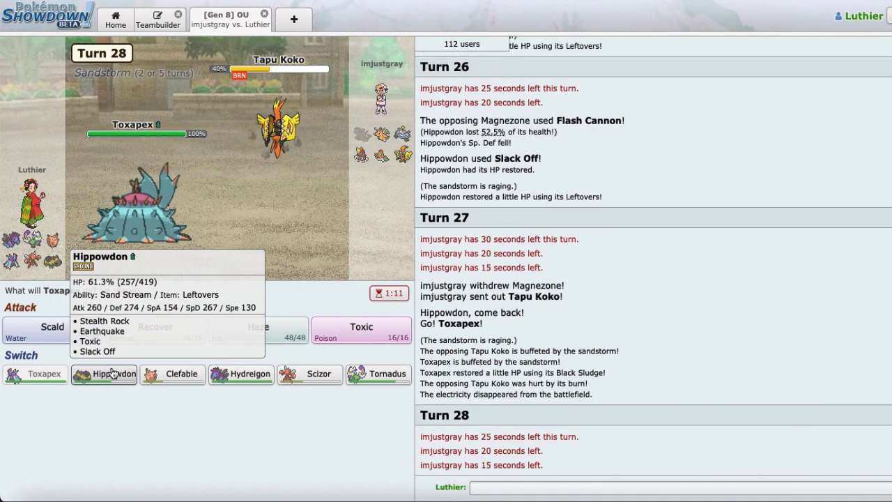
{"action": "left_click", "coordinate": [103, 374]}
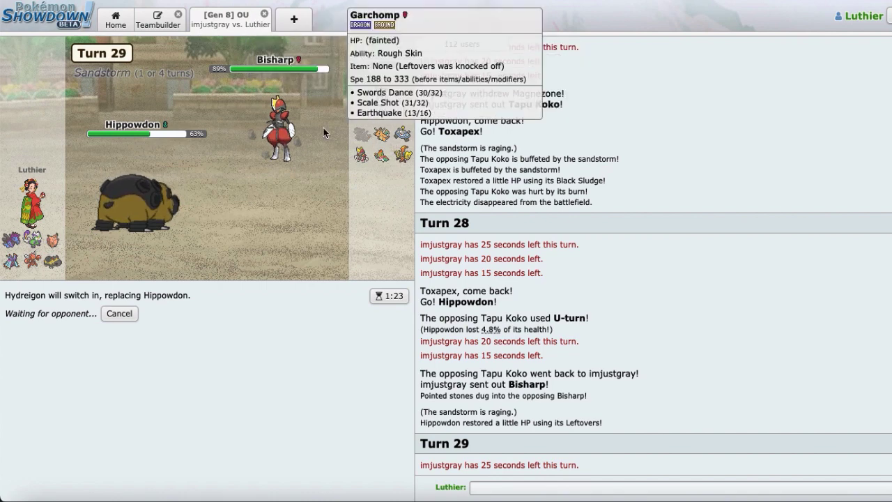
{"action": "mouse_move", "coordinate": [382, 142]}
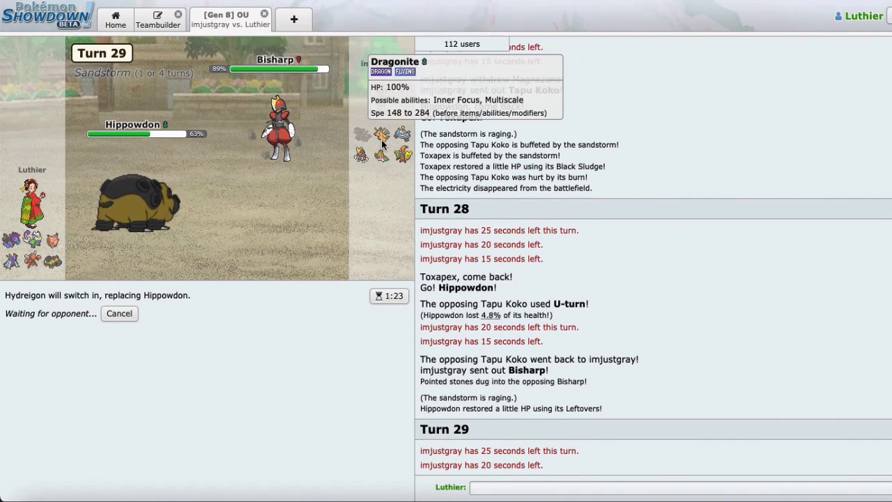
{"action": "mouse_move", "coordinate": [243, 189]}
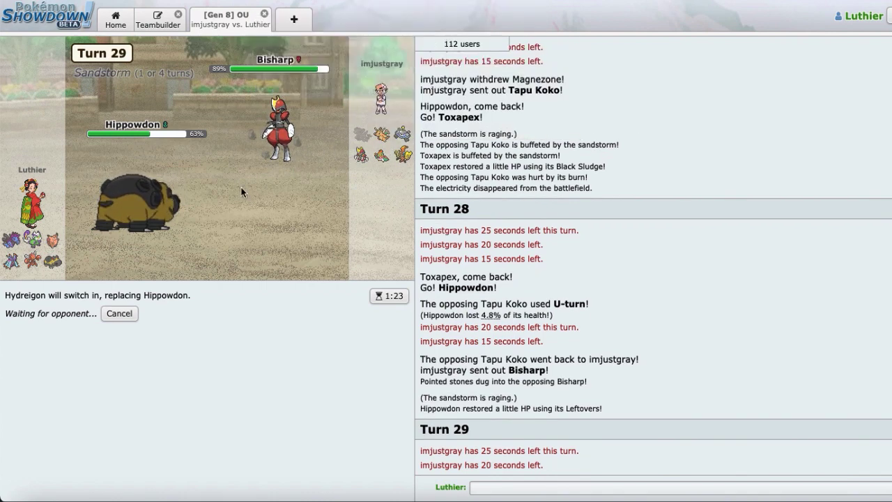
{"action": "mouse_move", "coordinate": [359, 134]}
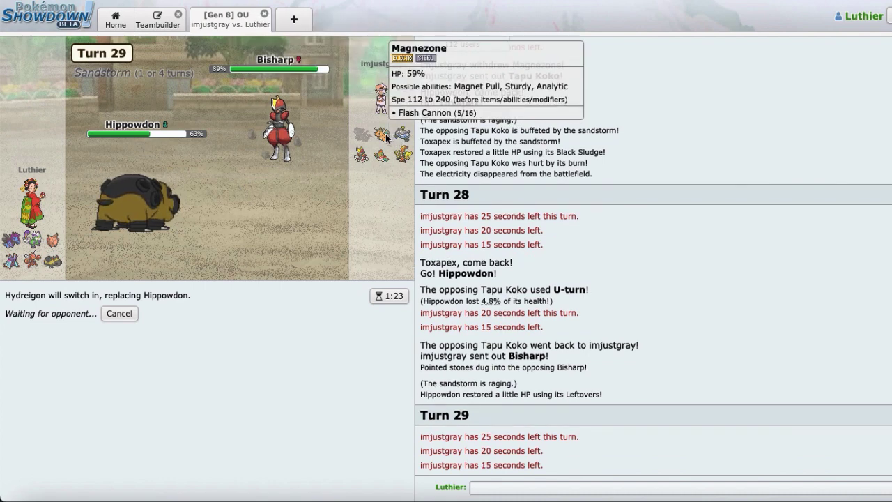
{"action": "mouse_move", "coordinate": [382, 140]}
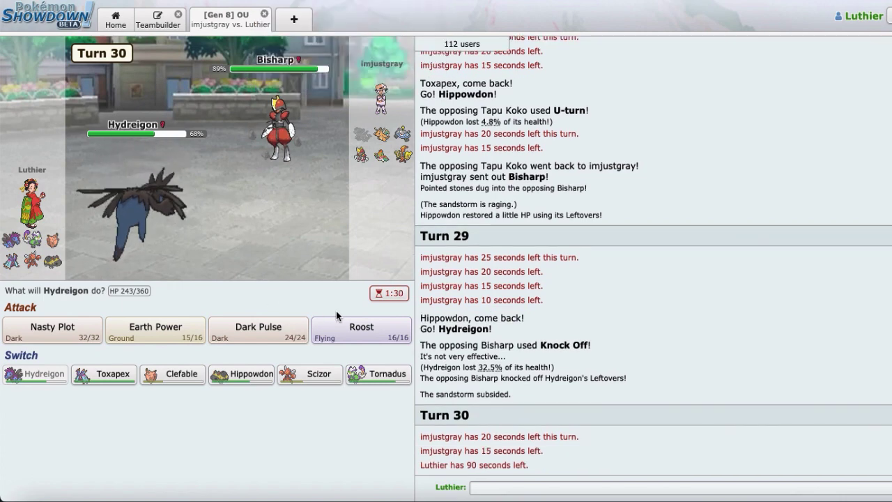
{"action": "left_click", "coordinate": [360, 327]}
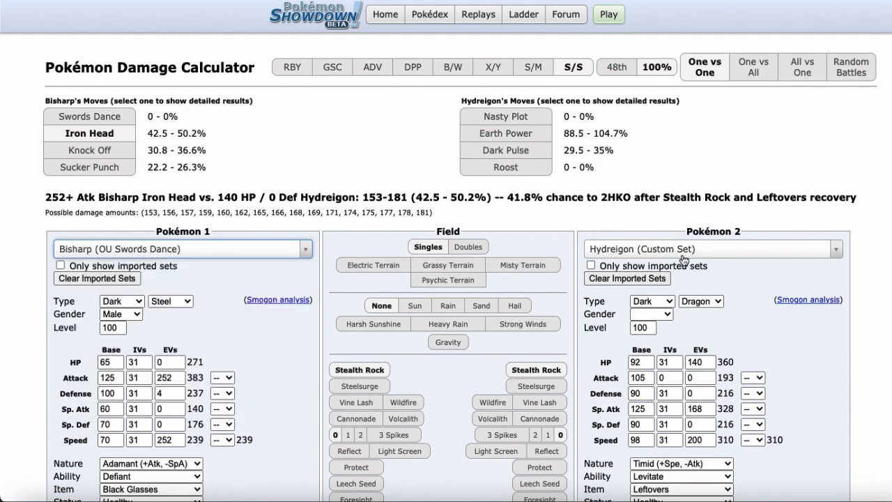
{"action": "mouse_move", "coordinate": [89, 150]}
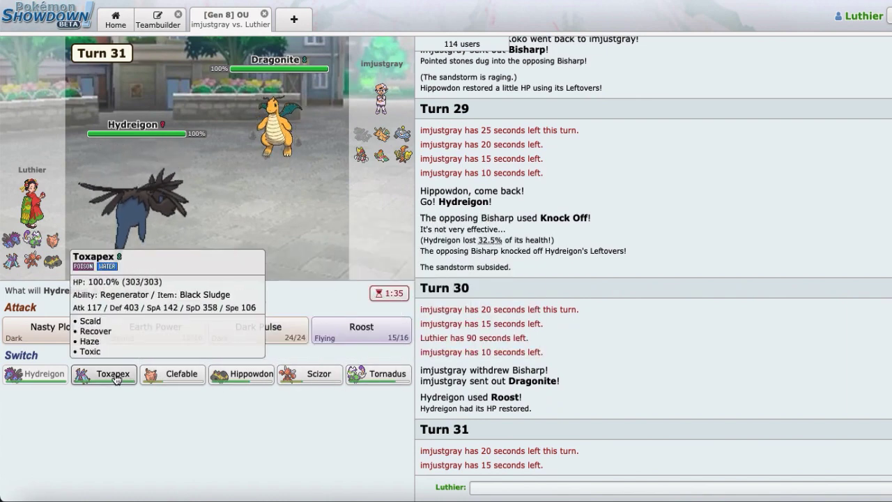
Switch Hydreigon for Toxapex, then send Tornadus in for Toxapex.
{"action": "left_click", "coordinate": [104, 374]}
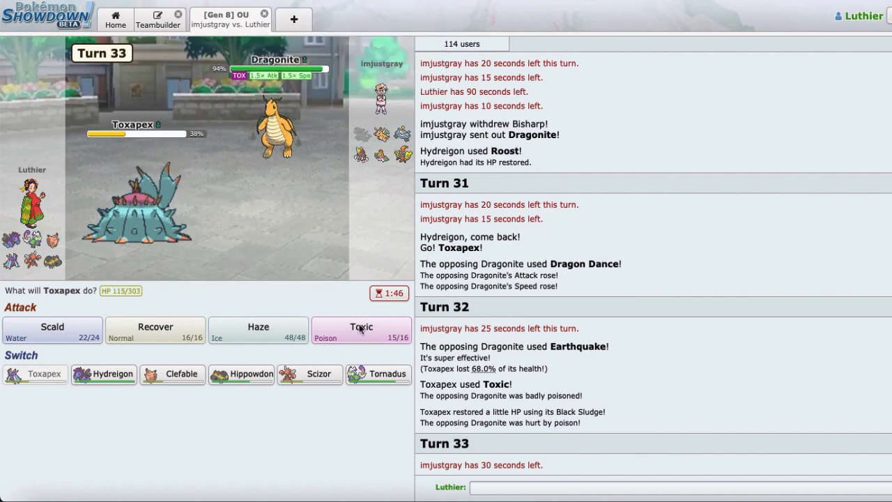
{"action": "mouse_move", "coordinate": [379, 374]}
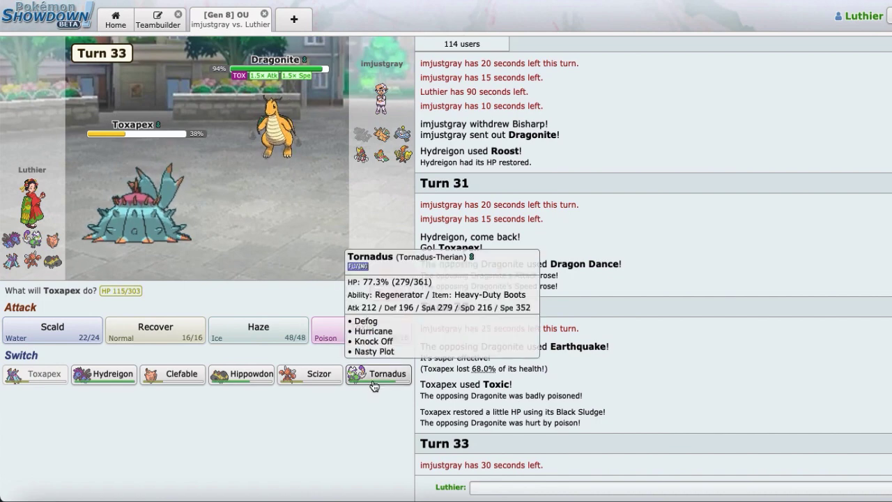
{"action": "left_click", "coordinate": [379, 374]}
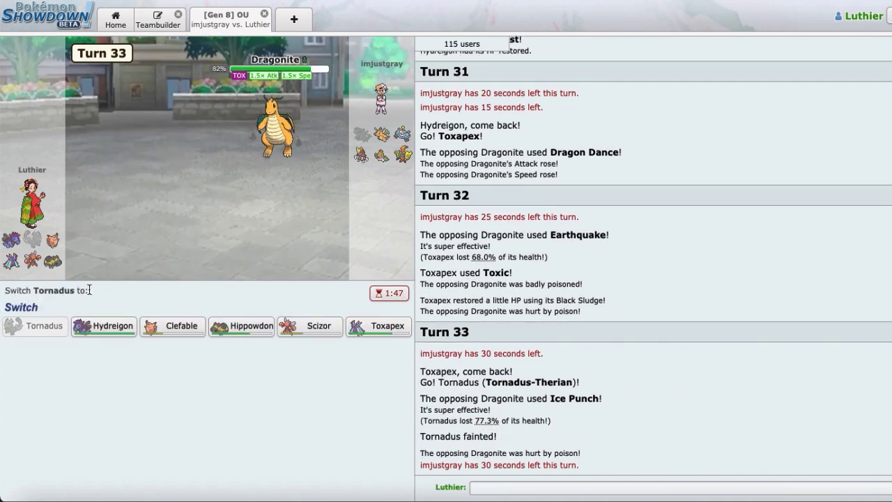
{"action": "mouse_move", "coordinate": [173, 326]}
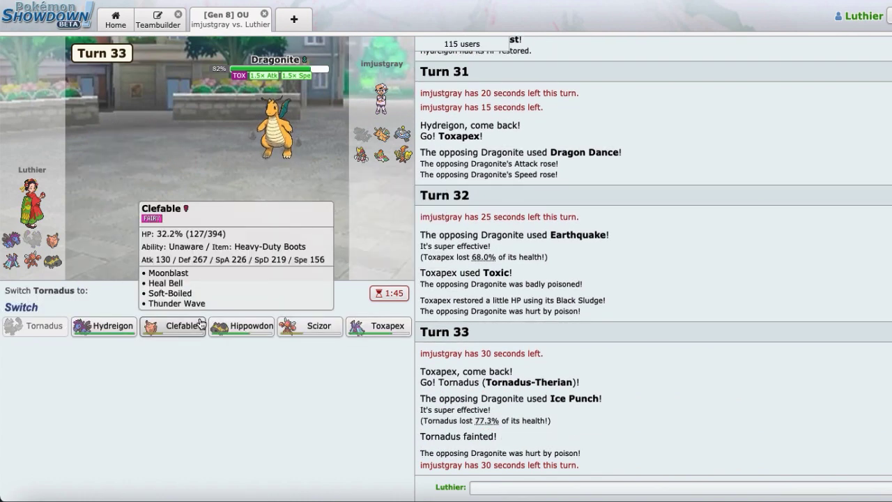
{"action": "mouse_move", "coordinate": [276, 126]}
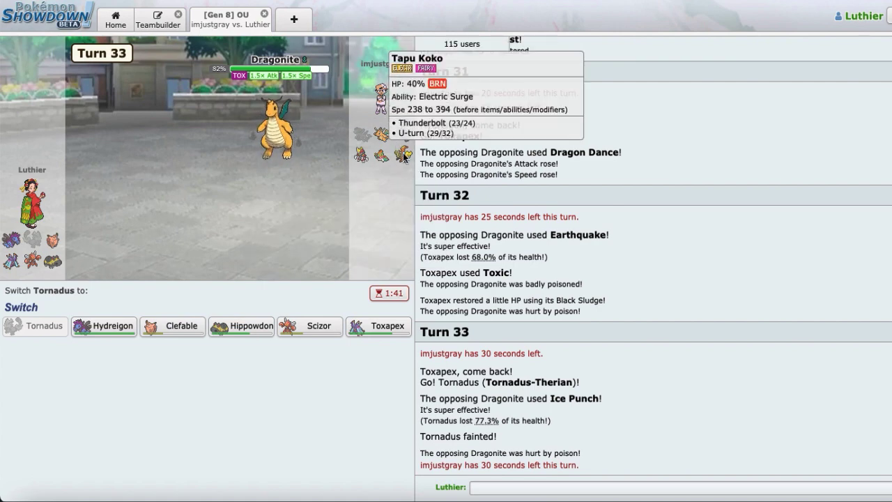
{"action": "mouse_move", "coordinate": [402, 150]}
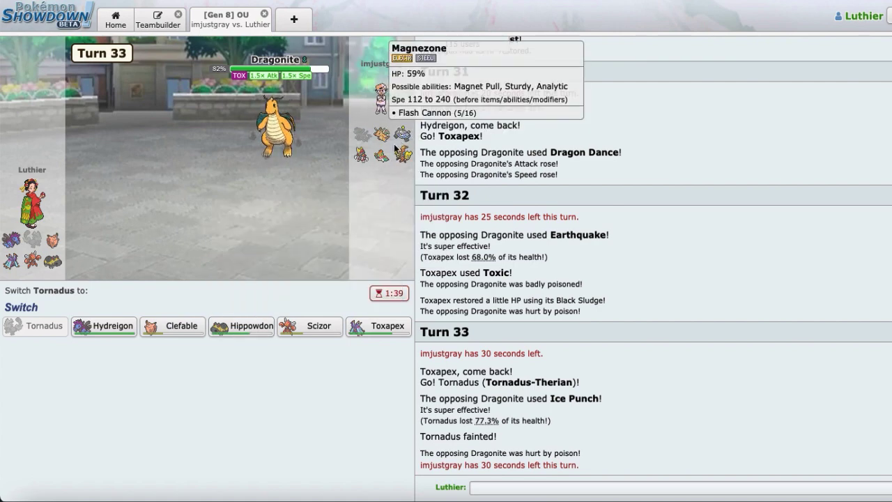
{"action": "mouse_move", "coordinate": [379, 326]}
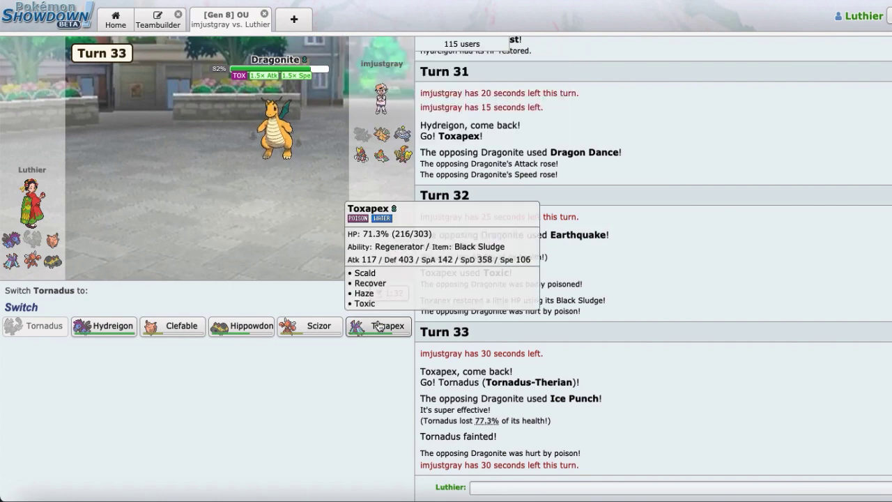
{"action": "mouse_move", "coordinate": [312, 145]}
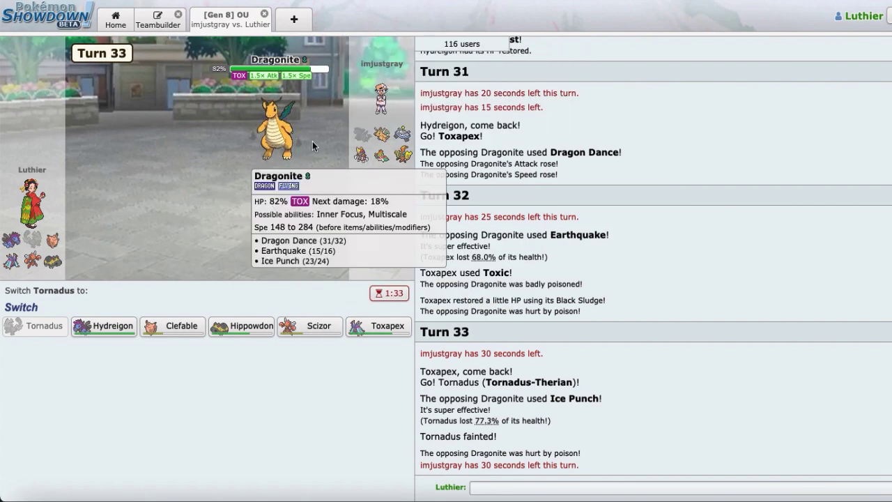
{"action": "mouse_move", "coordinate": [362, 36]}
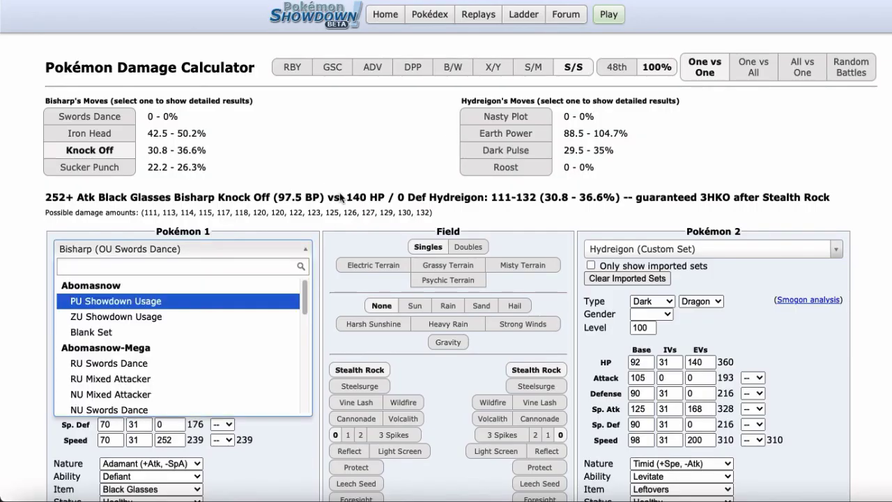
Load Dragonite versus Toxapex in the calculator and give Dragonite an Adamant nature.
{"action": "type", "text": "dragonite"}
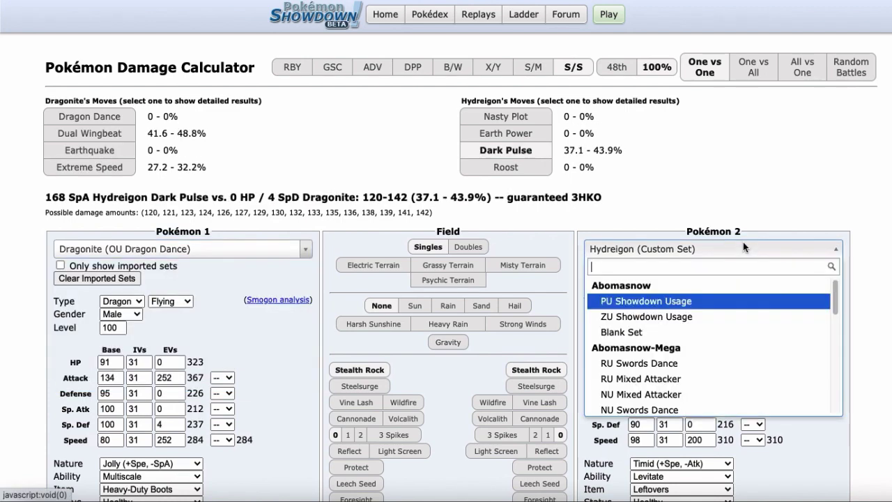
{"action": "type", "text": "toxapex"}
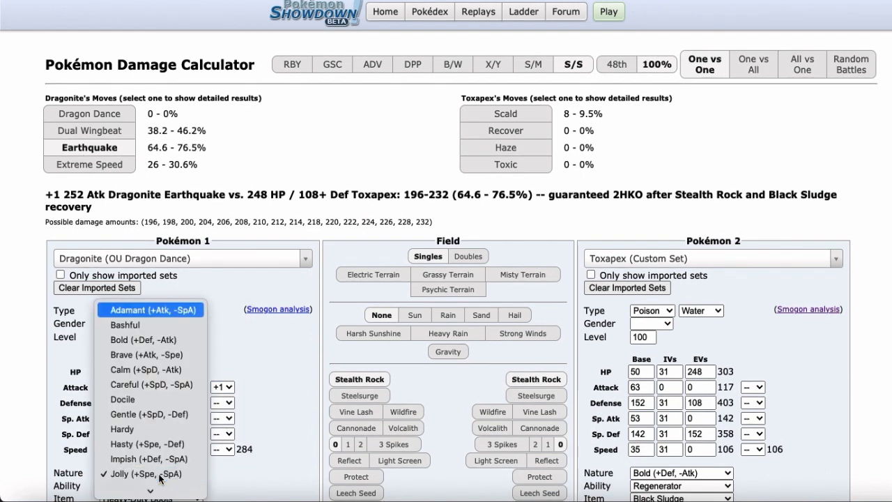
{"action": "left_click", "coordinate": [150, 310]}
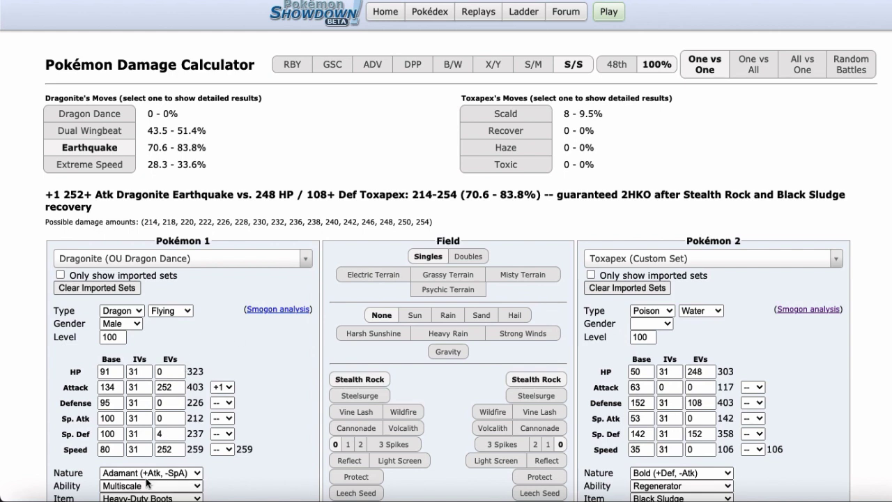
{"action": "left_click", "coordinate": [151, 473]}
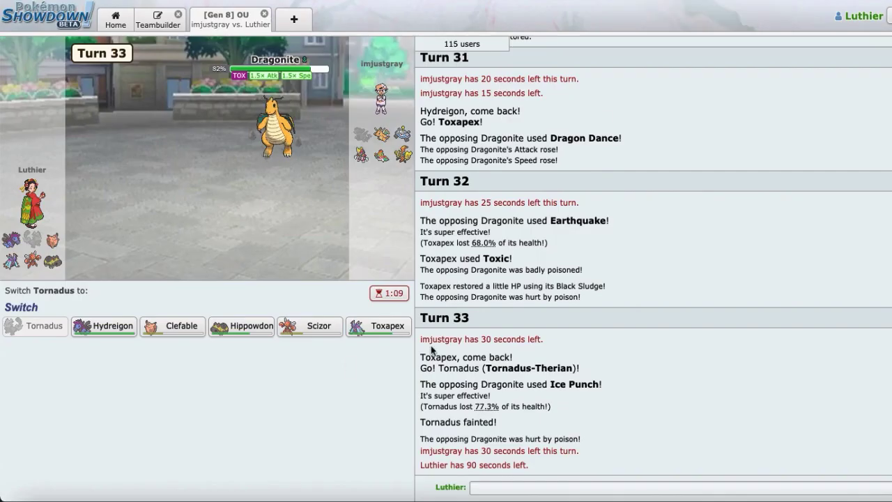
{"action": "mouse_move", "coordinate": [379, 326]}
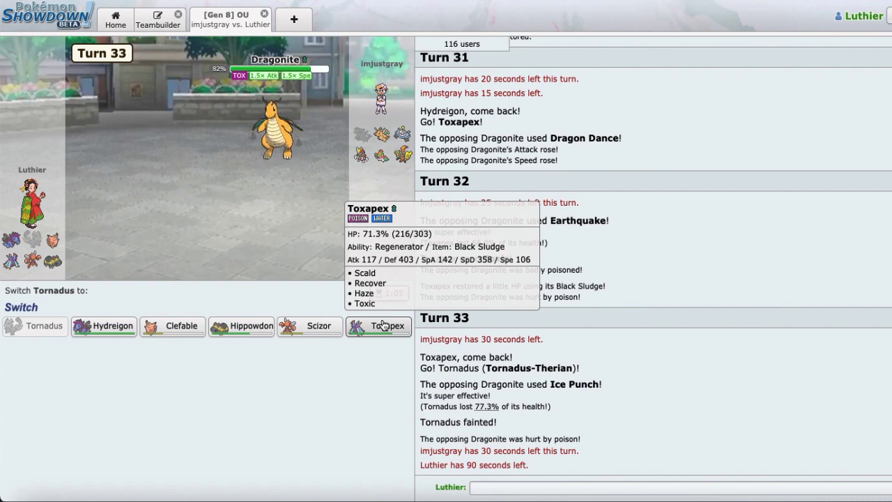
{"action": "mouse_move", "coordinate": [284, 159]}
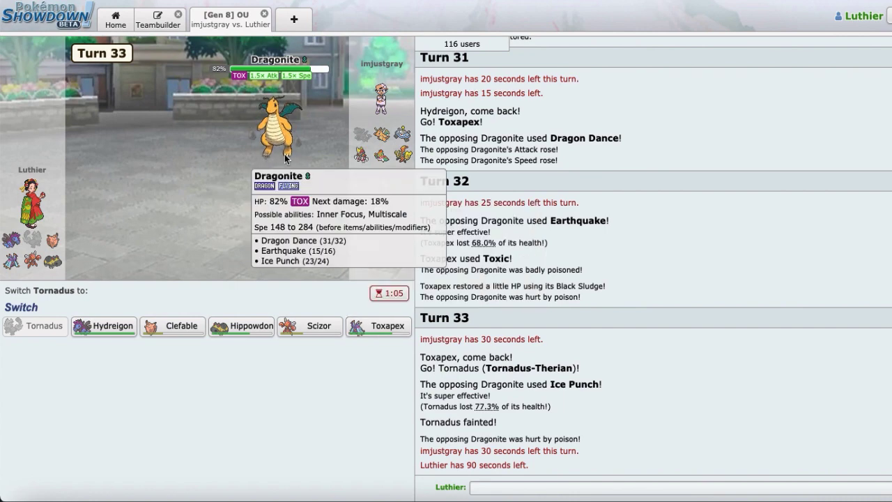
{"action": "mouse_move", "coordinate": [173, 326]}
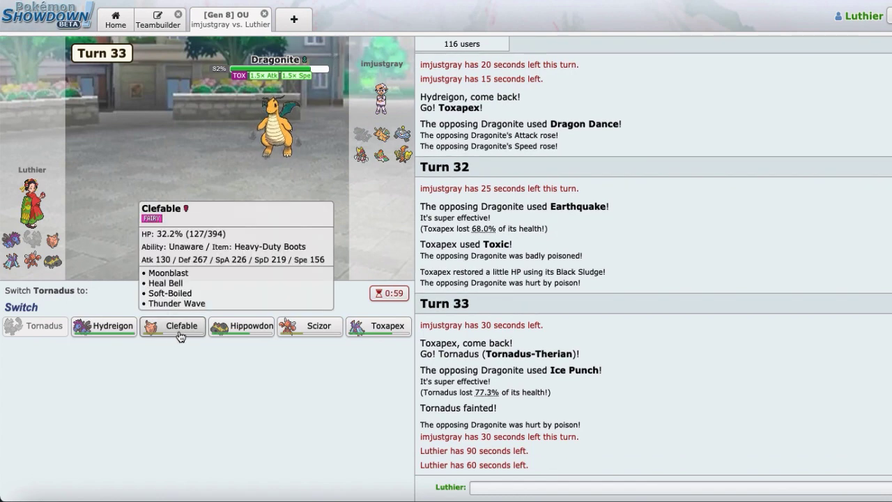
{"action": "mouse_move", "coordinate": [273, 126]}
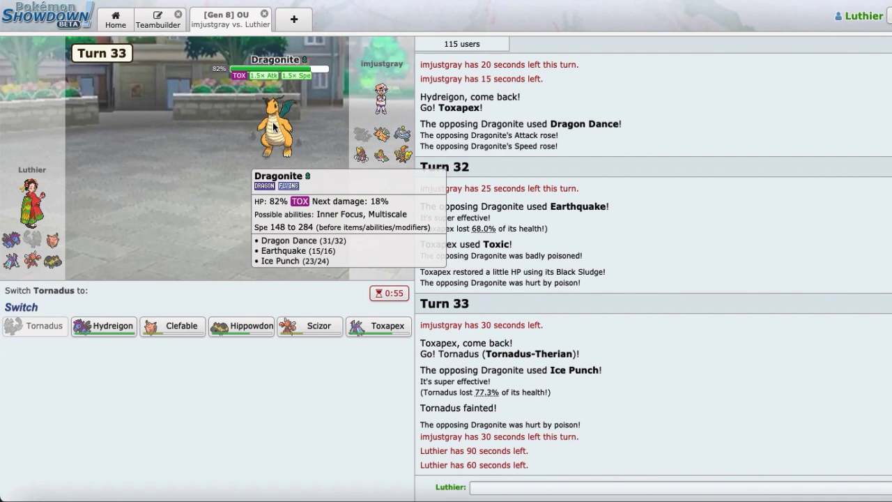
{"action": "mouse_move", "coordinate": [350, 27]}
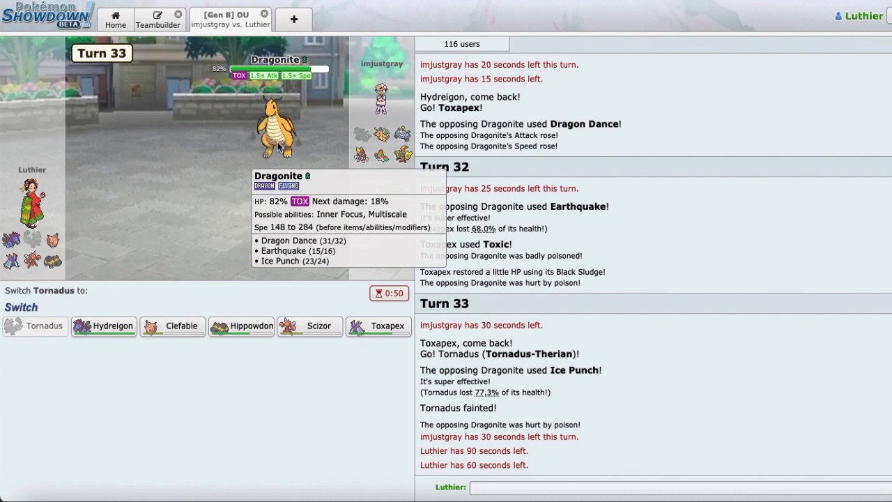
{"action": "mouse_move", "coordinate": [215, 253]}
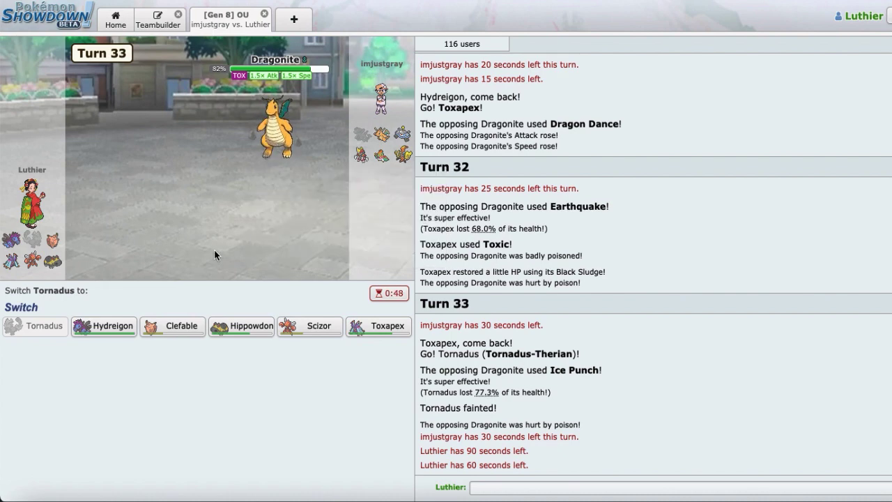
{"action": "mouse_move", "coordinate": [362, 34]}
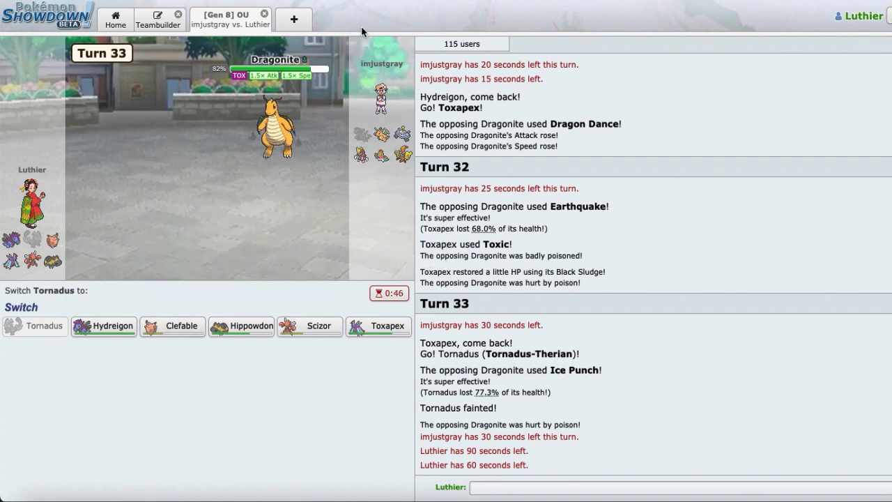
{"action": "mouse_move", "coordinate": [276, 129]}
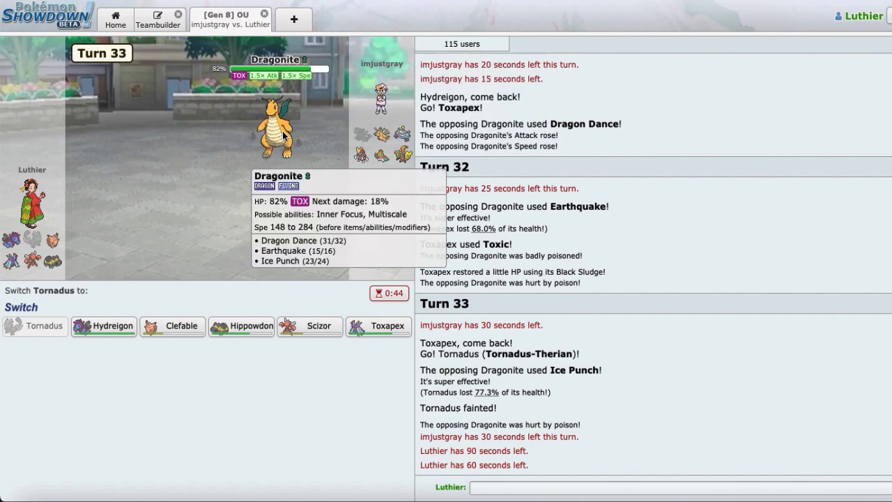
{"action": "mouse_move", "coordinate": [173, 326]}
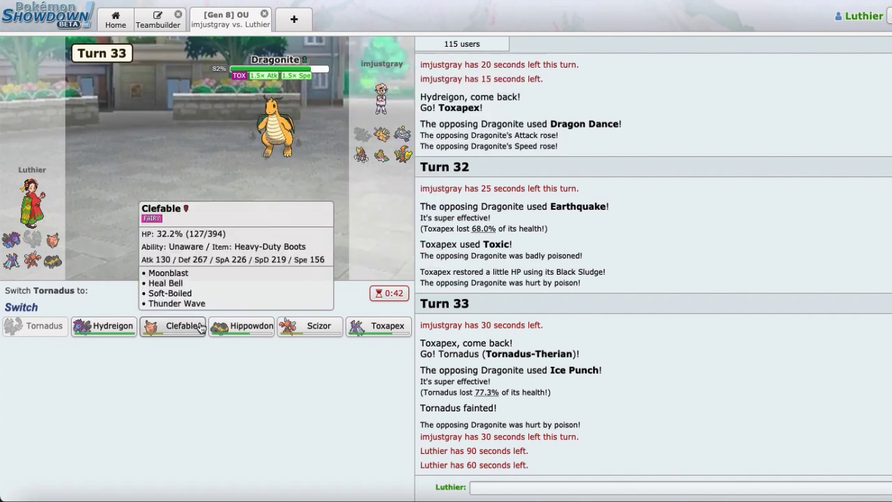
{"action": "mouse_move", "coordinate": [328, 89]}
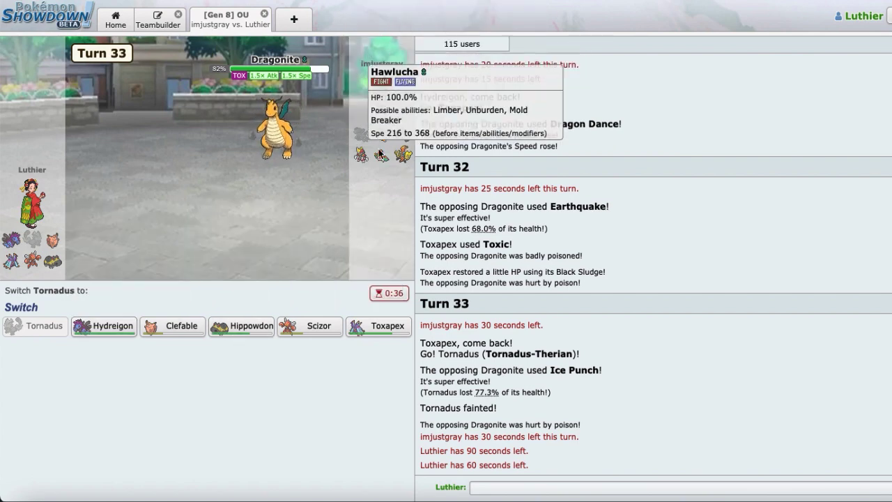
{"action": "mouse_move", "coordinate": [215, 301]}
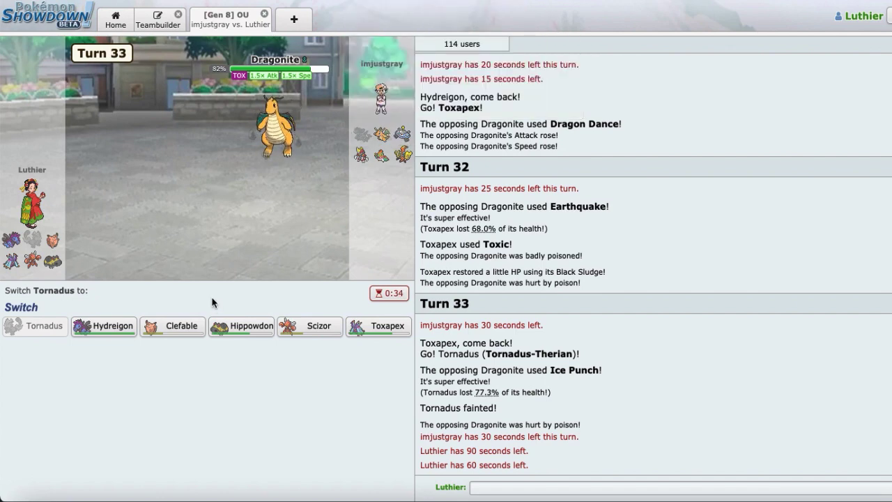
{"action": "mouse_move", "coordinate": [179, 326]}
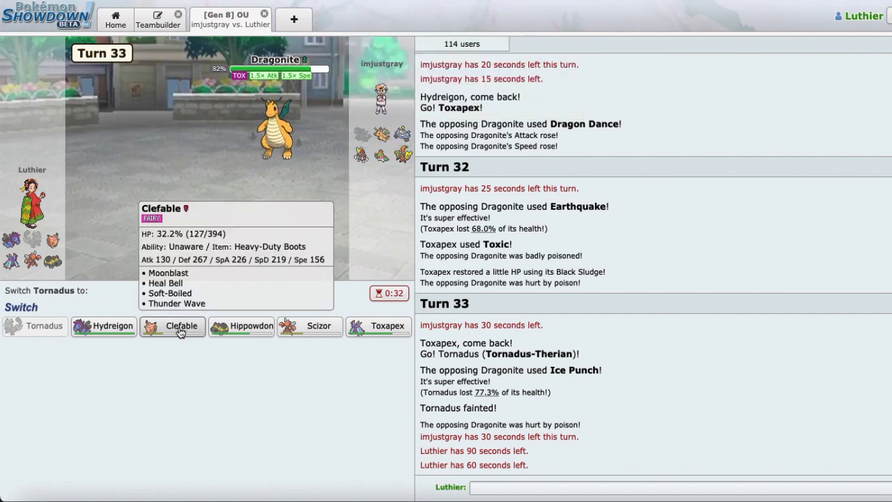
Send Clefable in for fainted Tornadus and have it use Soft-Boiled.
{"action": "left_click", "coordinate": [181, 326]}
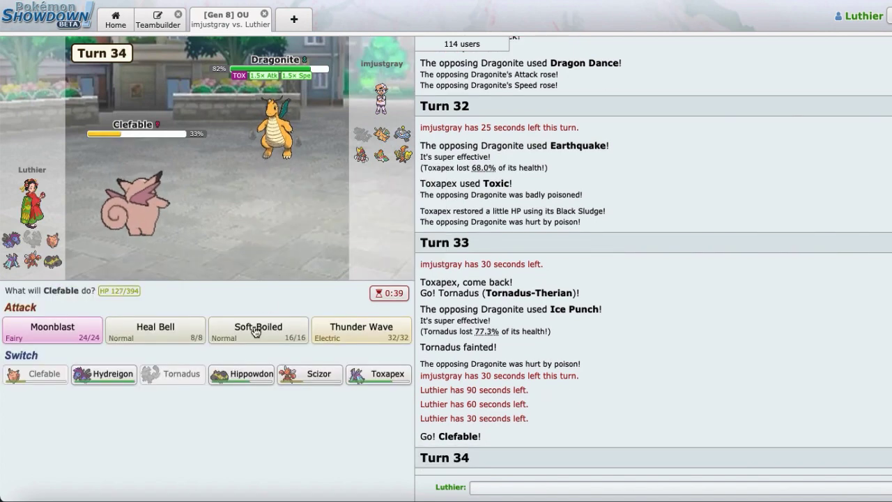
{"action": "left_click", "coordinate": [258, 330]}
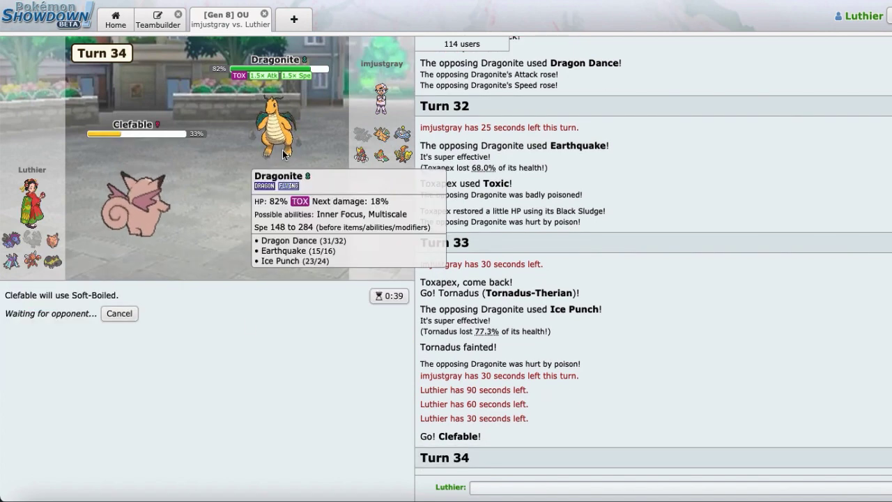
{"action": "mouse_move", "coordinate": [361, 156]}
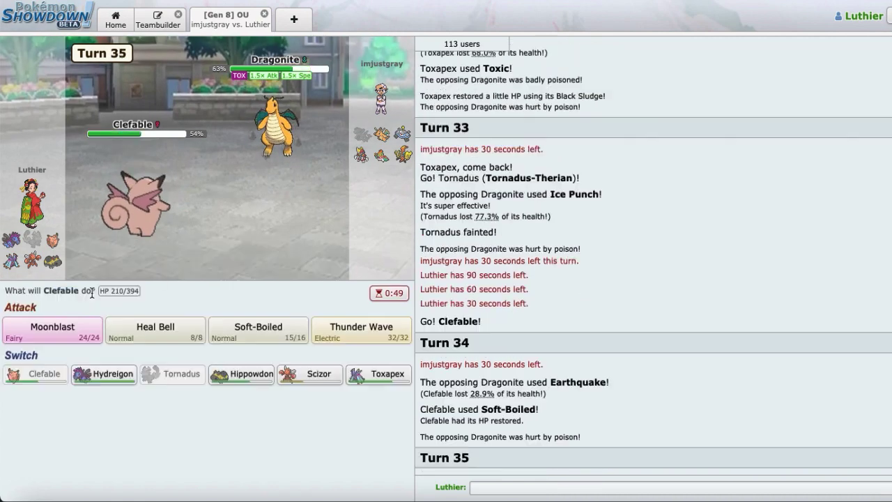
Soft-Boiled again with Clefable, switch to Scizor, then send Hydreigon in after Scizor faints.
{"action": "left_click", "coordinate": [257, 329]}
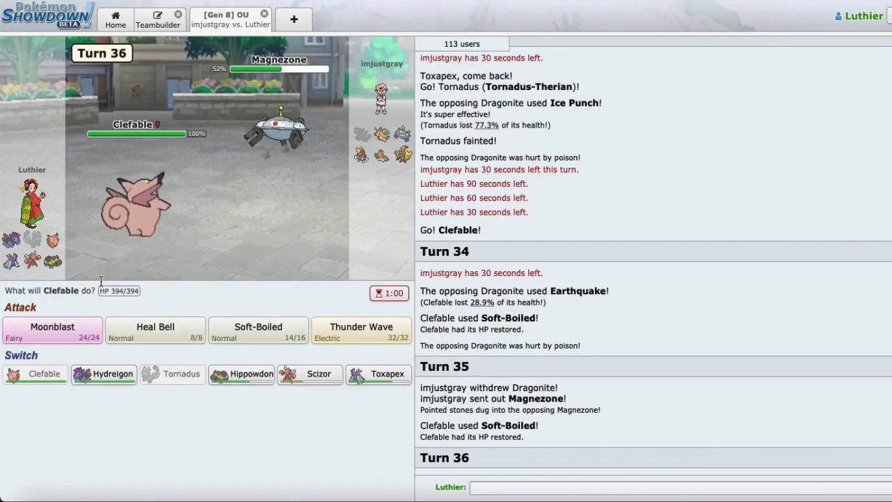
{"action": "mouse_move", "coordinate": [310, 374]}
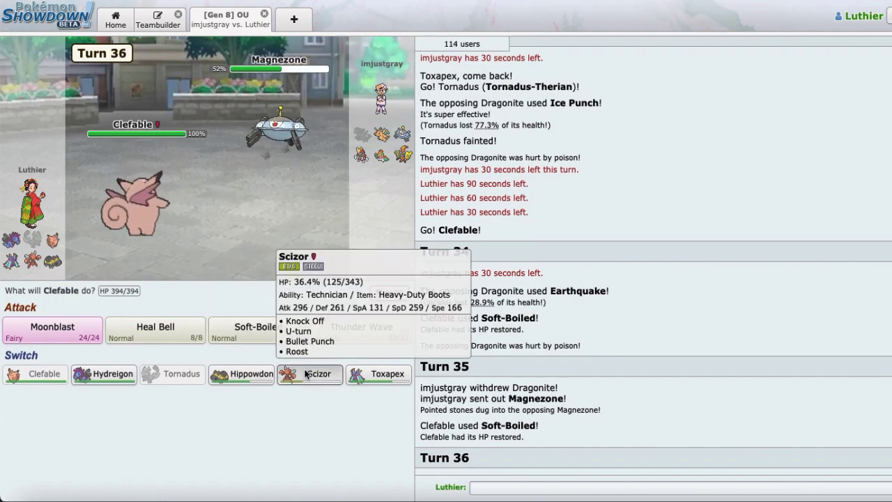
{"action": "left_click", "coordinate": [309, 373]}
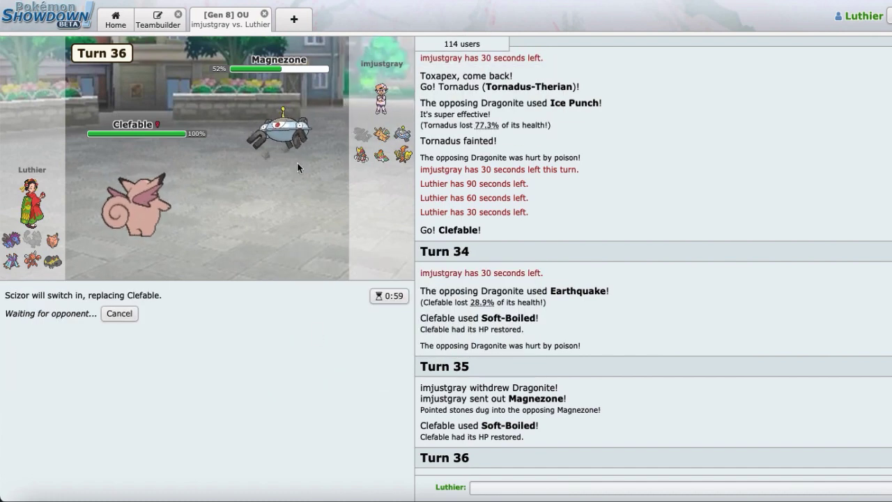
{"action": "mouse_move", "coordinate": [402, 134]}
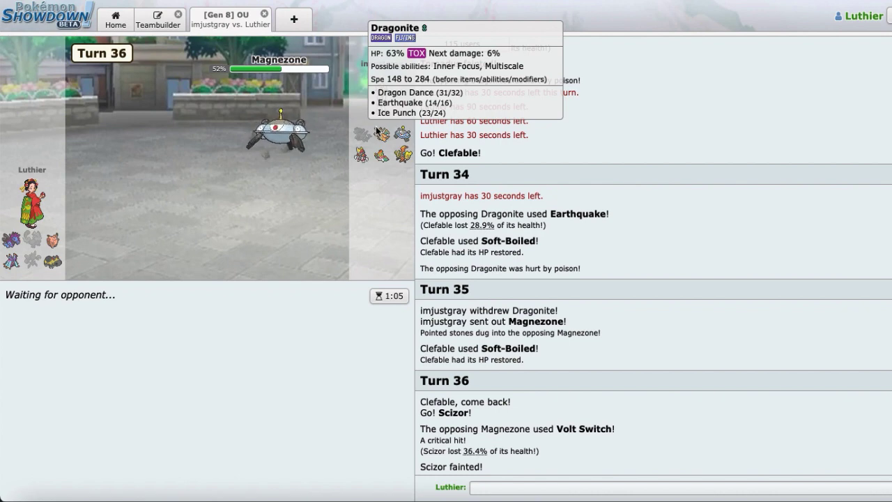
{"action": "mouse_move", "coordinate": [334, 152]}
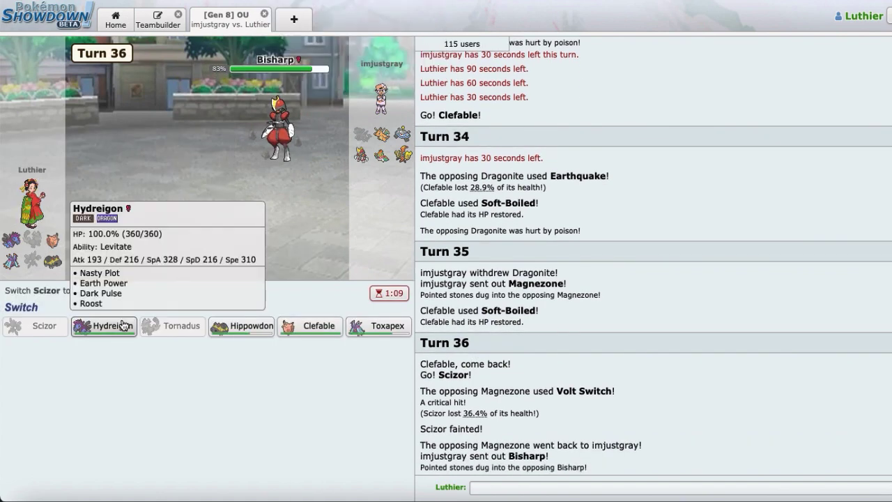
{"action": "left_click", "coordinate": [103, 326]}
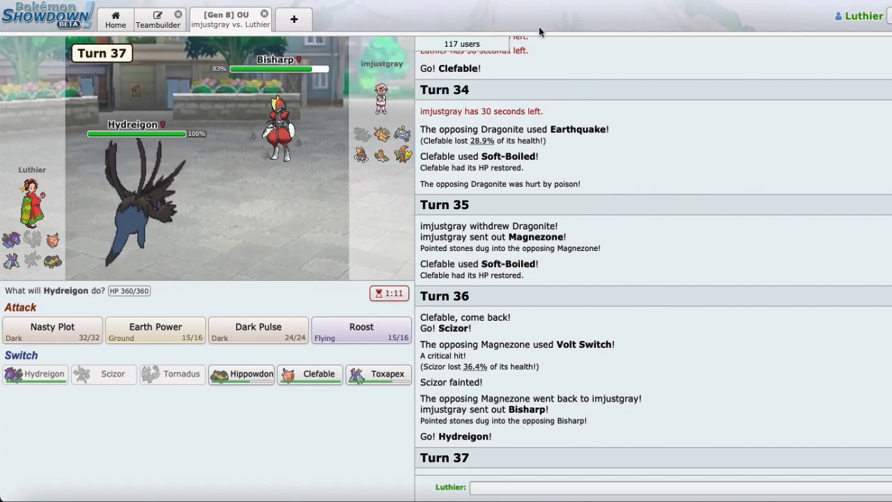
{"action": "mouse_move", "coordinate": [382, 134]}
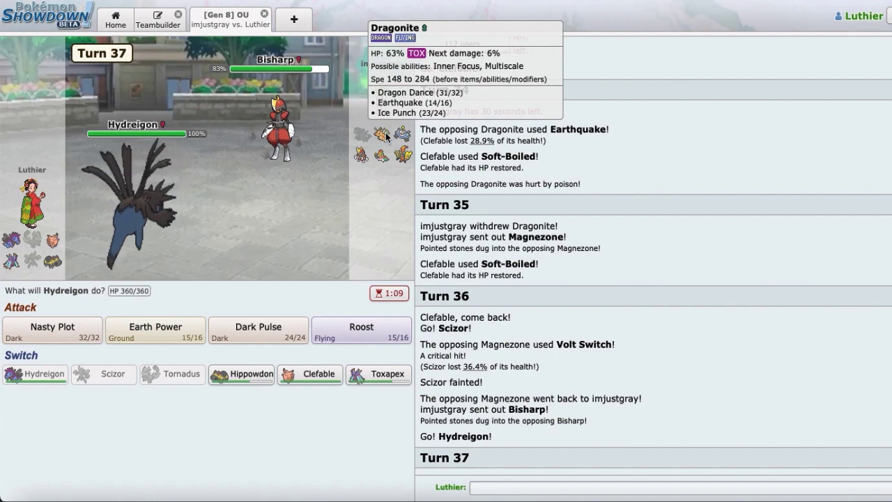
{"action": "mouse_move", "coordinate": [669, 41]}
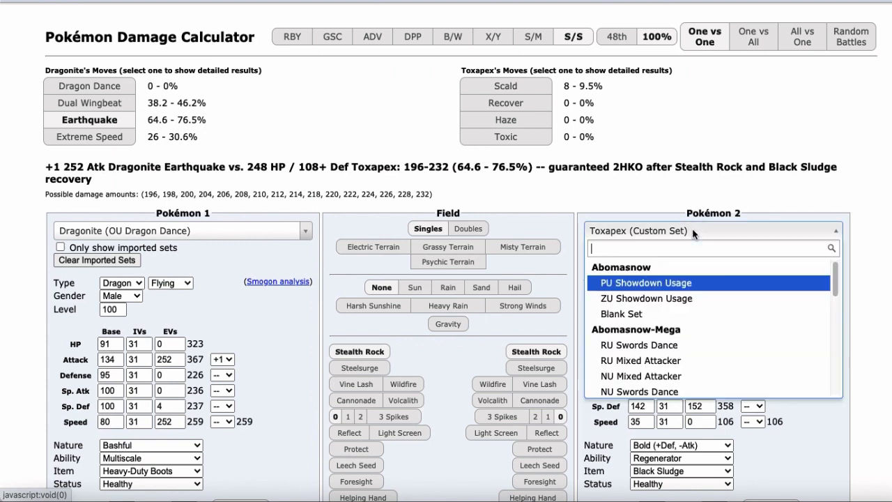
Load Hydreigon's custom set as Pokémon 2 and boost its Sp. Atk to +2.
{"action": "type", "text": "hydreigon"}
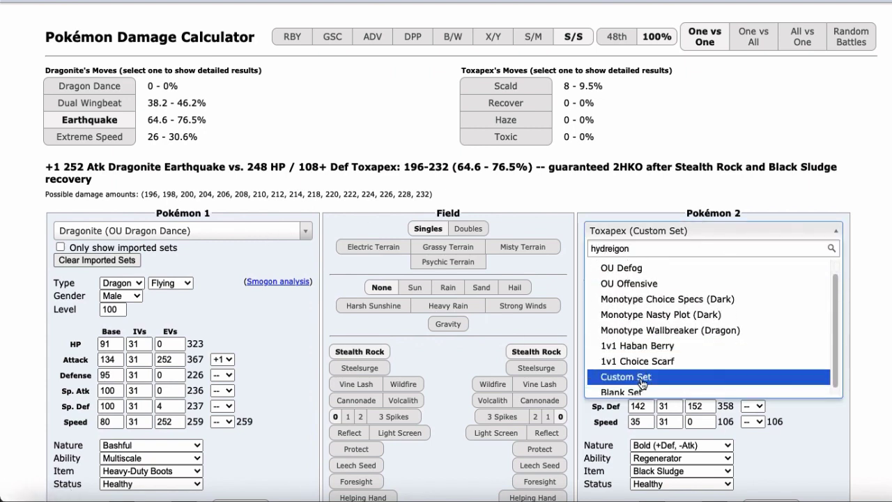
{"action": "left_click", "coordinate": [625, 376]}
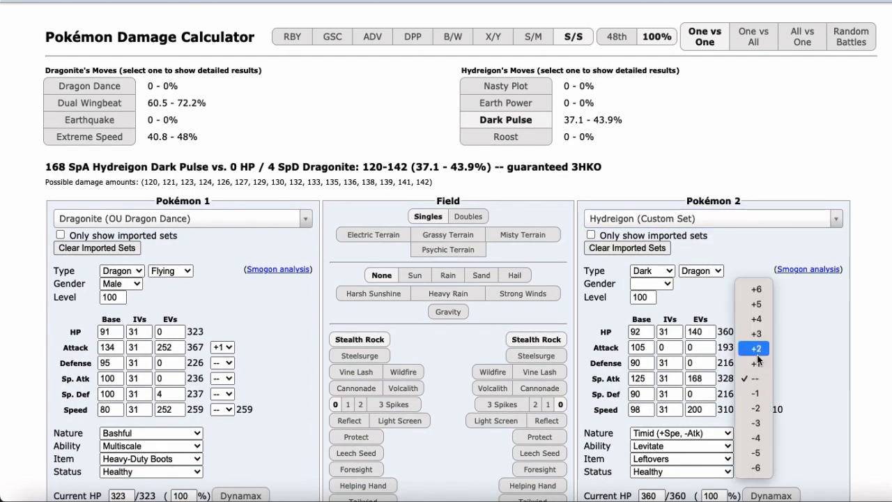
{"action": "left_click", "coordinate": [756, 348]}
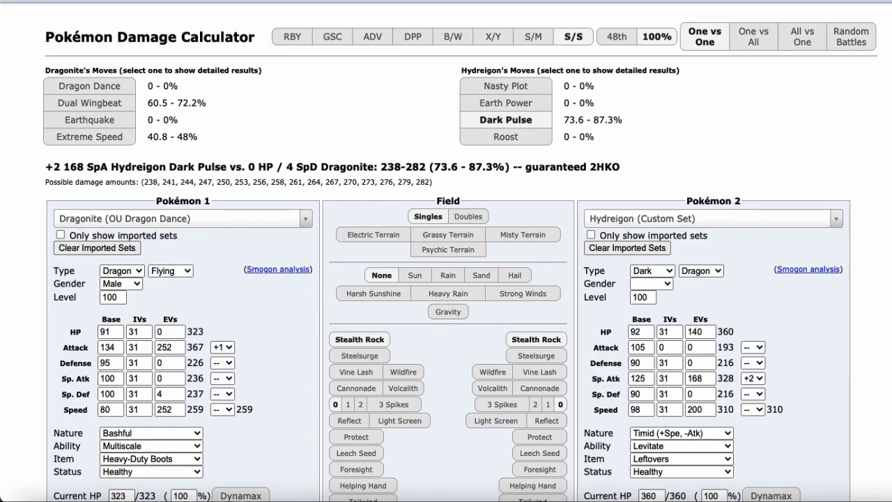
Attack with Hydreigon's Dark Pulse, then bring Hippowdon in for Hydreigon.
{"action": "left_click", "coordinate": [231, 20]}
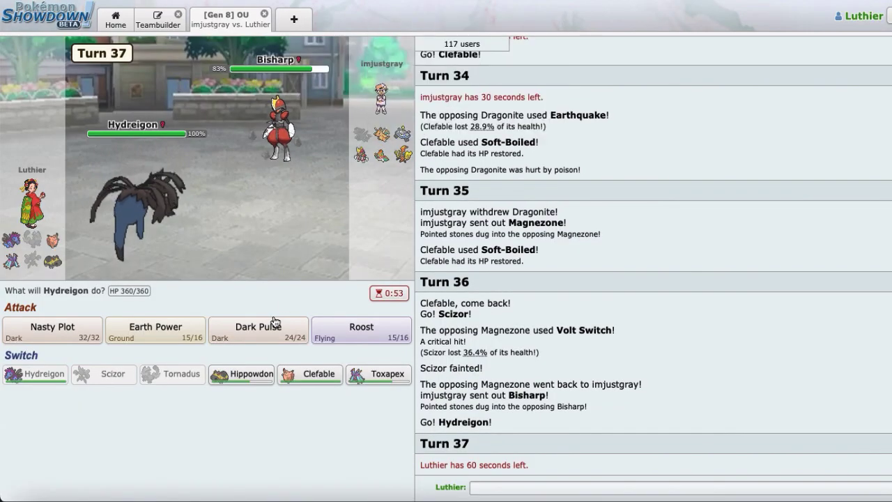
{"action": "left_click", "coordinate": [258, 329]}
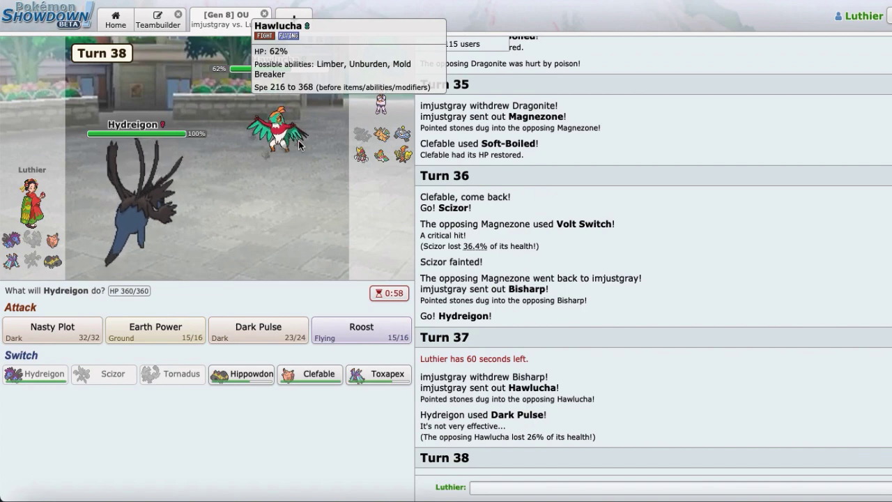
{"action": "mouse_move", "coordinate": [379, 373]}
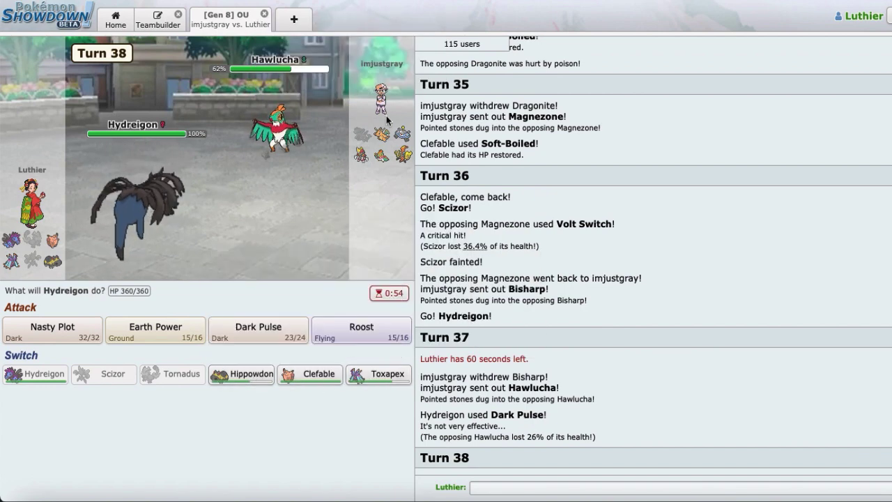
{"action": "mouse_move", "coordinate": [404, 135]}
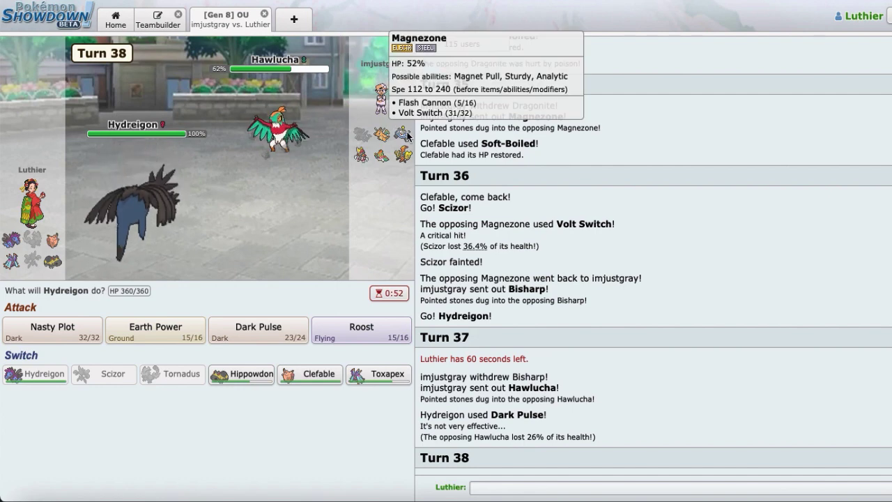
{"action": "mouse_move", "coordinate": [240, 374]}
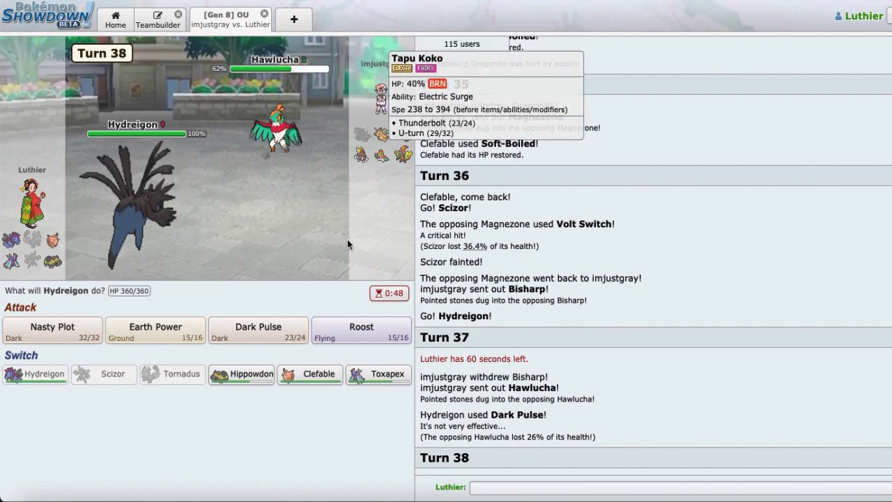
{"action": "mouse_move", "coordinate": [241, 374]}
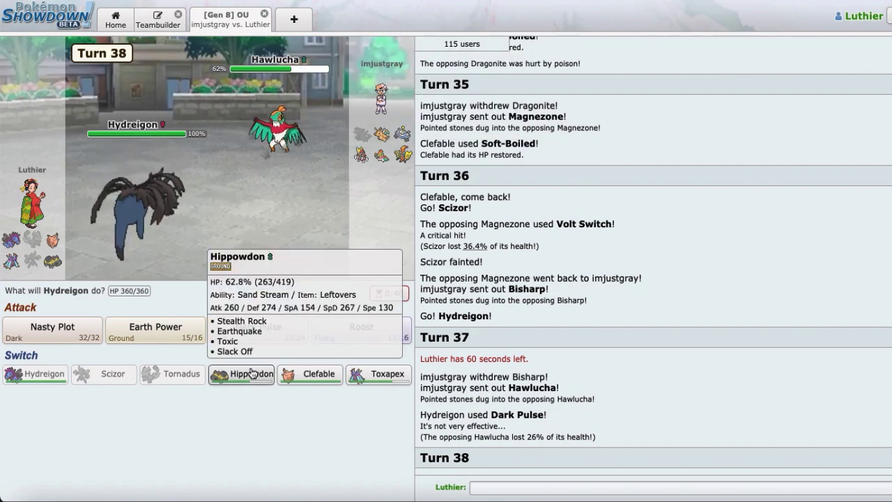
{"action": "left_click", "coordinate": [241, 373]}
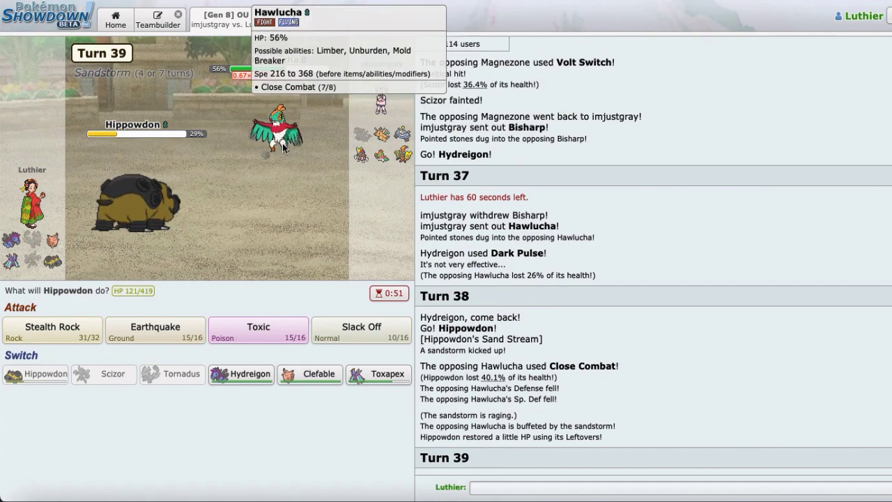
{"action": "mouse_move", "coordinate": [309, 373]}
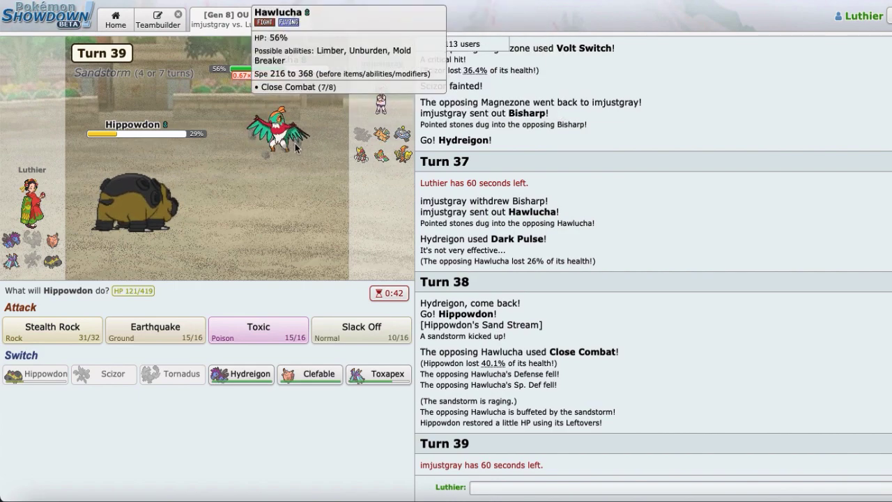
Heal Hippowdon with Slack Off, then rotate to Toxapex and on to Clefable.
{"action": "left_click", "coordinate": [361, 329]}
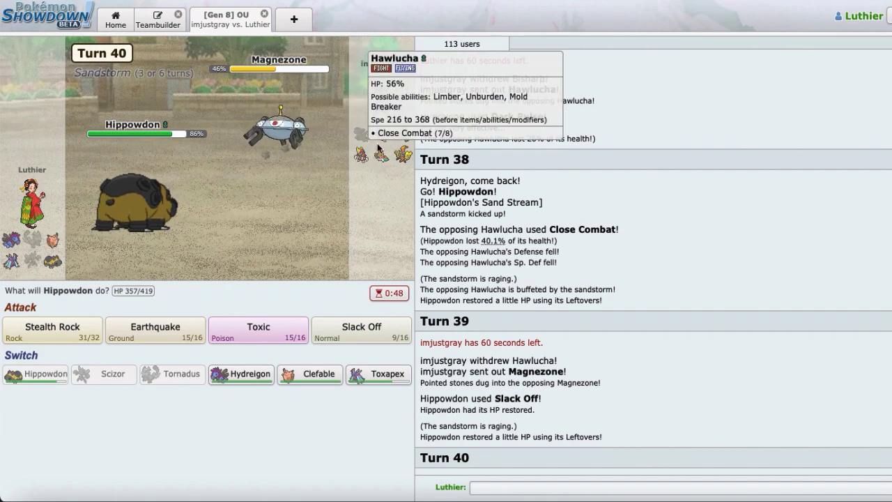
{"action": "mouse_move", "coordinate": [351, 253]}
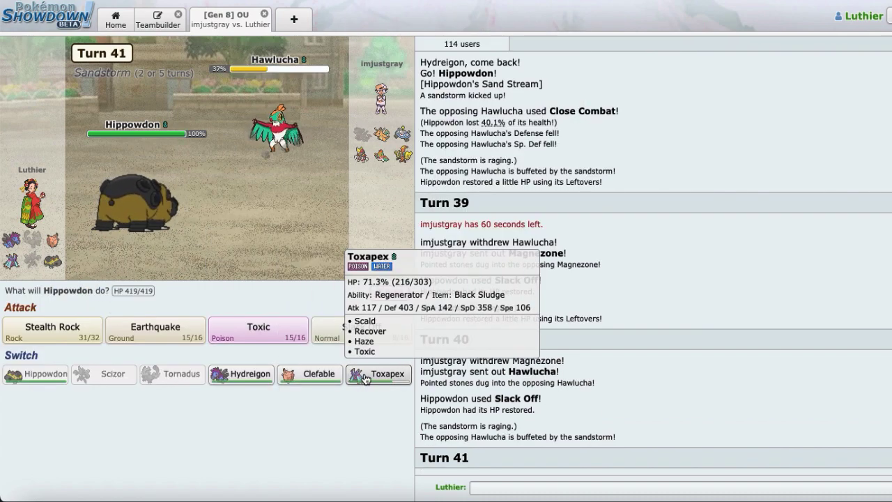
{"action": "left_click", "coordinate": [378, 373]}
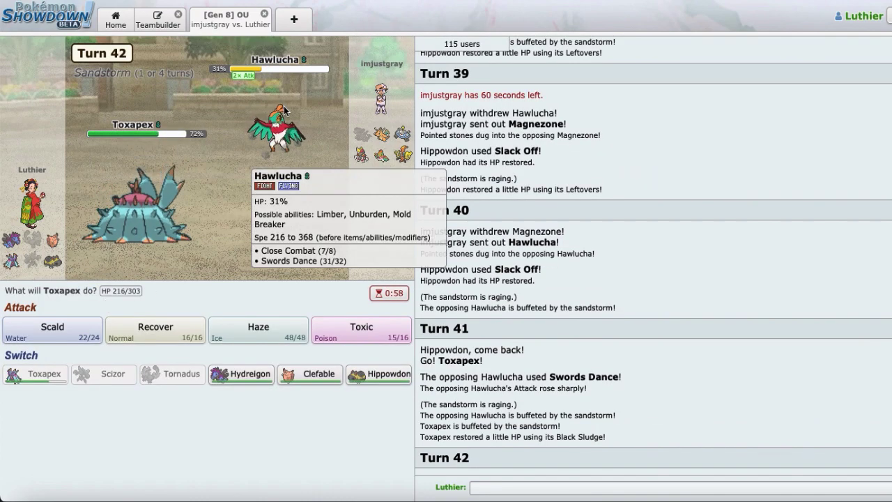
{"action": "mouse_move", "coordinate": [310, 374]}
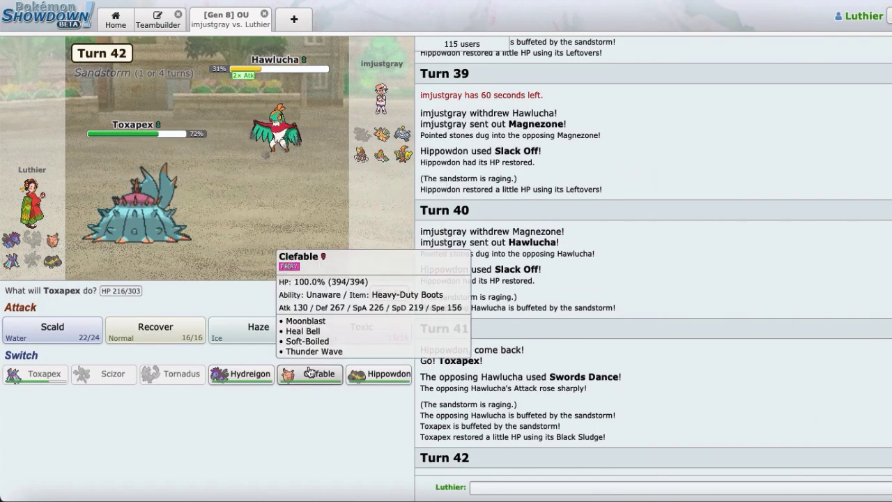
{"action": "left_click", "coordinate": [310, 374]}
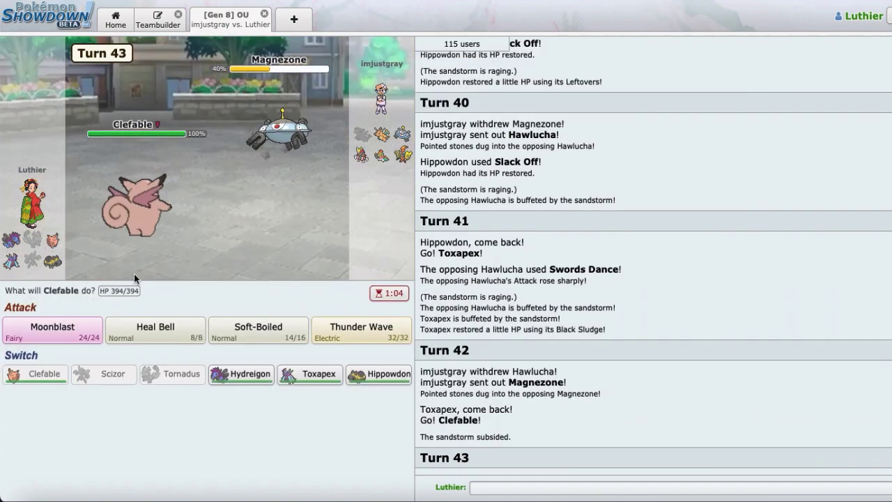
{"action": "mouse_move", "coordinate": [379, 374]}
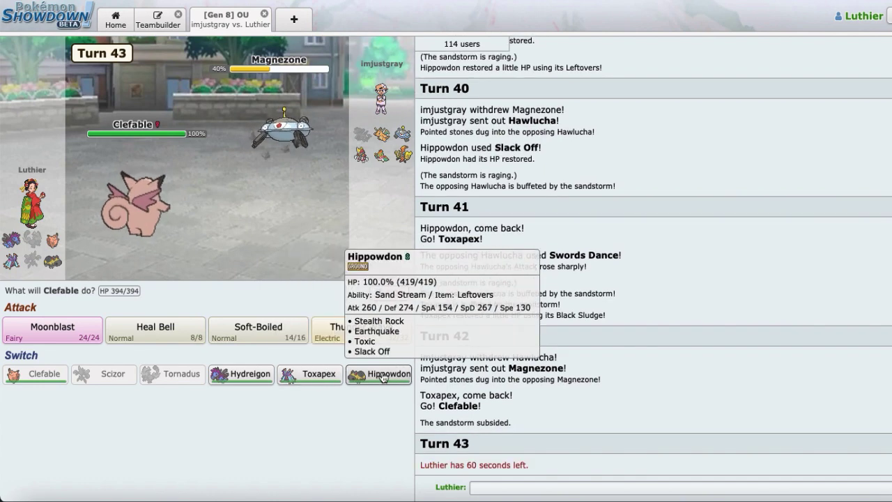
Bring Hippowdon in for Clefable, Earthquake Magnezone, then send Hydreigon in against Bisharp.
{"action": "left_click", "coordinate": [379, 374]}
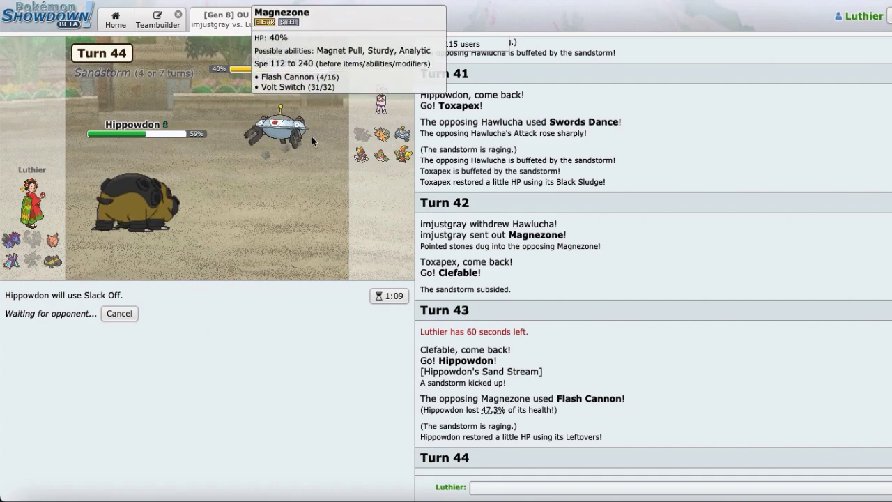
{"action": "mouse_move", "coordinate": [348, 70]}
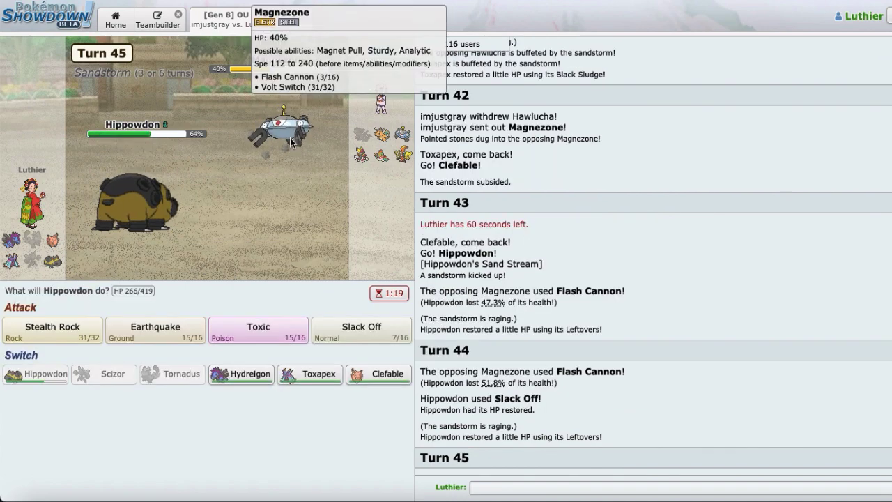
{"action": "mouse_move", "coordinate": [361, 329]}
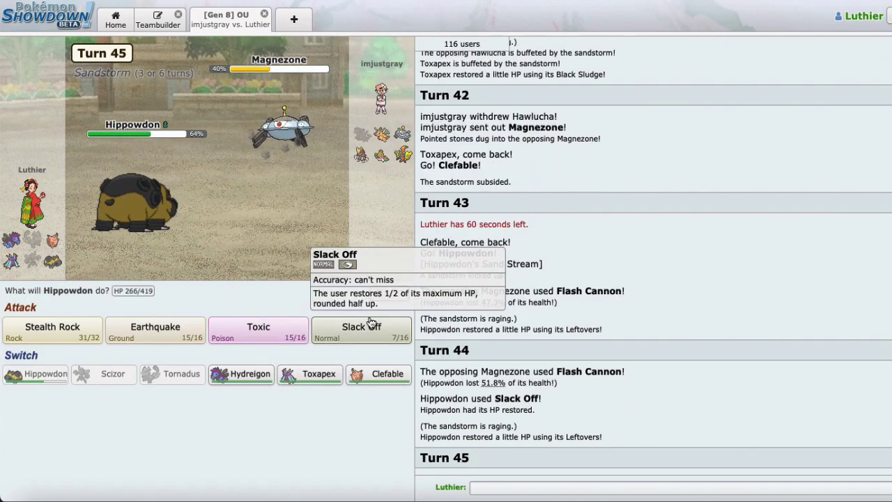
{"action": "left_click", "coordinate": [361, 328]}
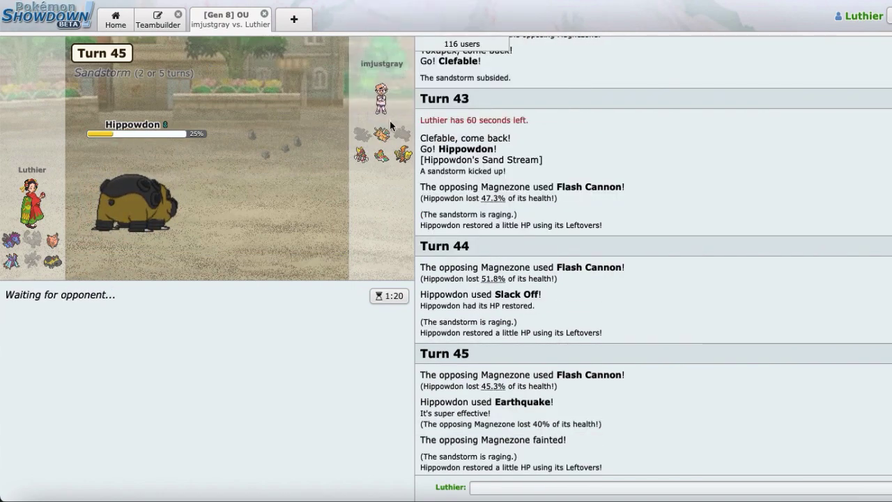
{"action": "mouse_move", "coordinate": [404, 155]}
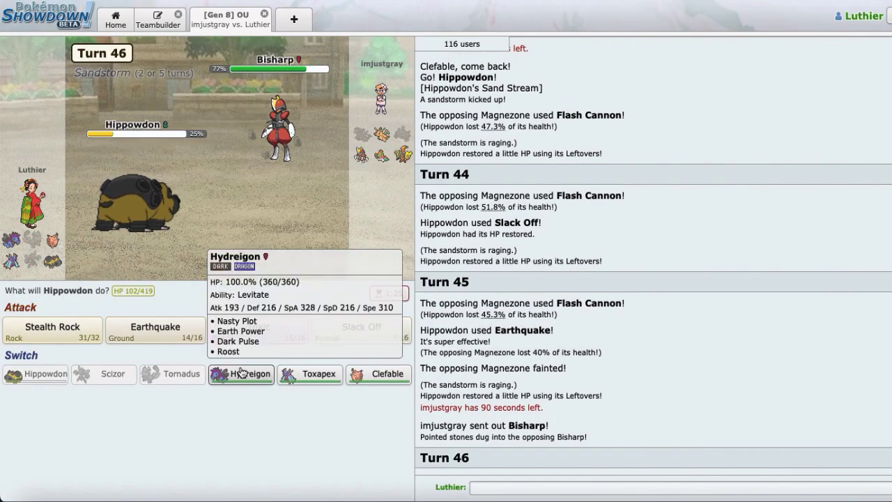
{"action": "left_click", "coordinate": [239, 374]}
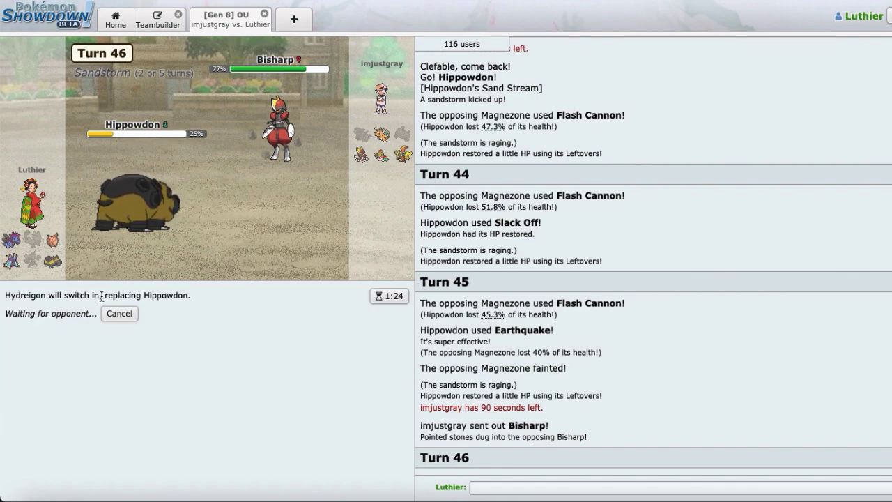
{"action": "mouse_move", "coordinate": [404, 154]}
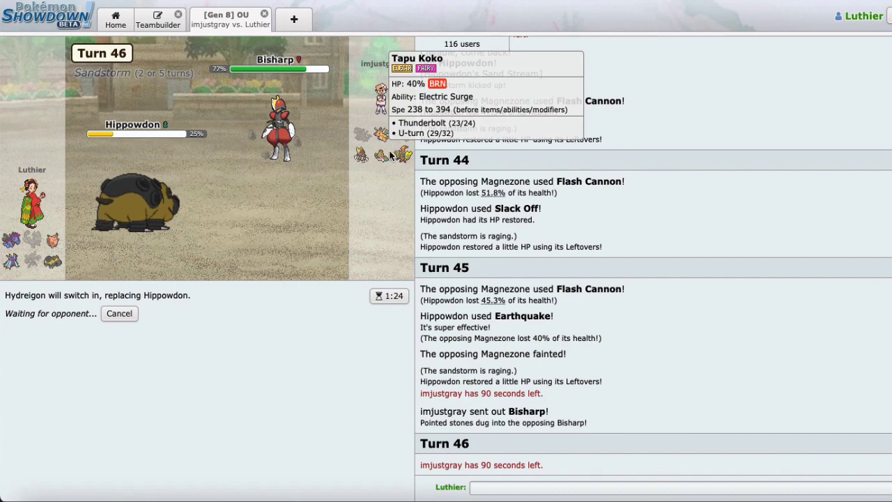
{"action": "mouse_move", "coordinate": [382, 155]}
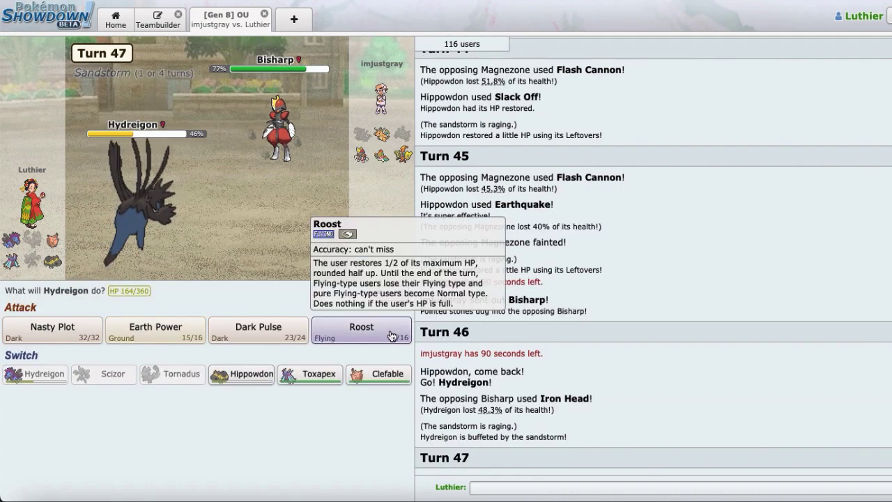
Heal Hydreigon with Roost, then switch it out for Toxapex.
{"action": "left_click", "coordinate": [361, 331]}
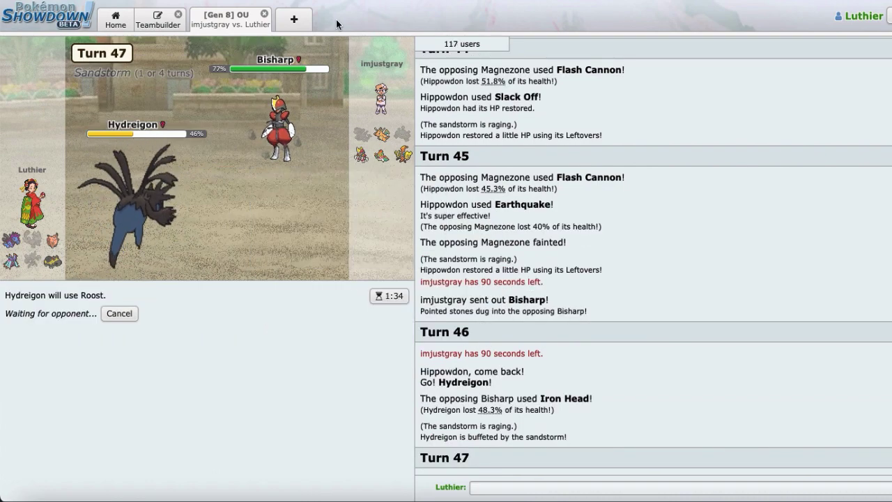
{"action": "mouse_move", "coordinate": [382, 156]}
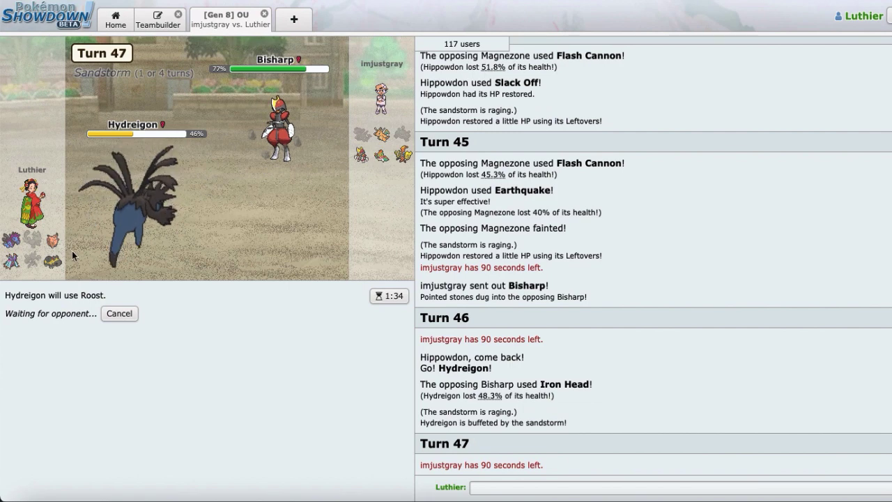
{"action": "mouse_move", "coordinate": [277, 129]}
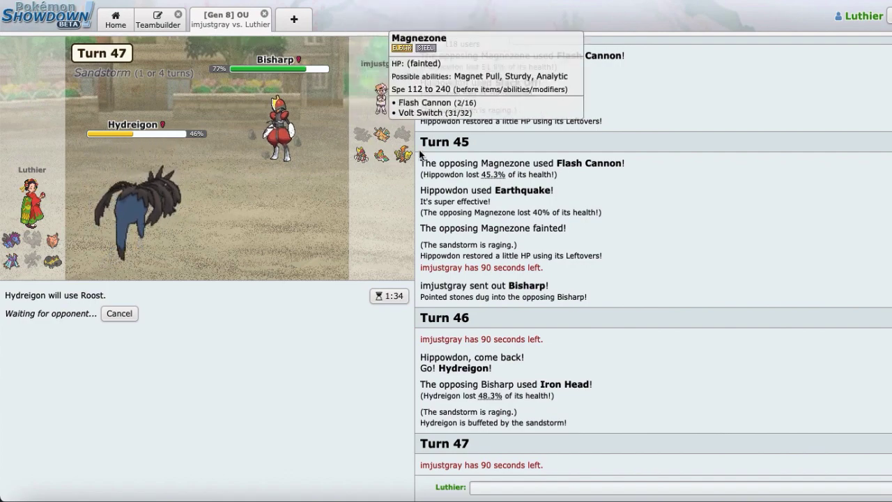
{"action": "mouse_move", "coordinate": [142, 226]}
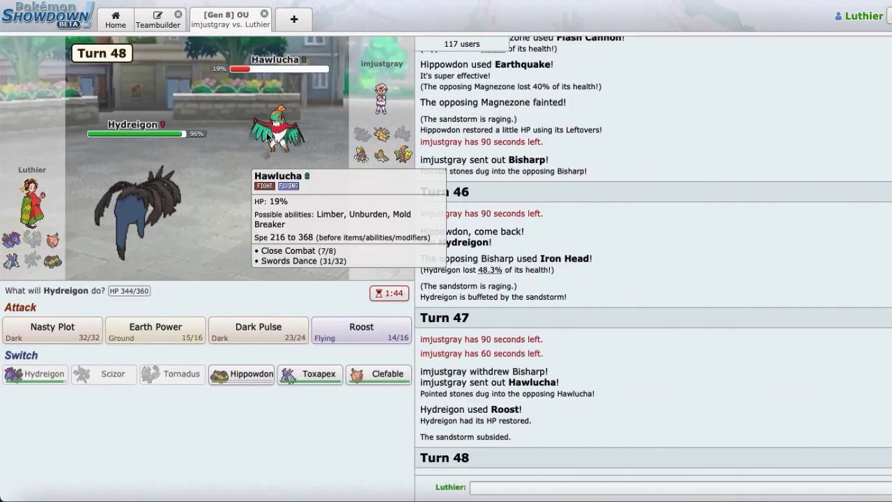
{"action": "mouse_move", "coordinate": [380, 373]}
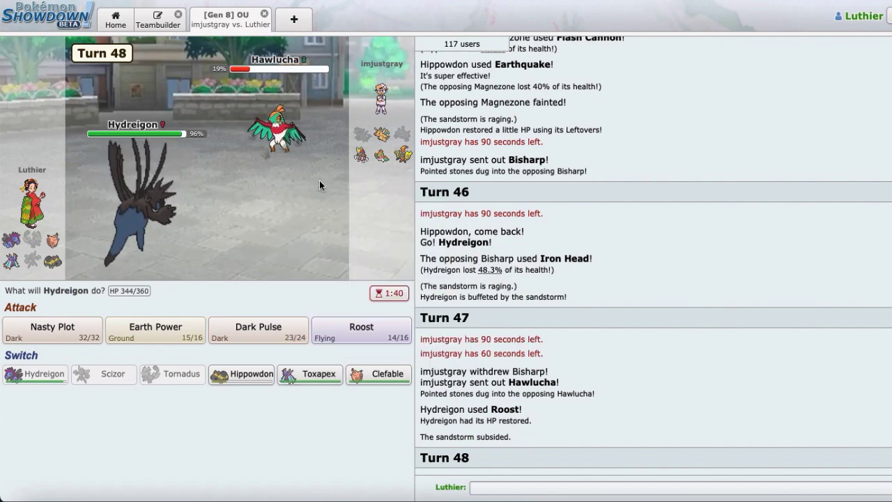
{"action": "left_click", "coordinate": [309, 374]}
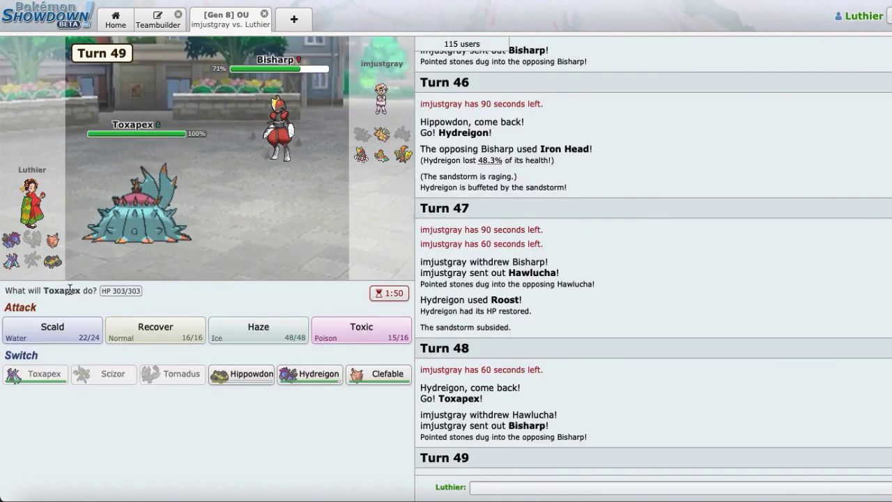
Bring Hydreigon in, fire Earth Power at the incoming Dragonite, then send Toxapex back out.
{"action": "left_click", "coordinate": [310, 373]}
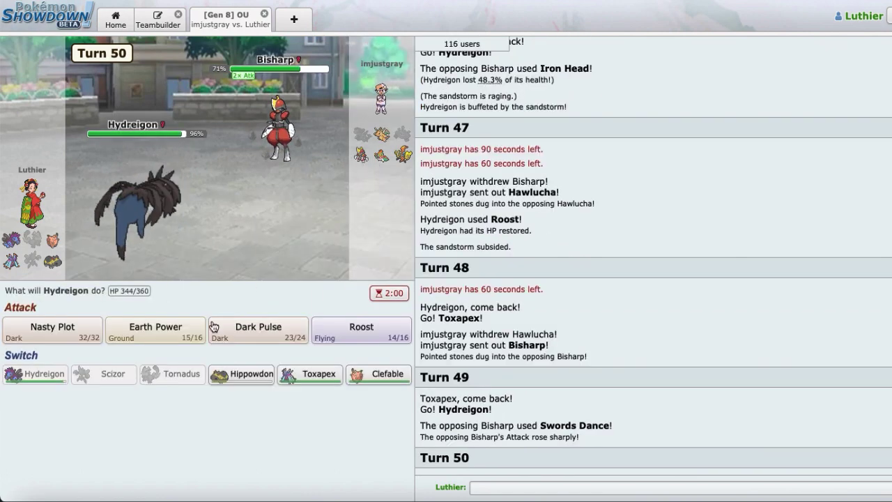
{"action": "left_click", "coordinate": [154, 330]}
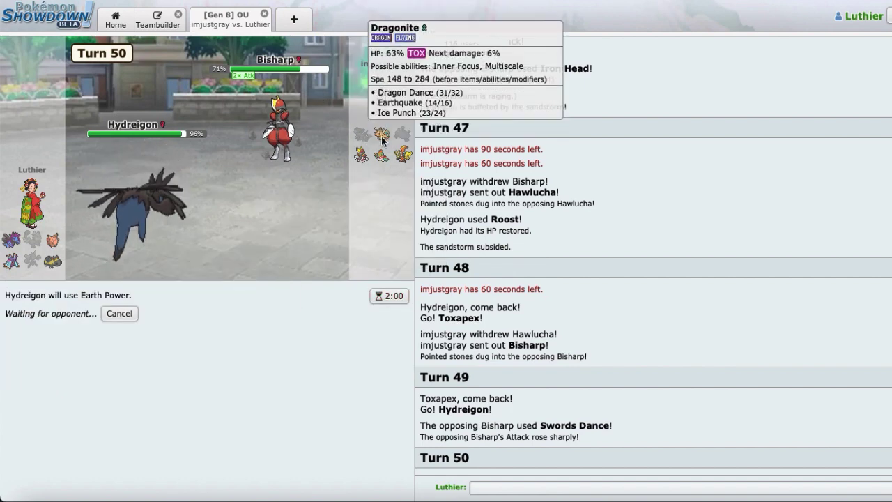
{"action": "mouse_move", "coordinate": [340, 119]}
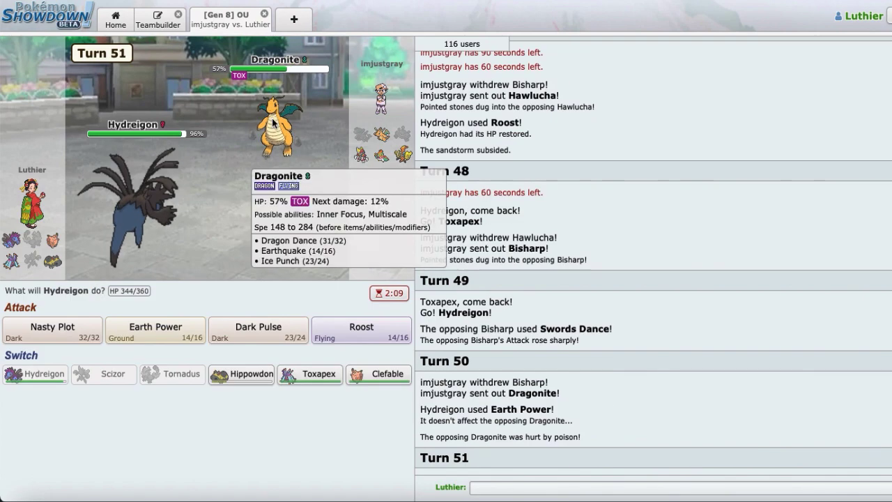
{"action": "mouse_move", "coordinate": [309, 373]}
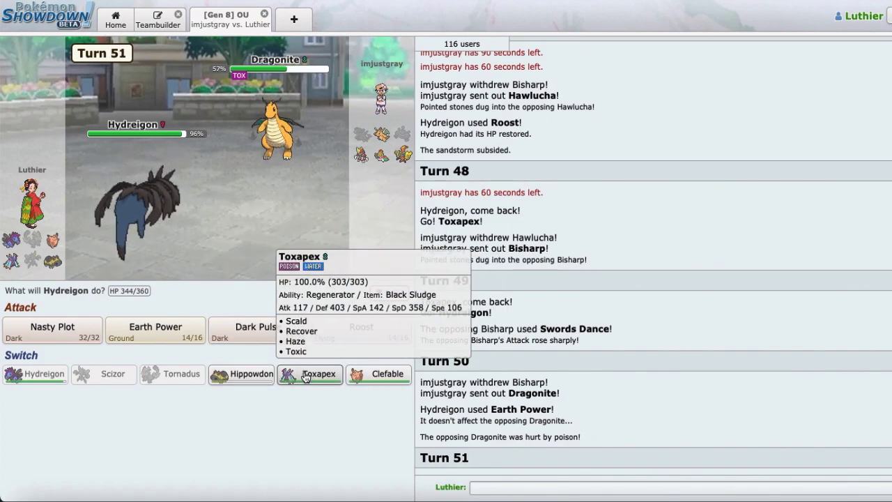
{"action": "left_click", "coordinate": [310, 374]}
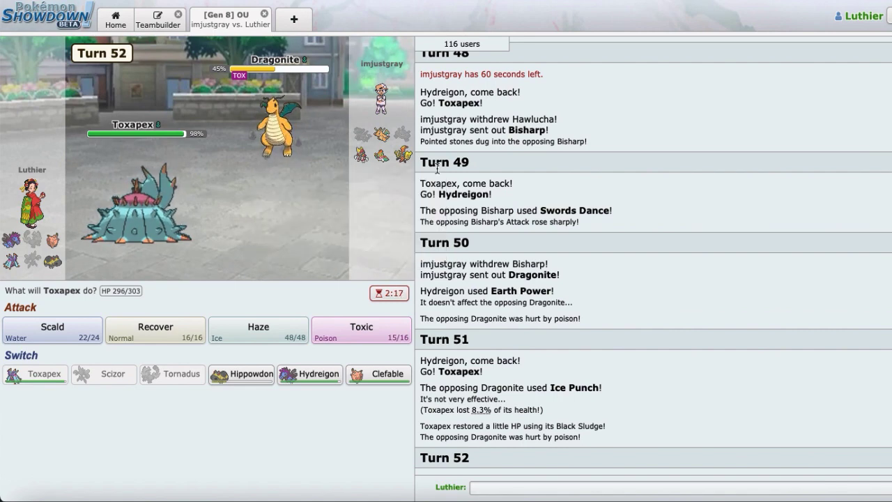
{"action": "mouse_move", "coordinate": [156, 329]}
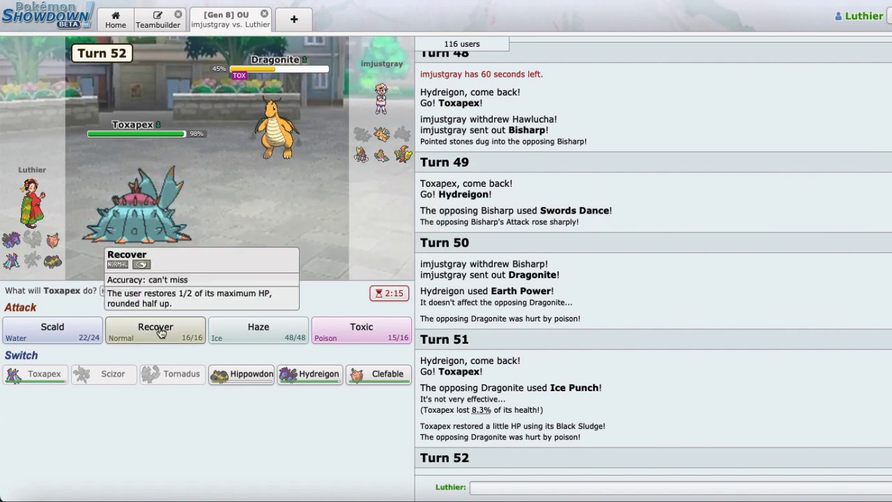
Have Toxapex use Recover four turns running against Tapu Koko.
{"action": "left_click", "coordinate": [155, 328]}
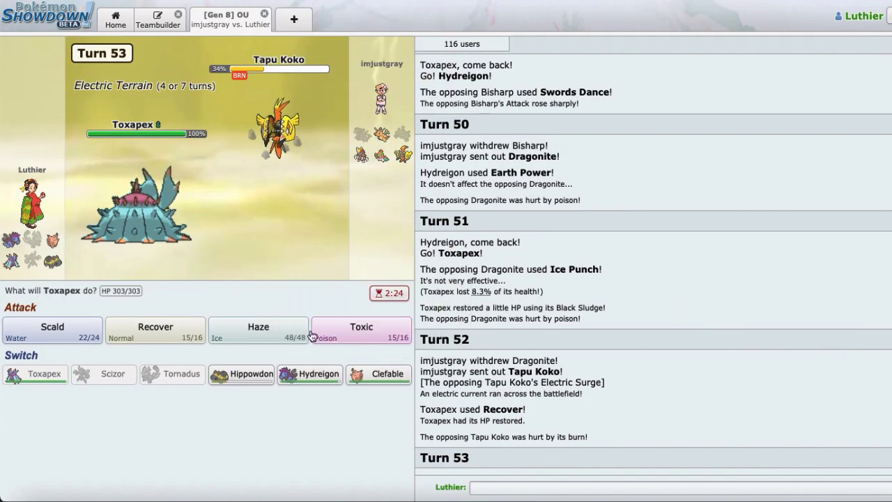
{"action": "left_click", "coordinate": [155, 329]}
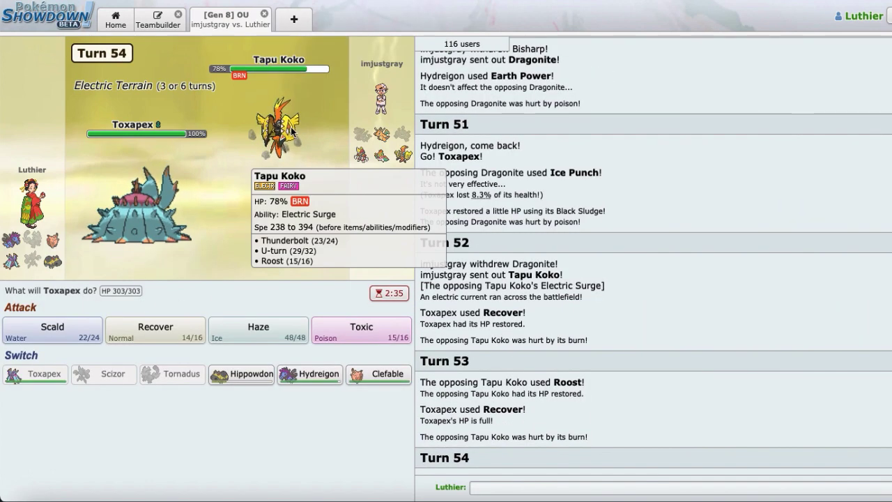
{"action": "mouse_move", "coordinate": [155, 327]}
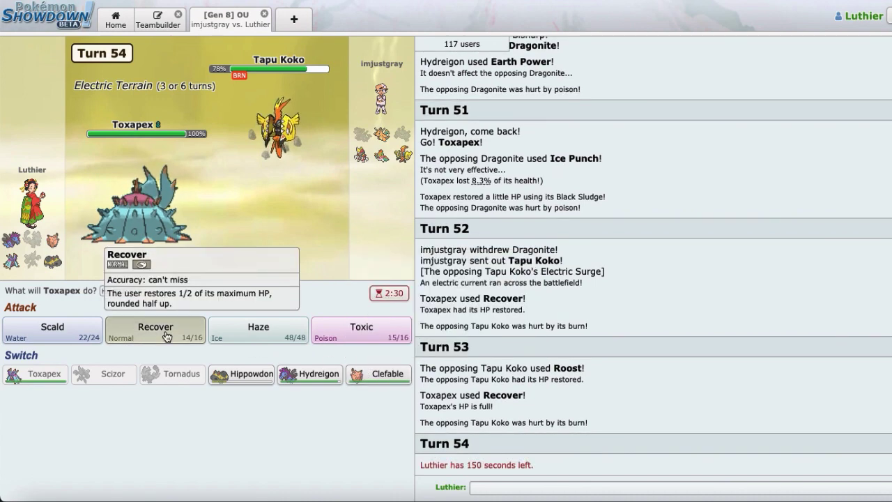
{"action": "left_click", "coordinate": [156, 330]}
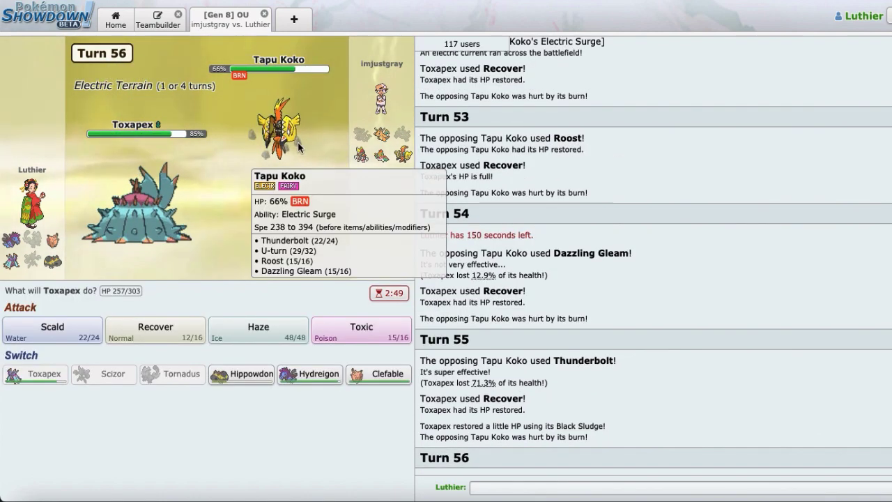
{"action": "left_click", "coordinate": [155, 329]}
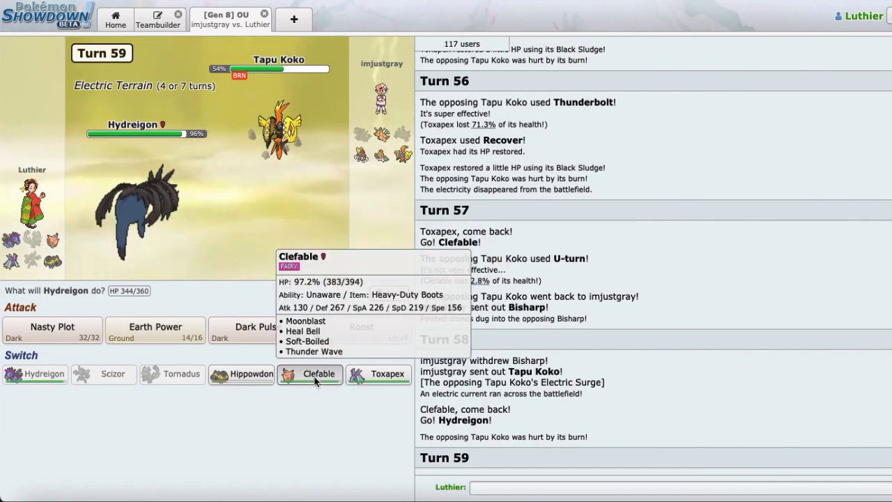
Send in Clefable, heal with Soft-Boiled, Thunder Wave Tapu Koko, then Soft-Boiled again.
{"action": "left_click", "coordinate": [310, 374]}
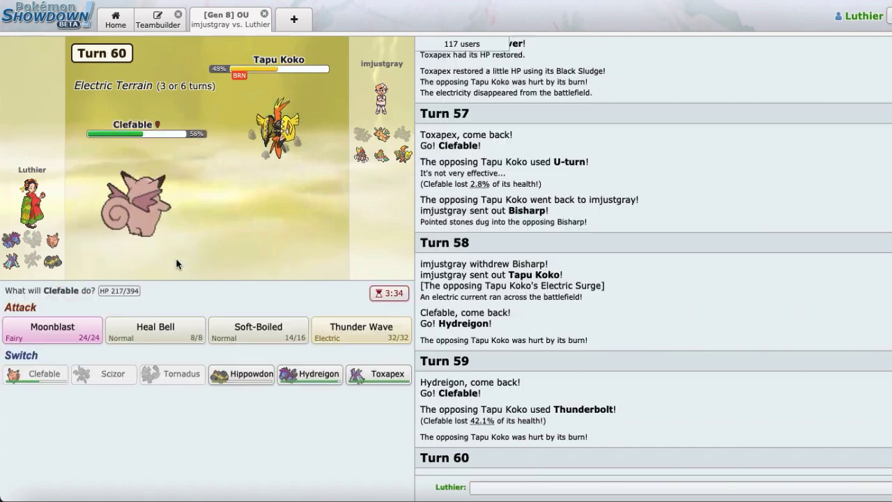
{"action": "left_click", "coordinate": [258, 326]}
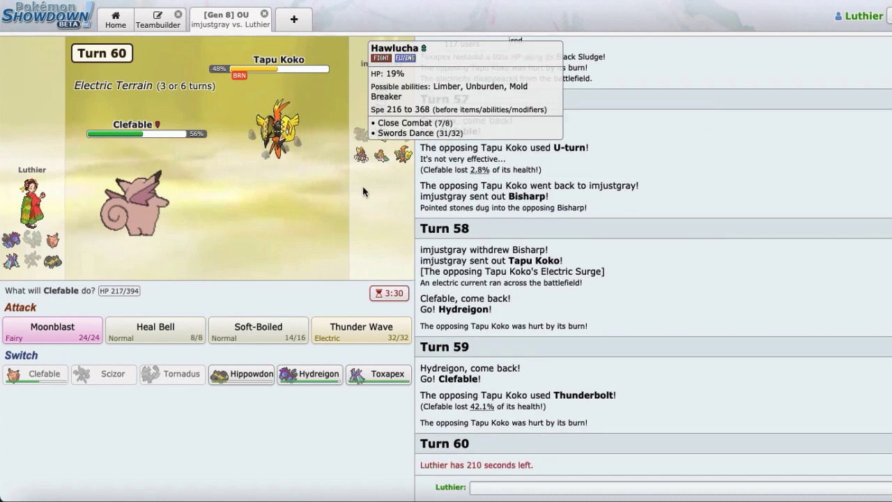
{"action": "mouse_move", "coordinate": [362, 192]}
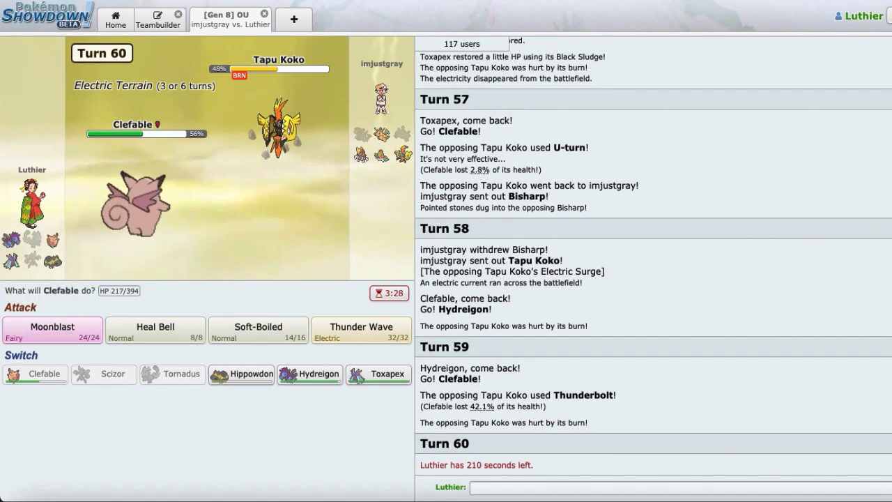
{"action": "mouse_move", "coordinate": [361, 154]}
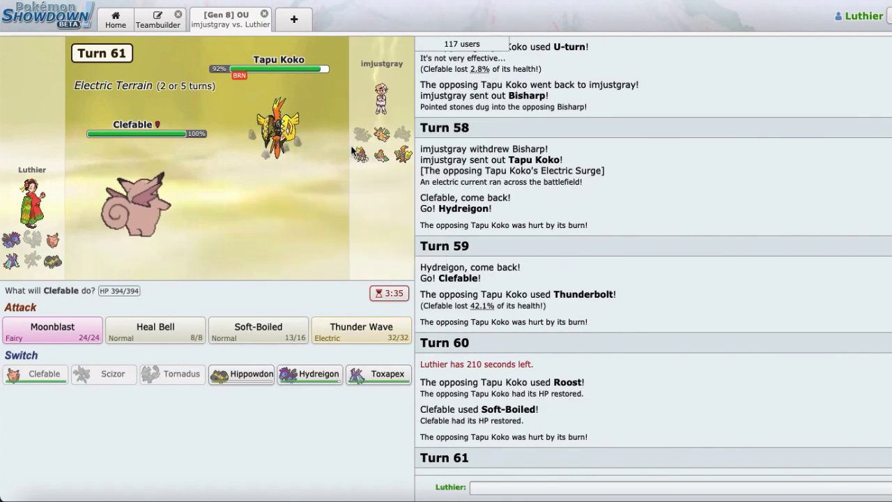
{"action": "mouse_move", "coordinate": [361, 153]}
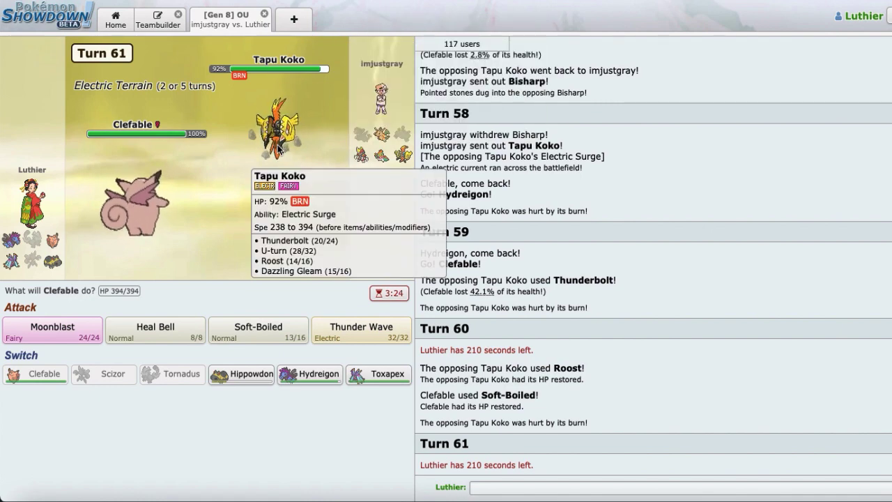
{"action": "mouse_move", "coordinate": [360, 326]}
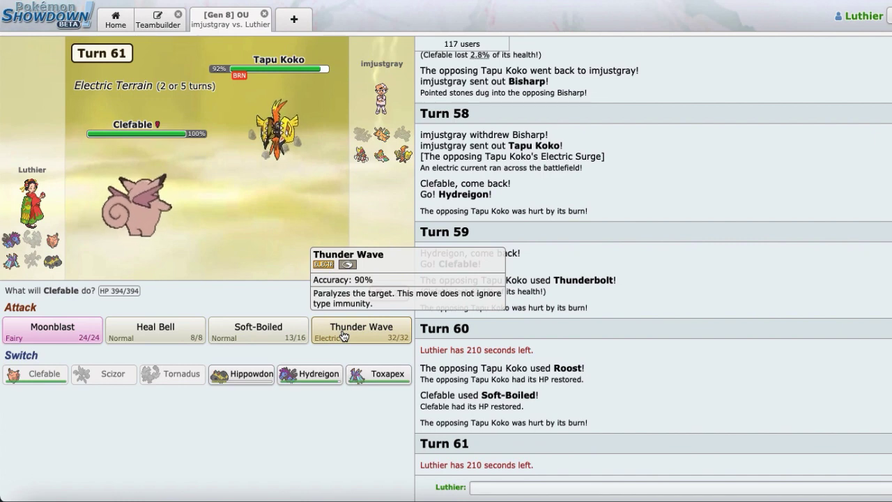
{"action": "left_click", "coordinate": [361, 329]}
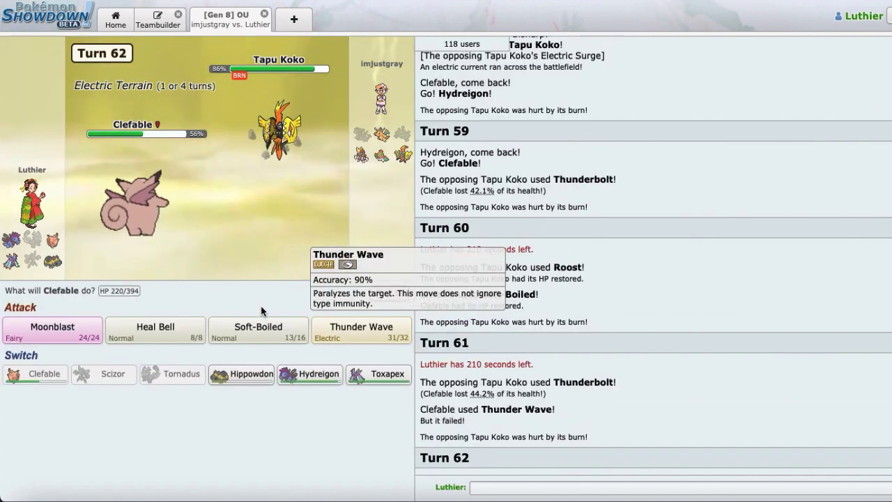
{"action": "left_click", "coordinate": [257, 326]}
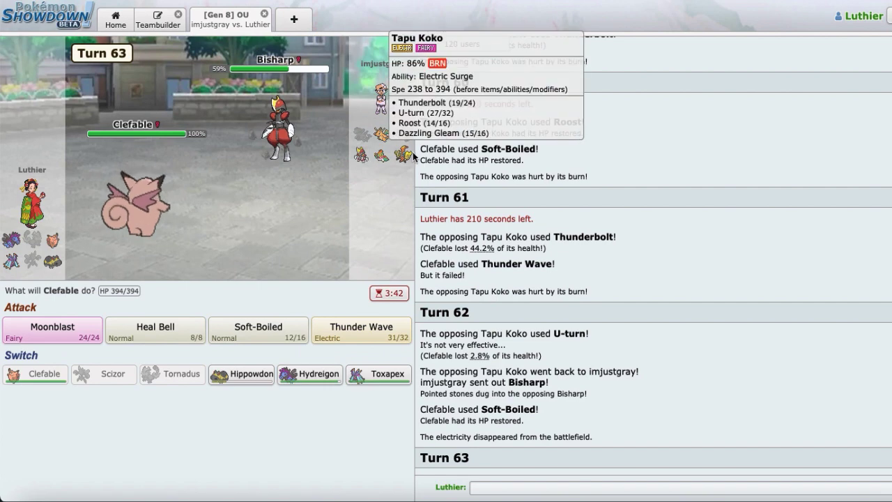
{"action": "mouse_move", "coordinate": [279, 128]}
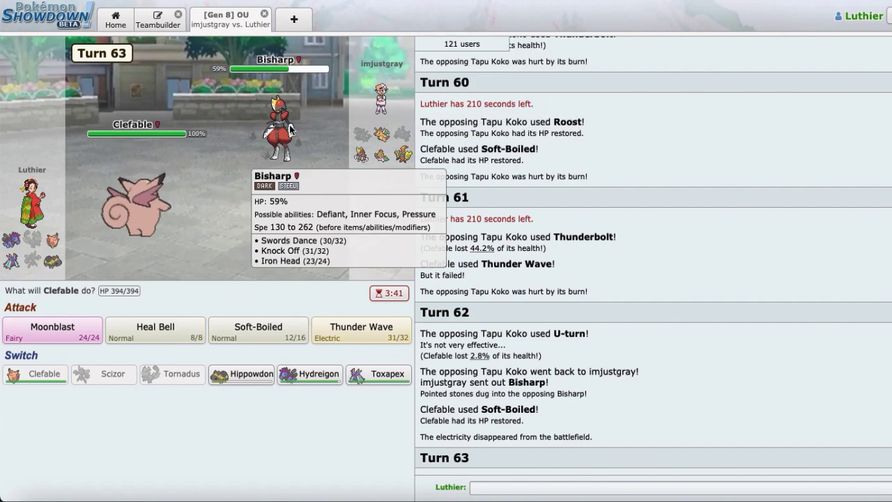
{"action": "mouse_move", "coordinate": [391, 136]}
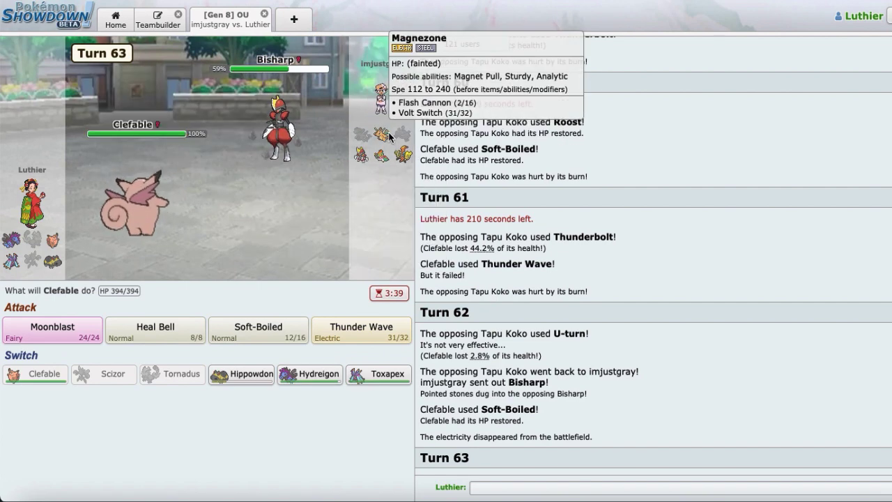
{"action": "mouse_move", "coordinate": [139, 209]}
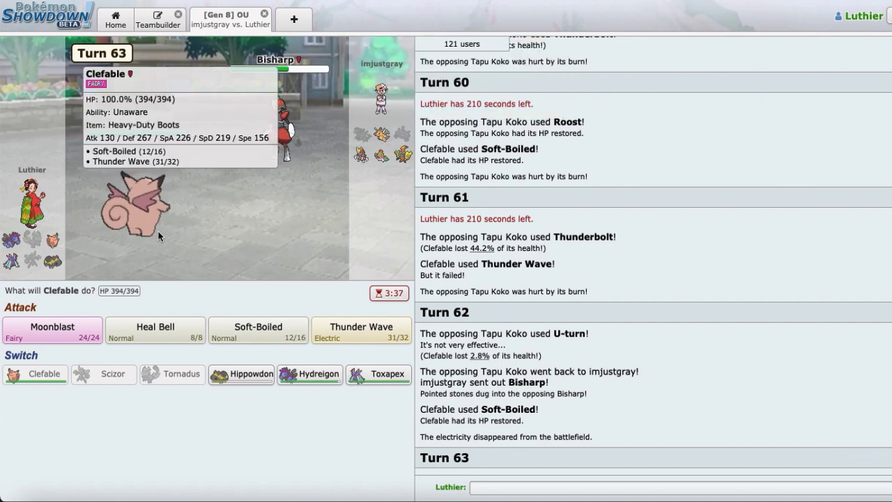
Bring Hydreigon in against Bisharp and Roost twice to shrug off Iron Head damage.
{"action": "left_click", "coordinate": [310, 373]}
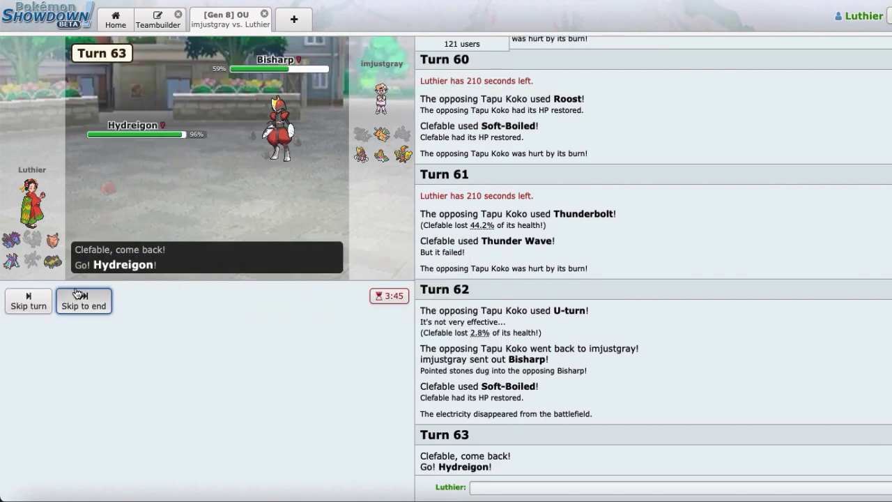
{"action": "left_click", "coordinate": [84, 304]}
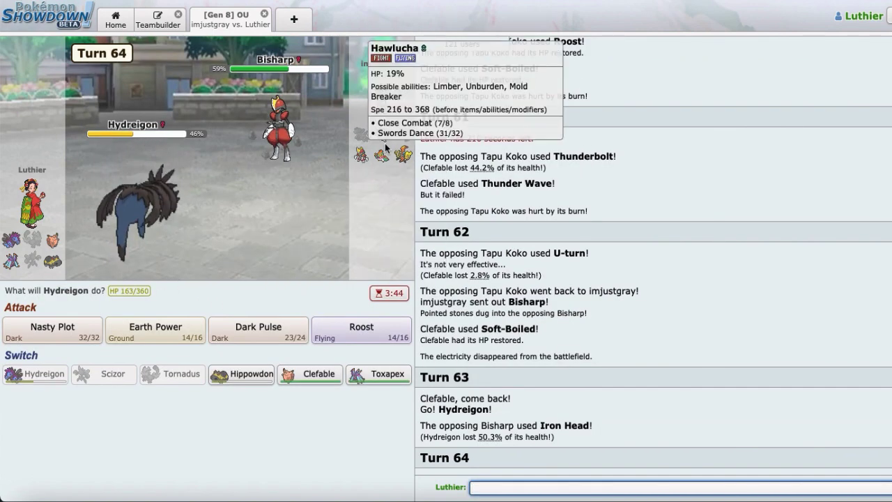
{"action": "mouse_move", "coordinate": [382, 134]}
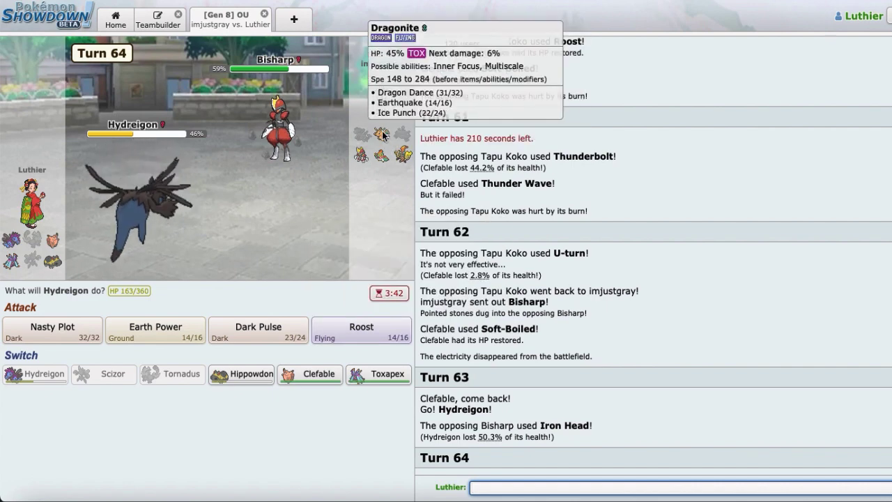
{"action": "mouse_move", "coordinate": [382, 154]}
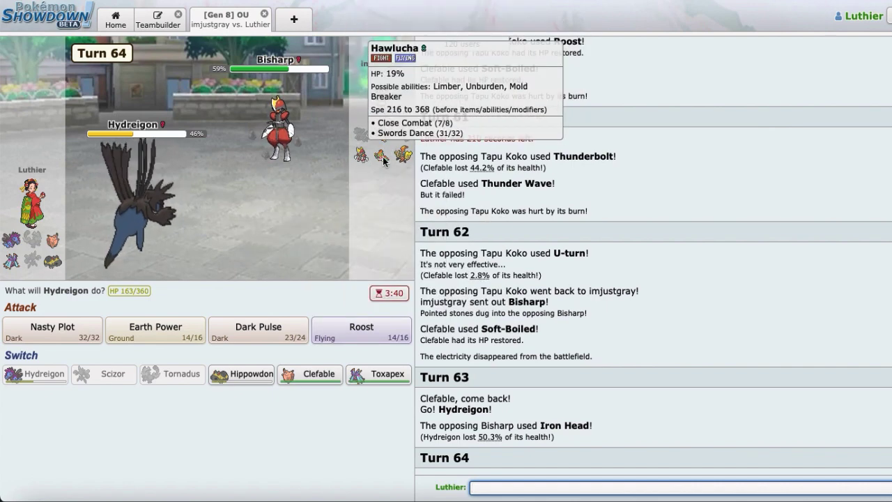
{"action": "left_click", "coordinate": [361, 329]}
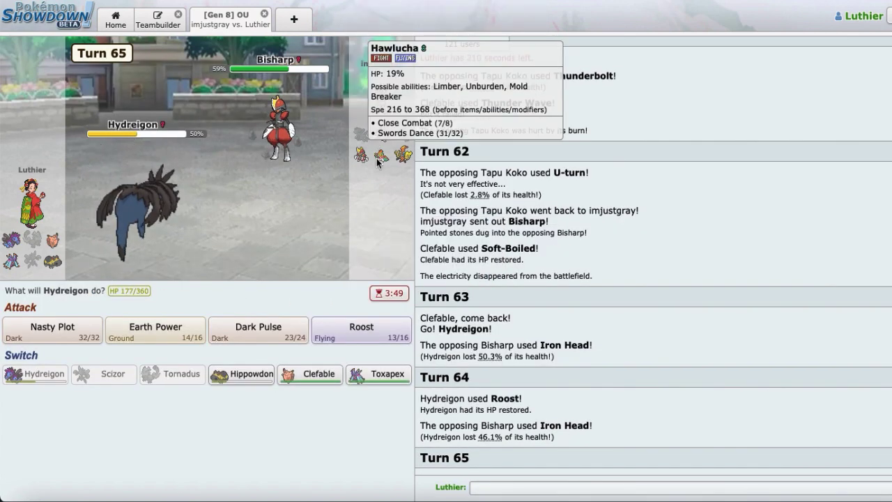
{"action": "left_click", "coordinate": [361, 329]}
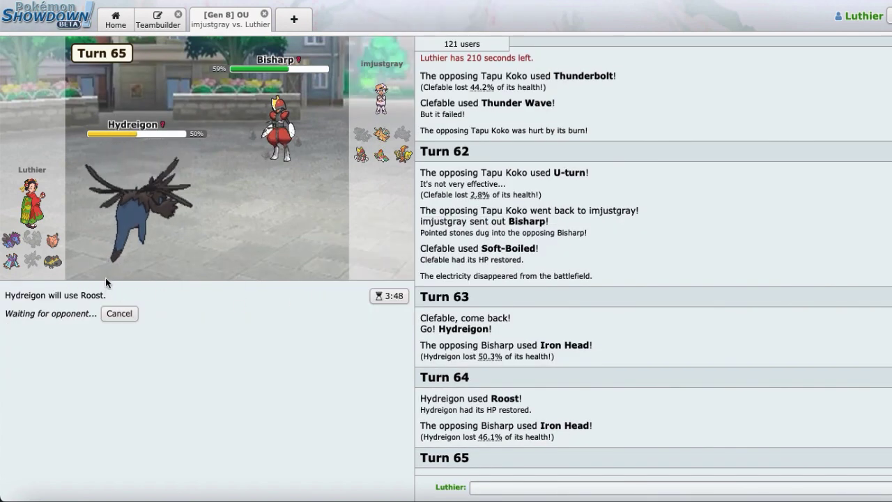
{"action": "mouse_move", "coordinate": [139, 202]}
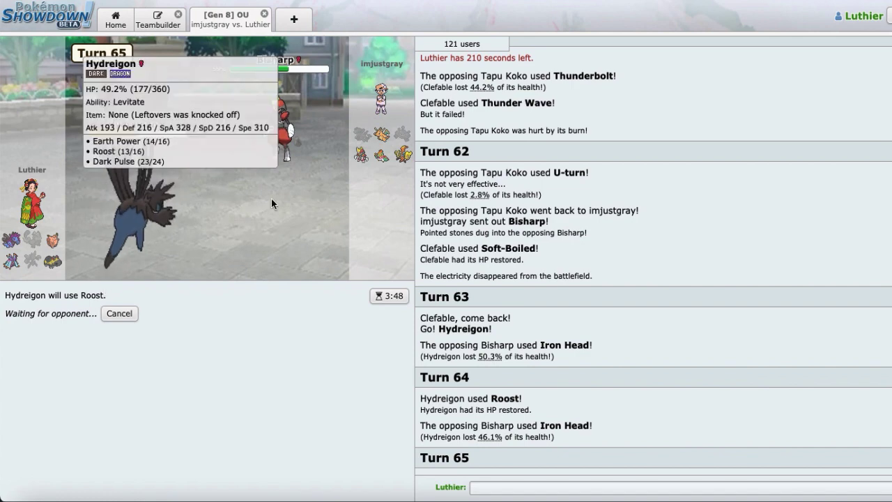
{"action": "mouse_move", "coordinate": [295, 92]}
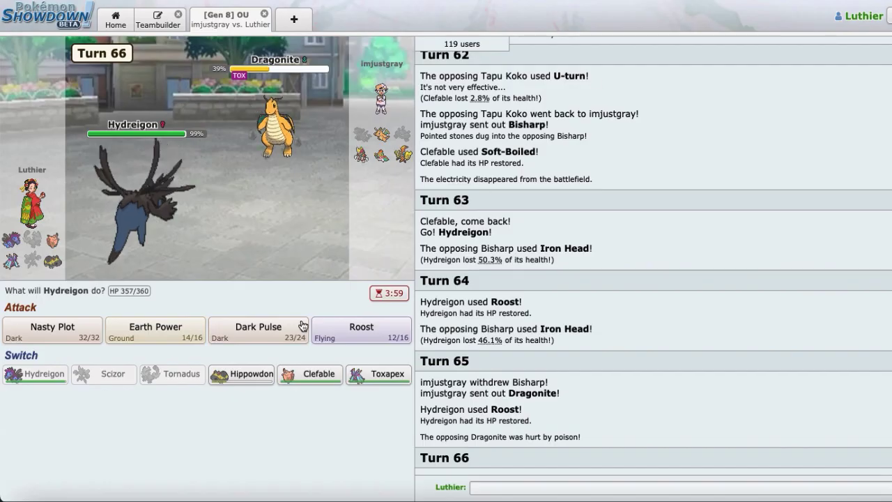
{"action": "mouse_move", "coordinate": [310, 374]}
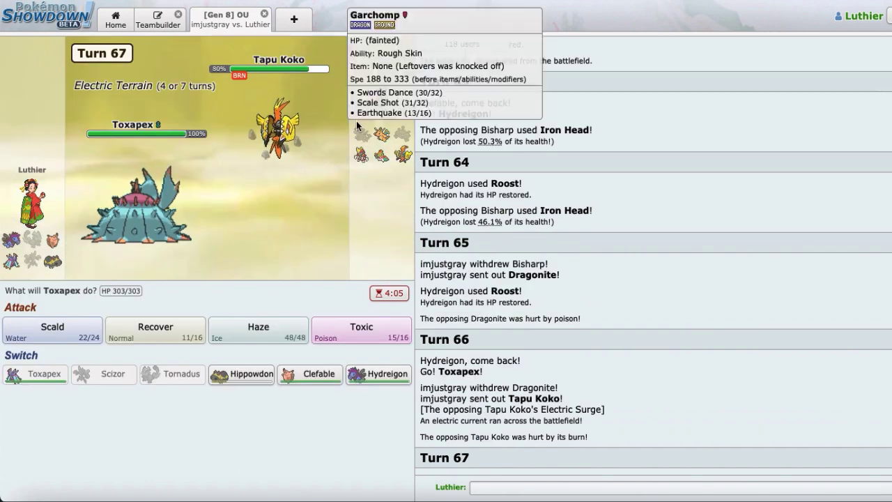
{"action": "mouse_move", "coordinate": [242, 374]}
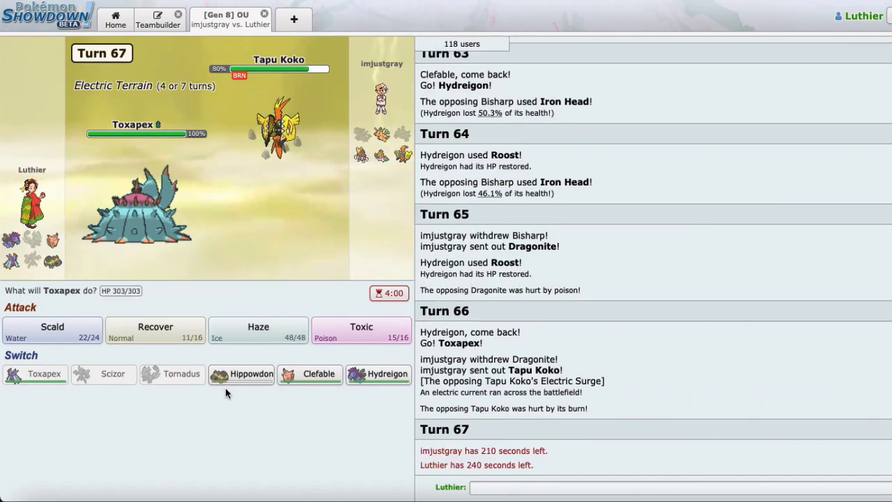
{"action": "mouse_move", "coordinate": [240, 374]}
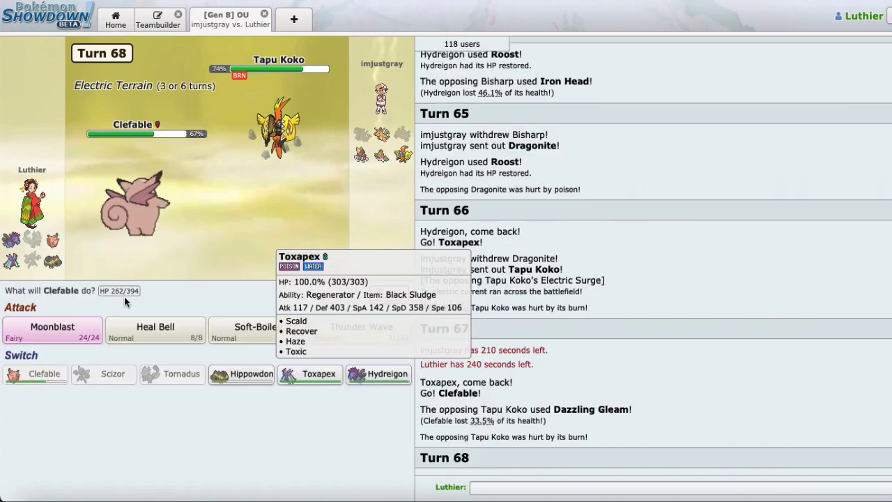
{"action": "mouse_move", "coordinate": [259, 327]}
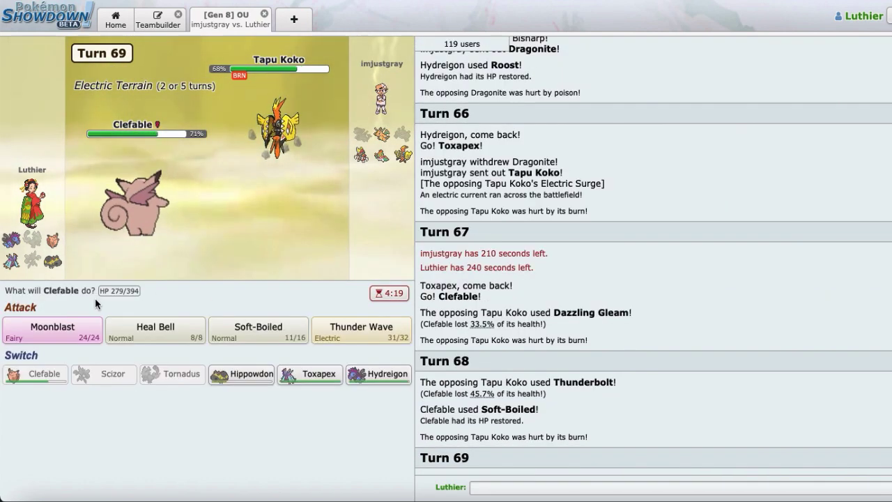
{"action": "mouse_move", "coordinate": [258, 327]}
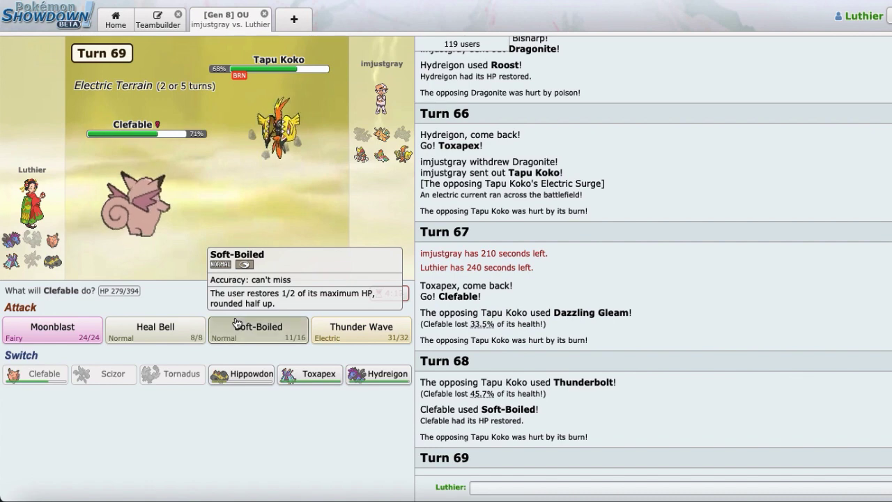
Heal Clefable with Soft-Boiled, then send in Hydreigon and Roost off the Iron Heads.
{"action": "left_click", "coordinate": [257, 326]}
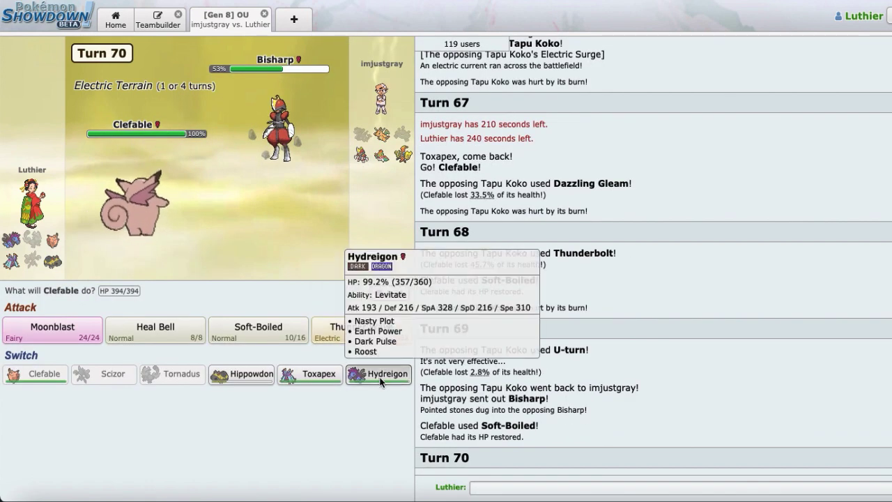
{"action": "left_click", "coordinate": [379, 373]}
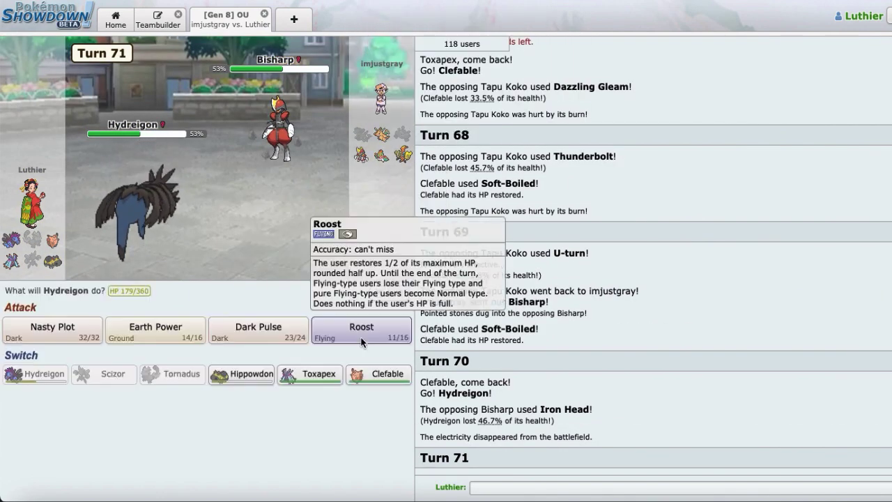
{"action": "left_click", "coordinate": [361, 329]}
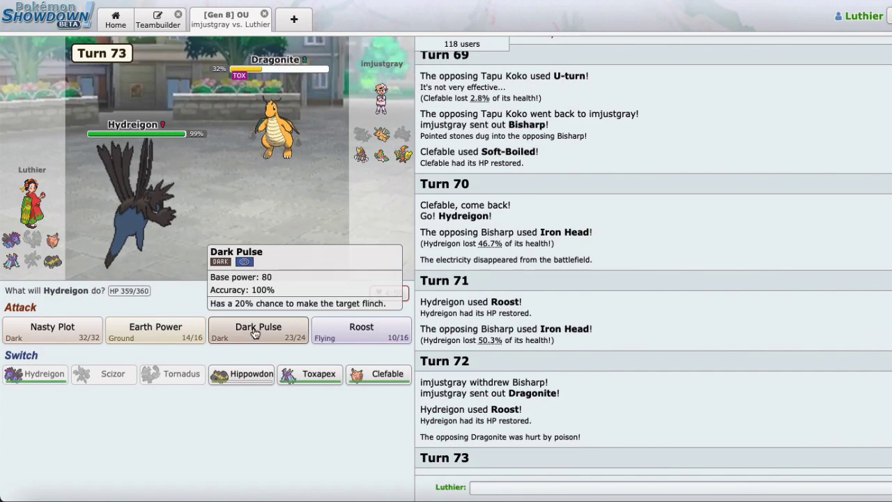
{"action": "mouse_move", "coordinate": [401, 155]}
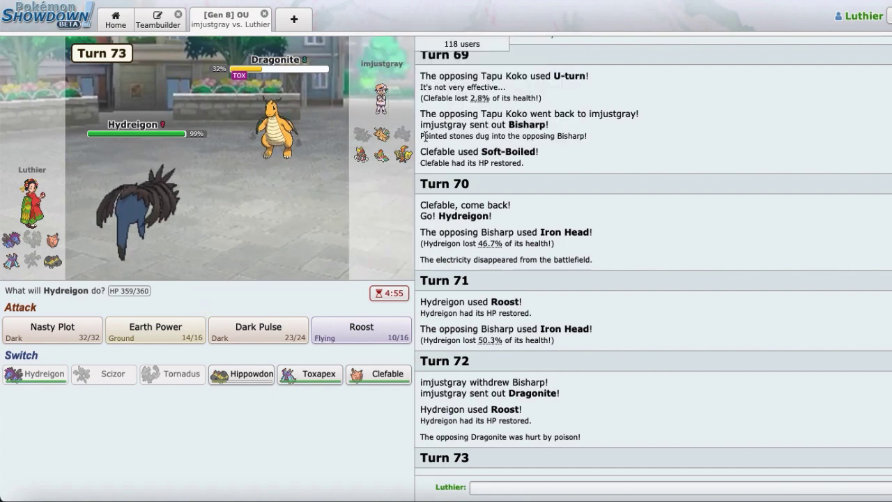
{"action": "mouse_move", "coordinate": [401, 154]}
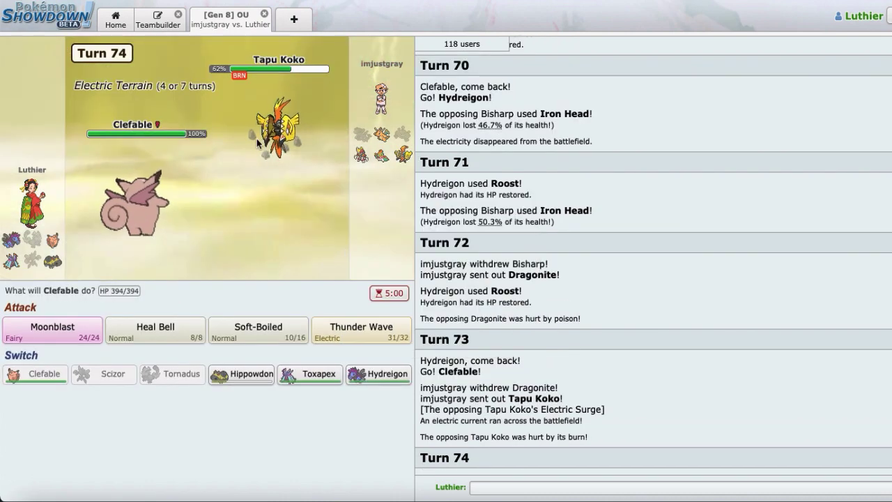
Hit Tapu Koko with Moonblast, Soft-Boiled, then send Hydreigon in to KO Bisharp with Earth Power.
{"action": "left_click", "coordinate": [53, 327]}
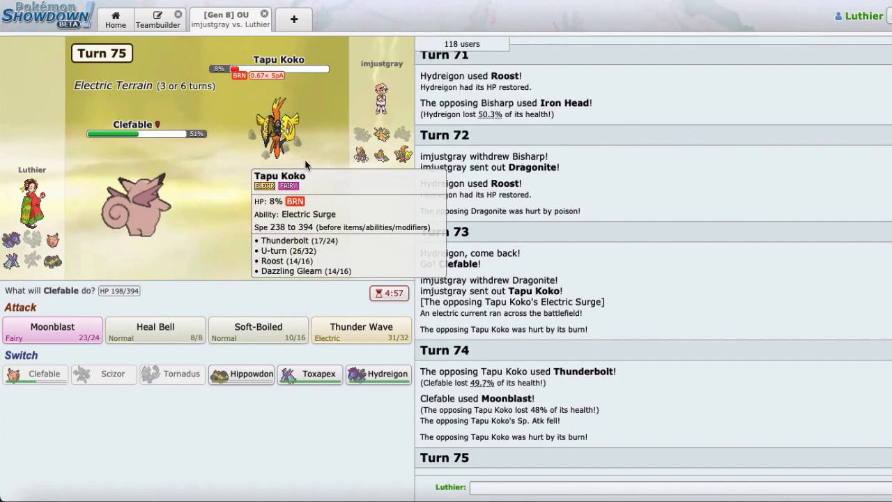
{"action": "left_click", "coordinate": [53, 329]}
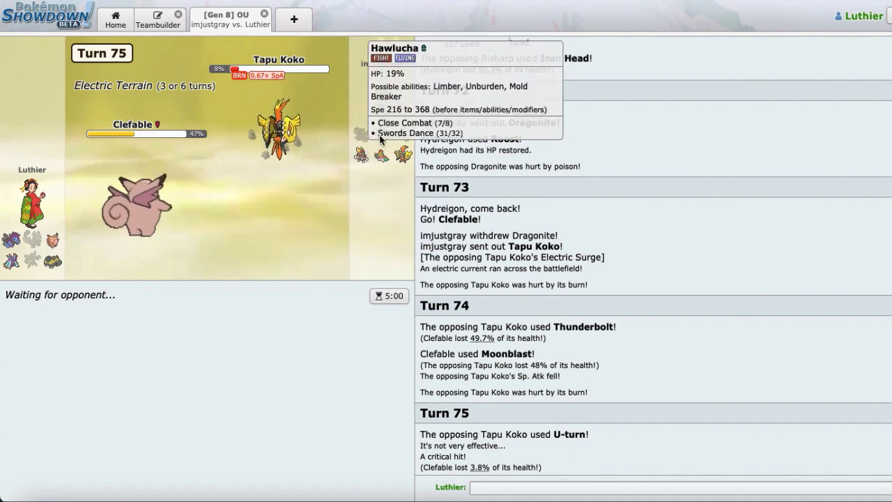
{"action": "mouse_move", "coordinate": [361, 154]}
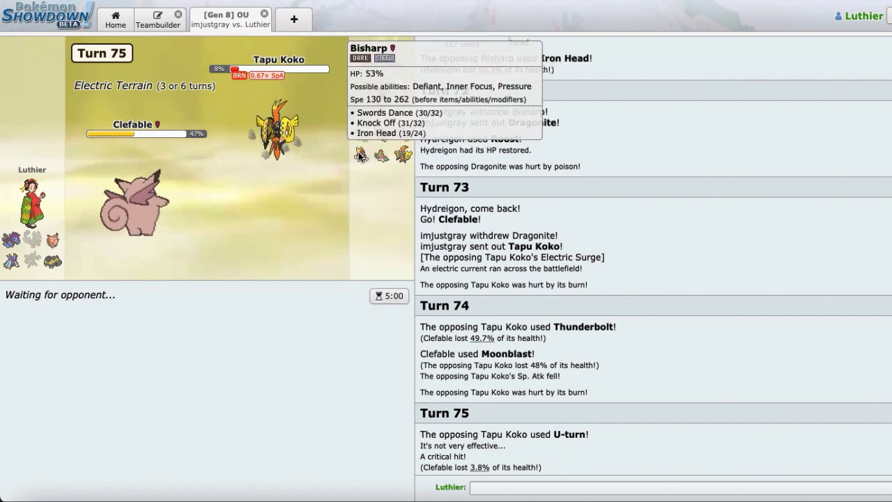
{"action": "mouse_move", "coordinate": [382, 155]}
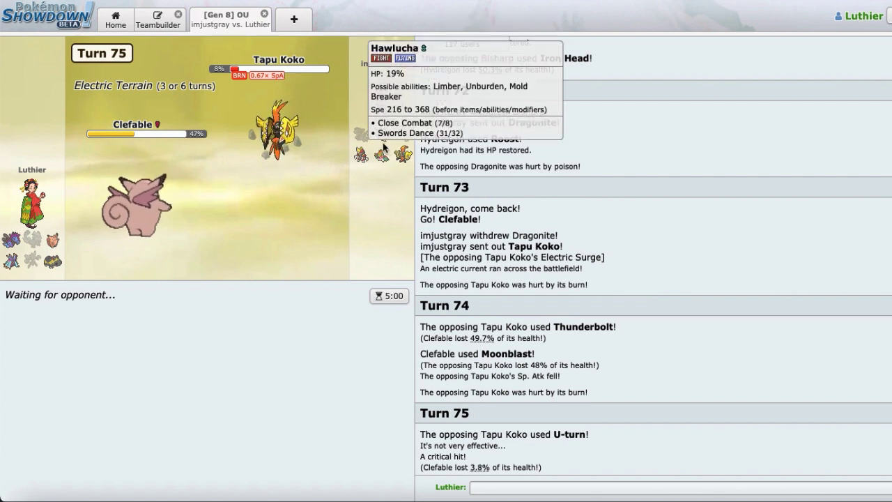
{"action": "mouse_move", "coordinate": [379, 31]}
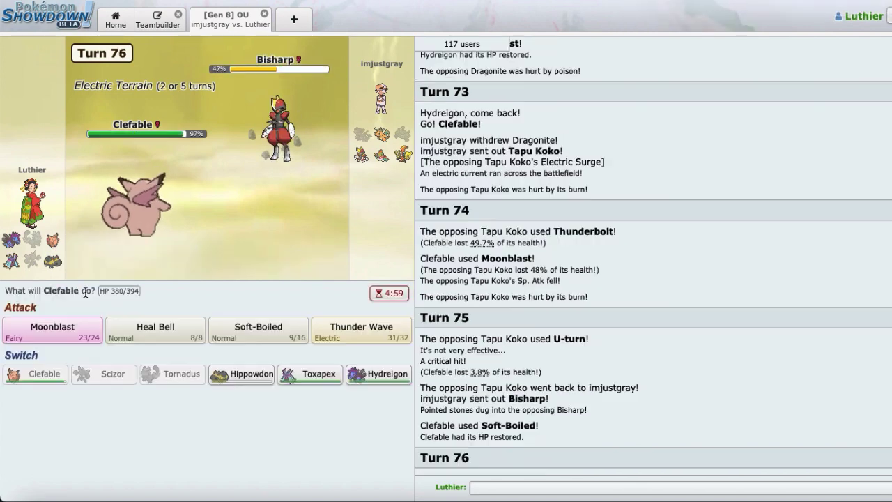
{"action": "left_click", "coordinate": [377, 373]}
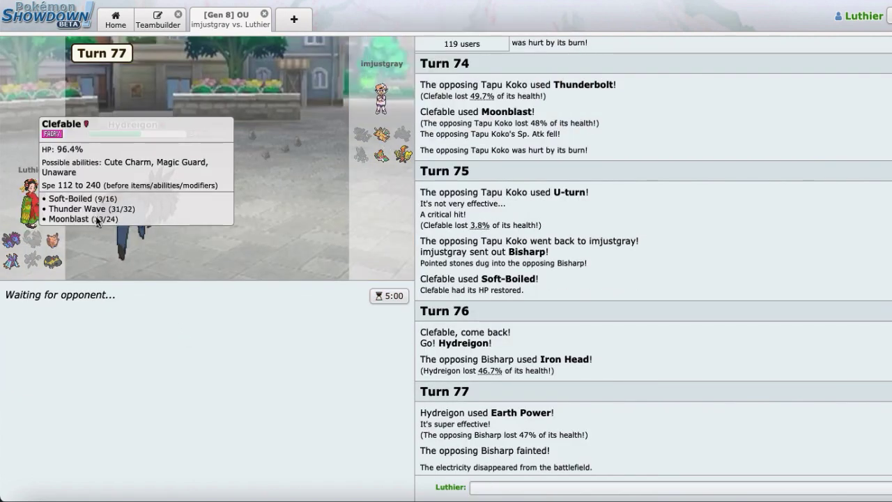
{"action": "mouse_move", "coordinate": [382, 143]}
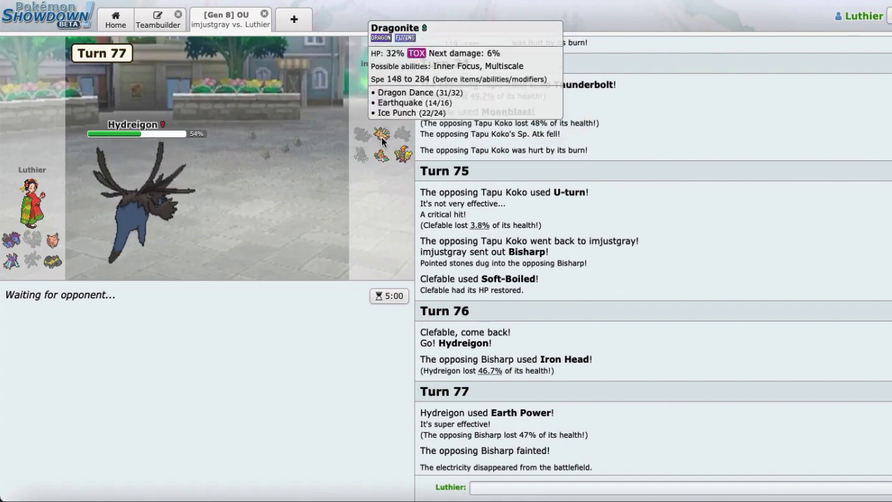
{"action": "mouse_move", "coordinate": [402, 156]}
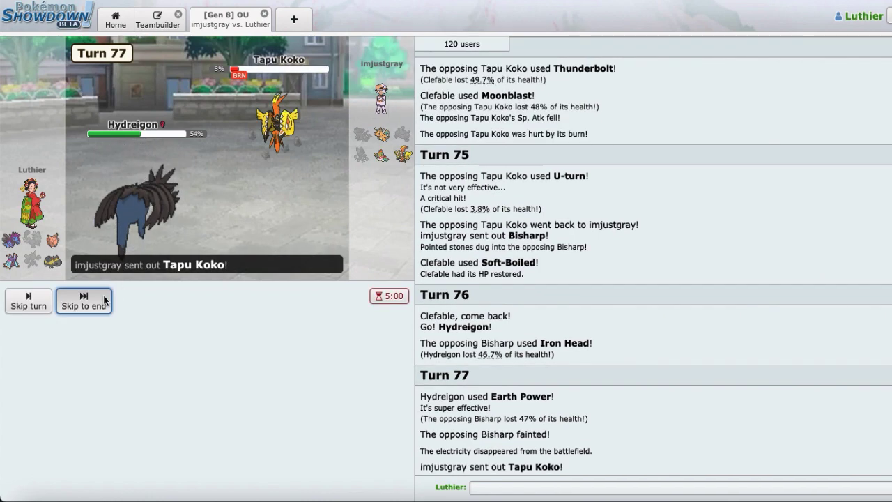
Sacrifice Hippowdon to finish Tapu Koko, then let Clefable's Moonblast KO Dragonite for the win.
{"action": "left_click", "coordinate": [84, 301]}
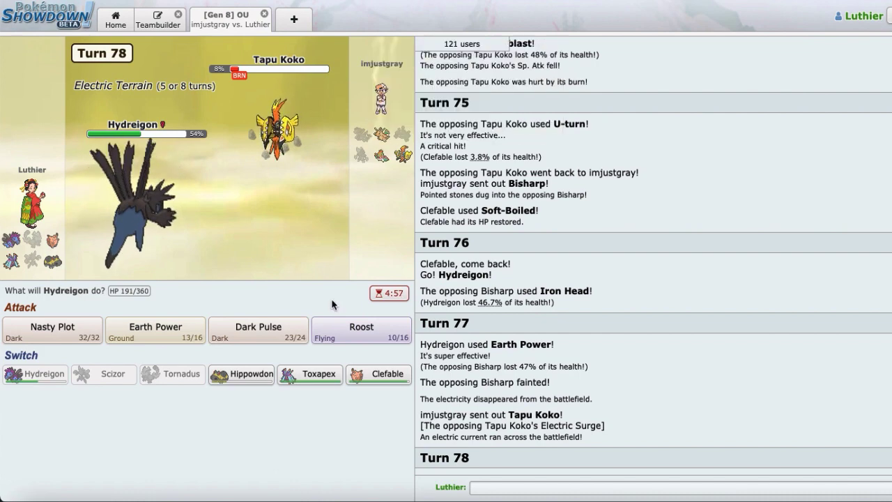
{"action": "mouse_move", "coordinate": [279, 128]}
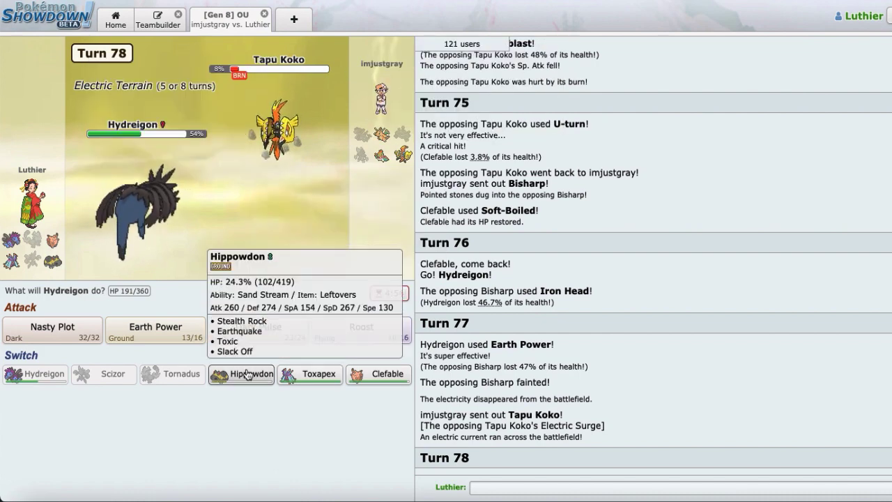
{"action": "mouse_move", "coordinate": [279, 132]}
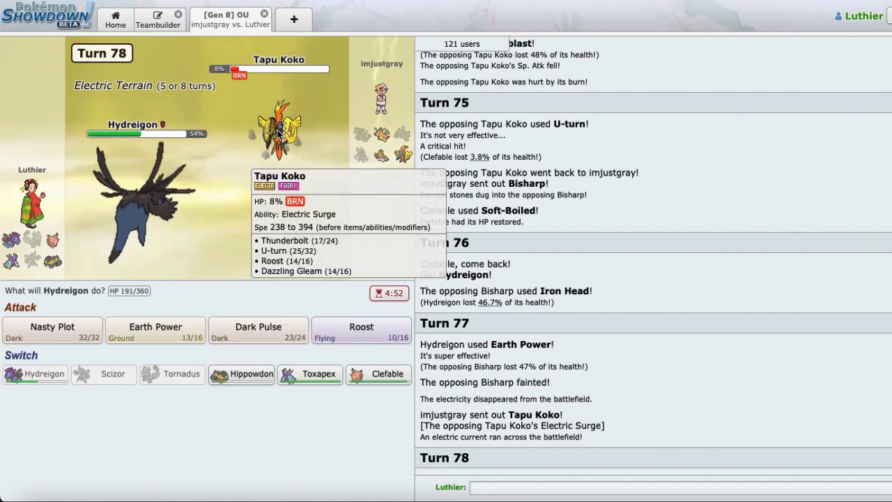
{"action": "mouse_move", "coordinate": [241, 373]}
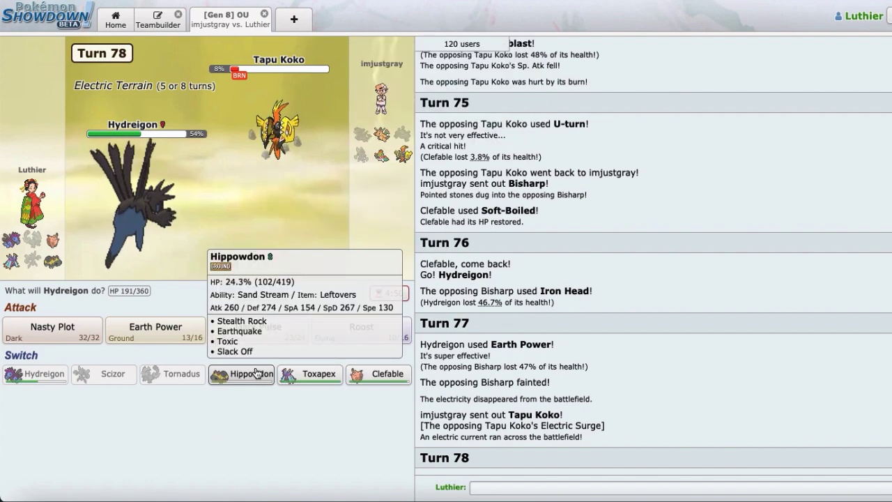
{"action": "left_click", "coordinate": [242, 373]}
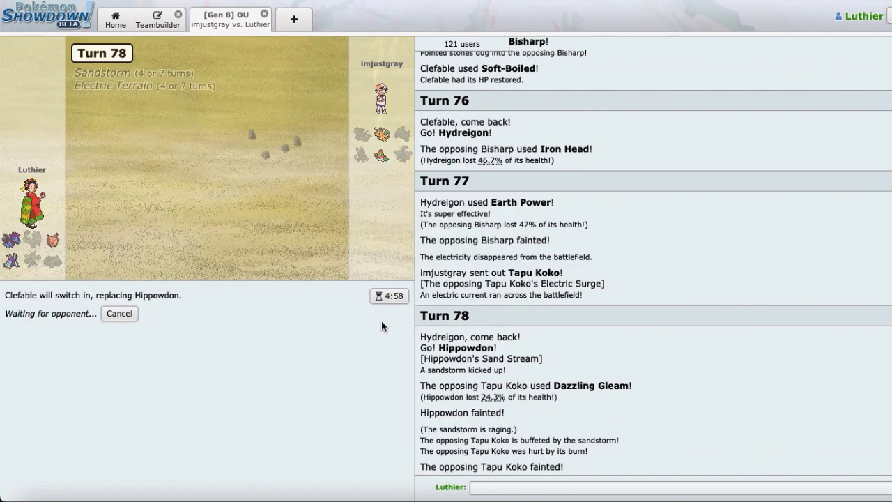
{"action": "mouse_move", "coordinate": [208, 248]}
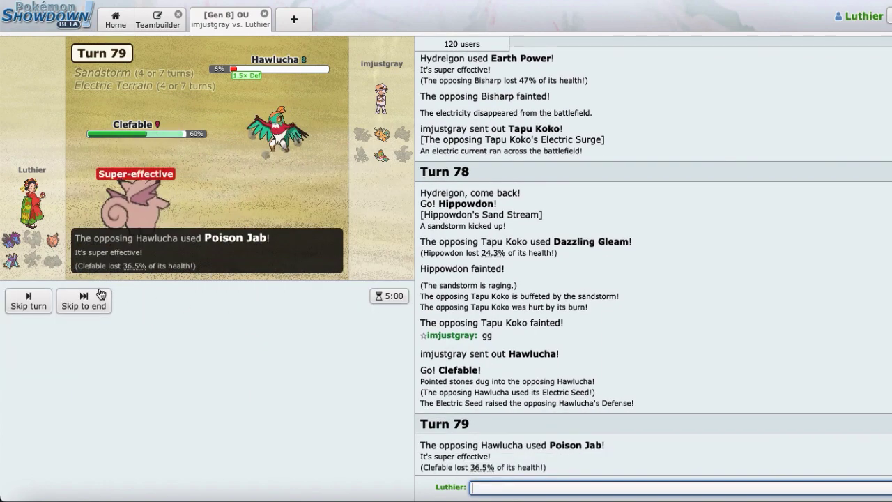
{"action": "left_click", "coordinate": [83, 301]}
{"action": "type", "text": "gg"}
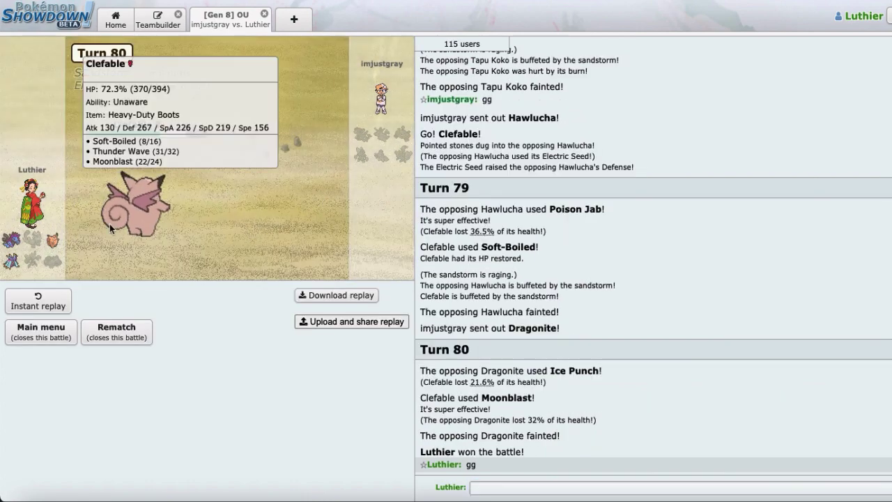
{"action": "mouse_move", "coordinate": [361, 141]}
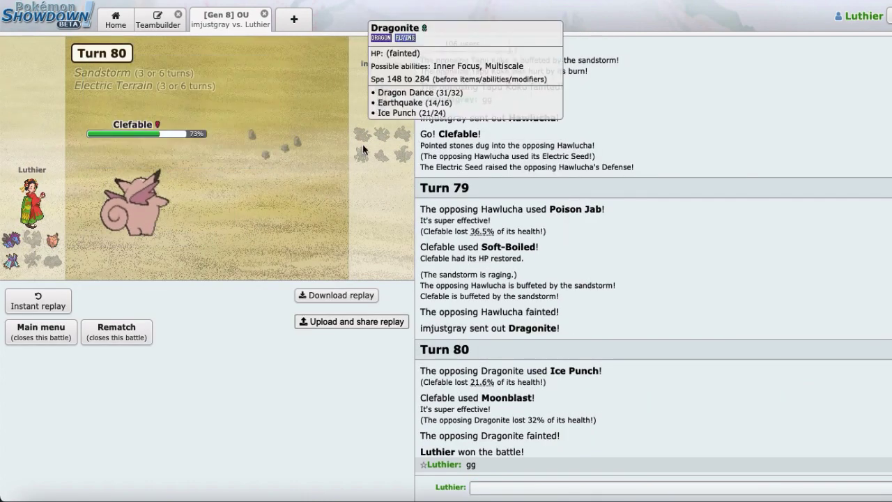
{"action": "mouse_move", "coordinate": [388, 142]}
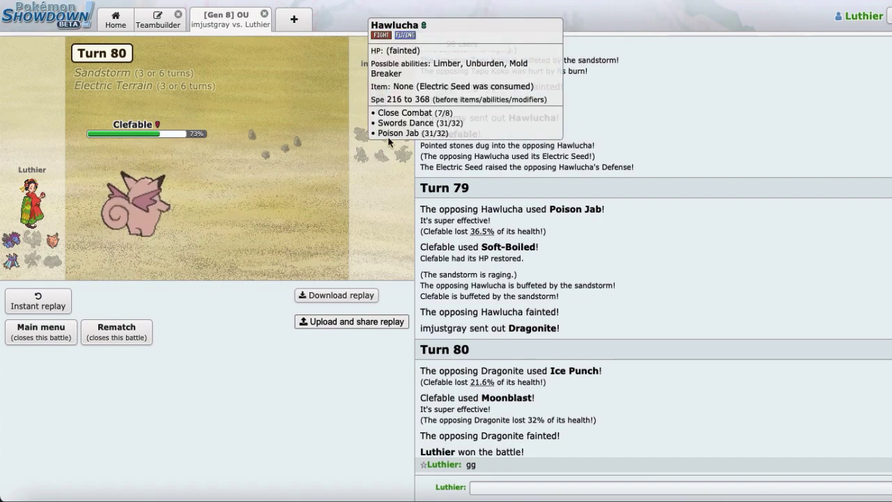
{"action": "mouse_move", "coordinate": [31, 240]}
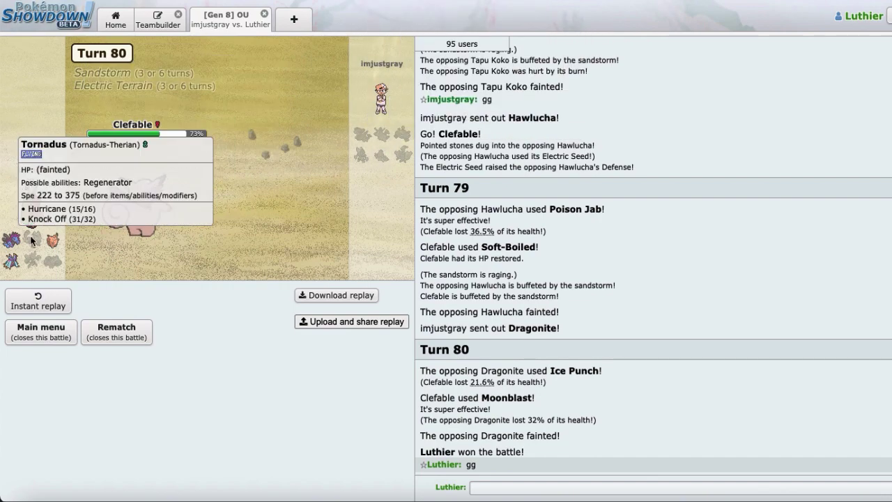
{"action": "mouse_move", "coordinate": [351, 28]}
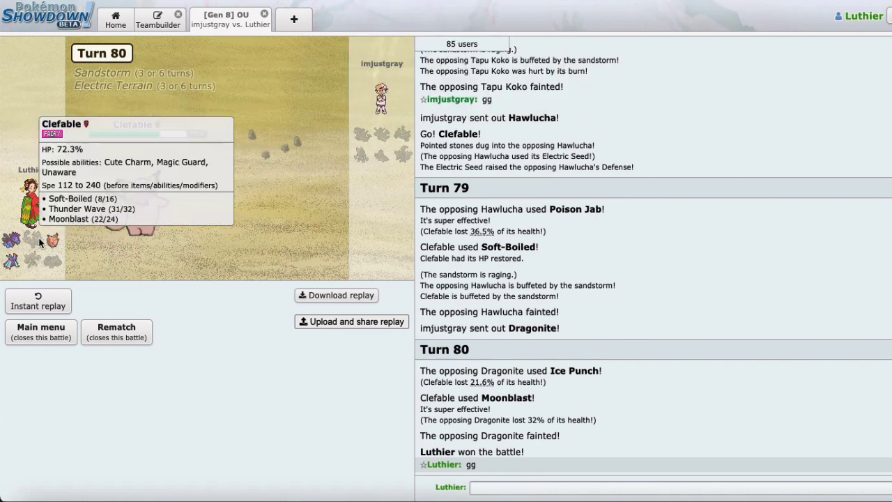
{"action": "mouse_move", "coordinate": [417, 31]}
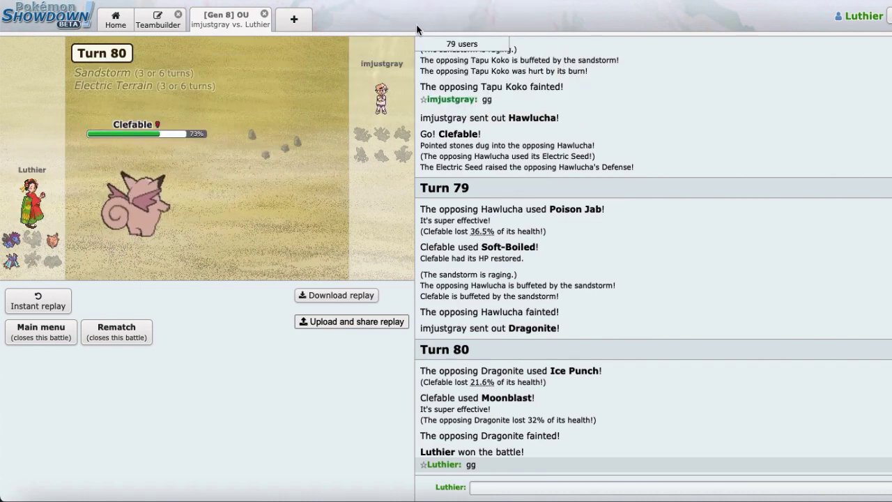